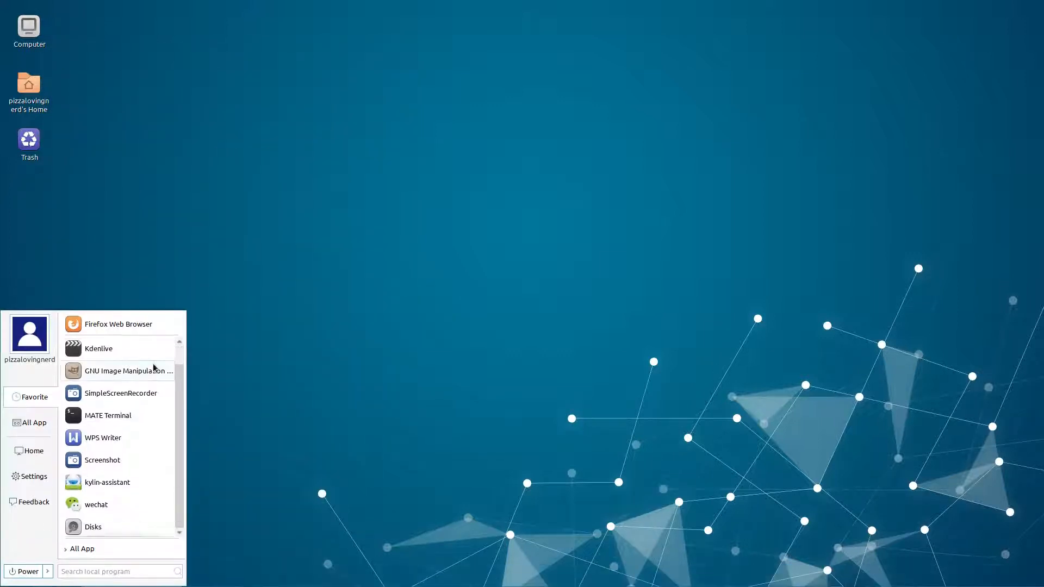
Launch a terminal from the start menu and close it again.
scroll("up", 3)
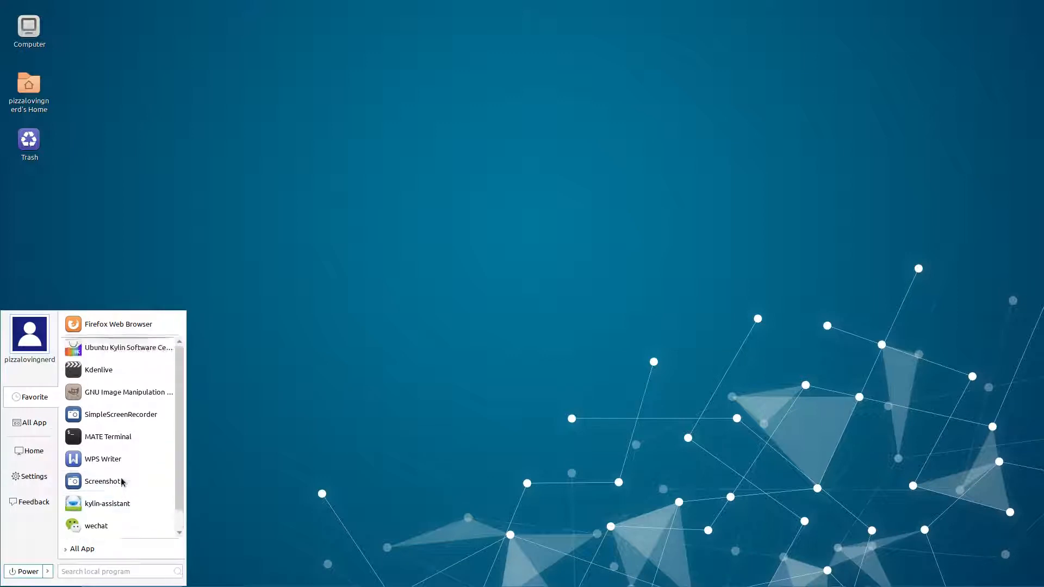
left_click(108, 436)
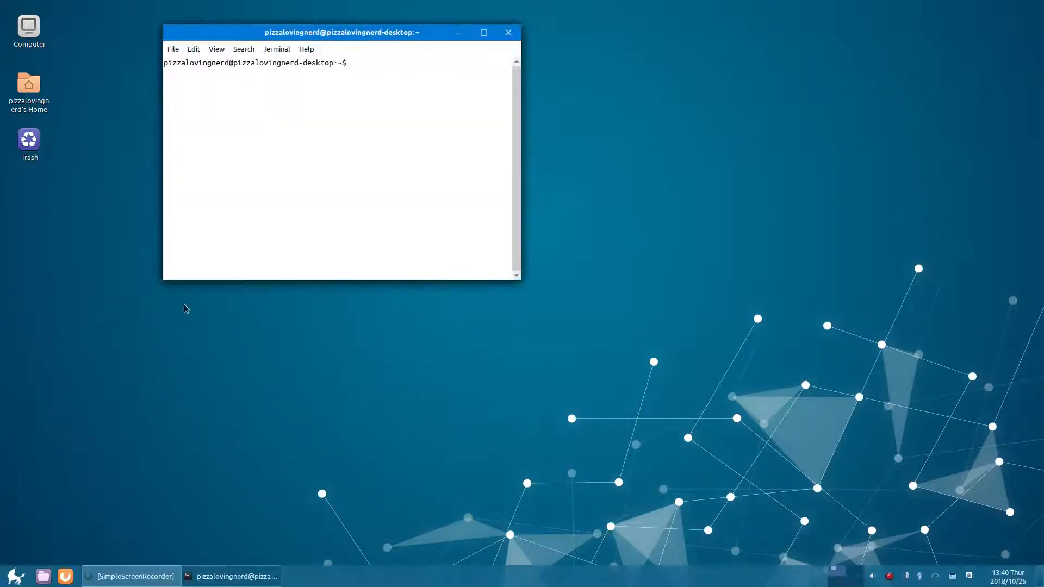
left_click(13, 576)
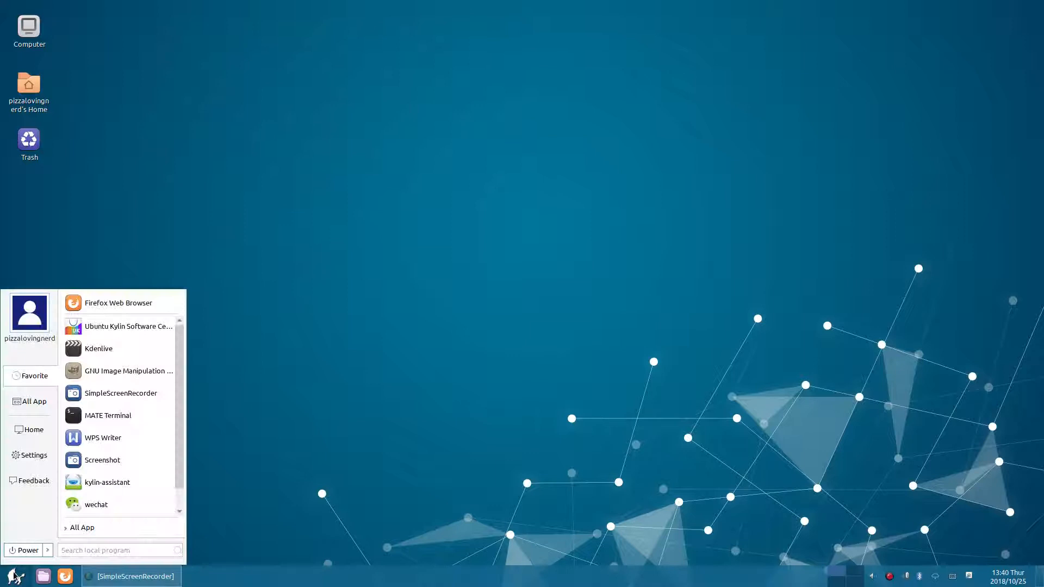
Launch Kylin Assistant and view the Desktop page listing CPU, distribution and memory.
left_click(107, 482)
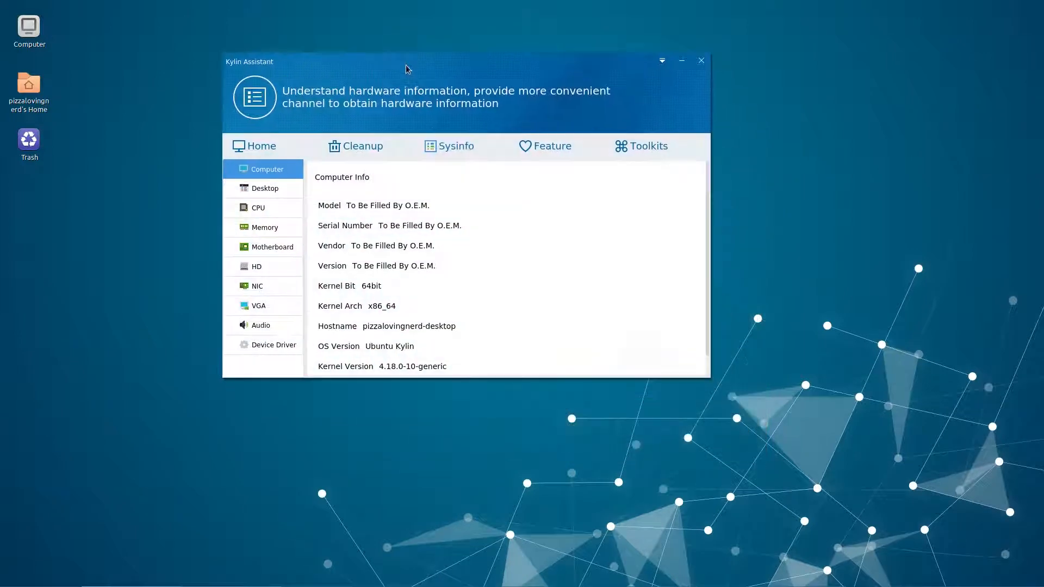
left_click(265, 188)
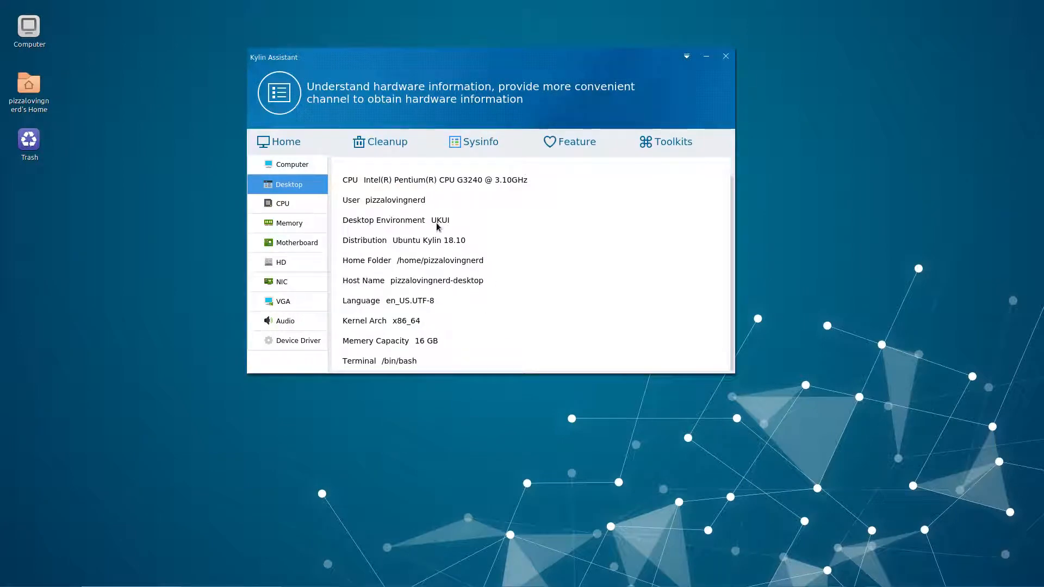
mouse_move(704, 54)
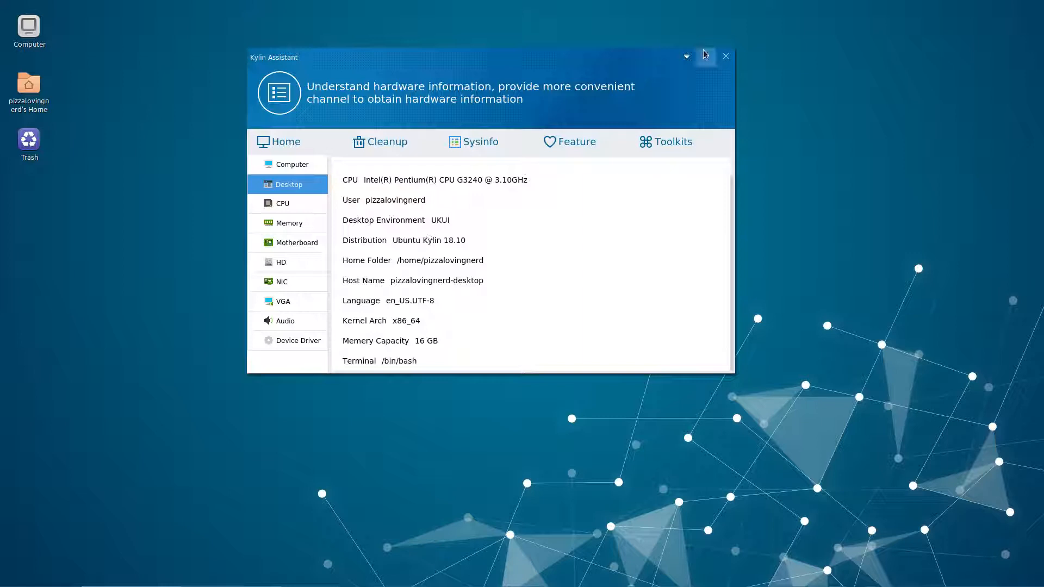
mouse_move(686, 55)
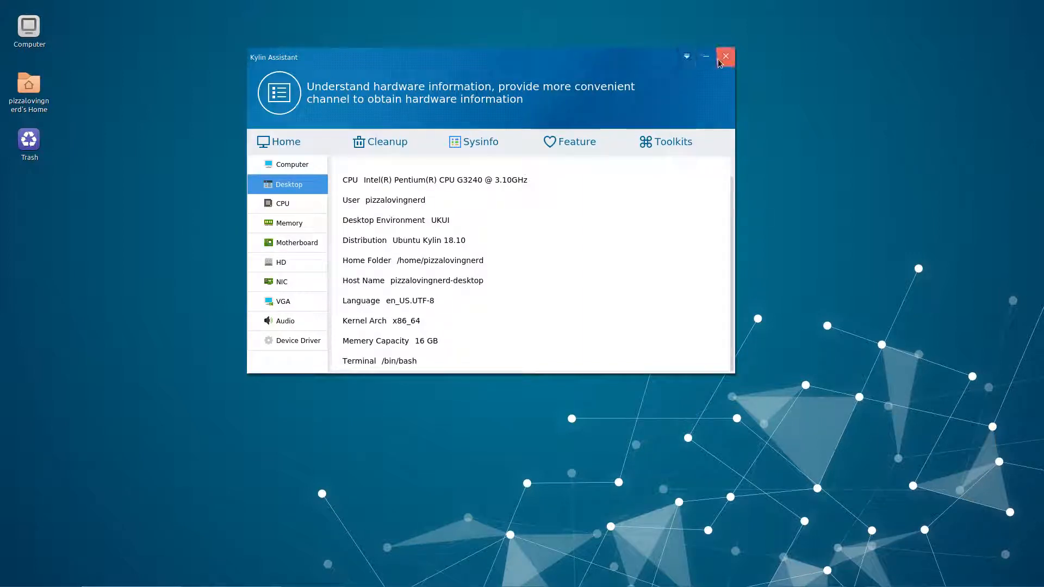
mouse_move(724, 60)
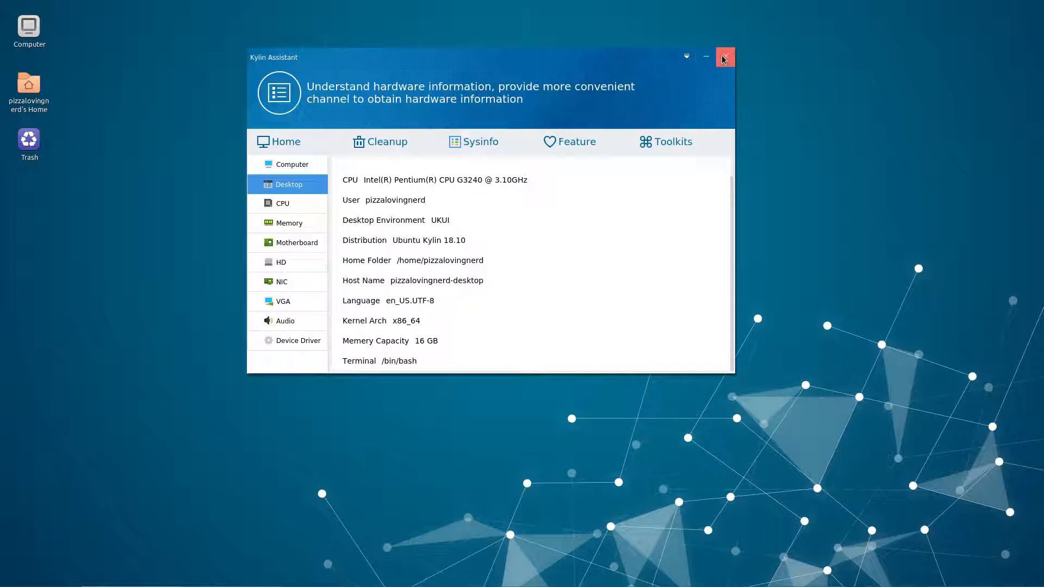
mouse_move(705, 58)
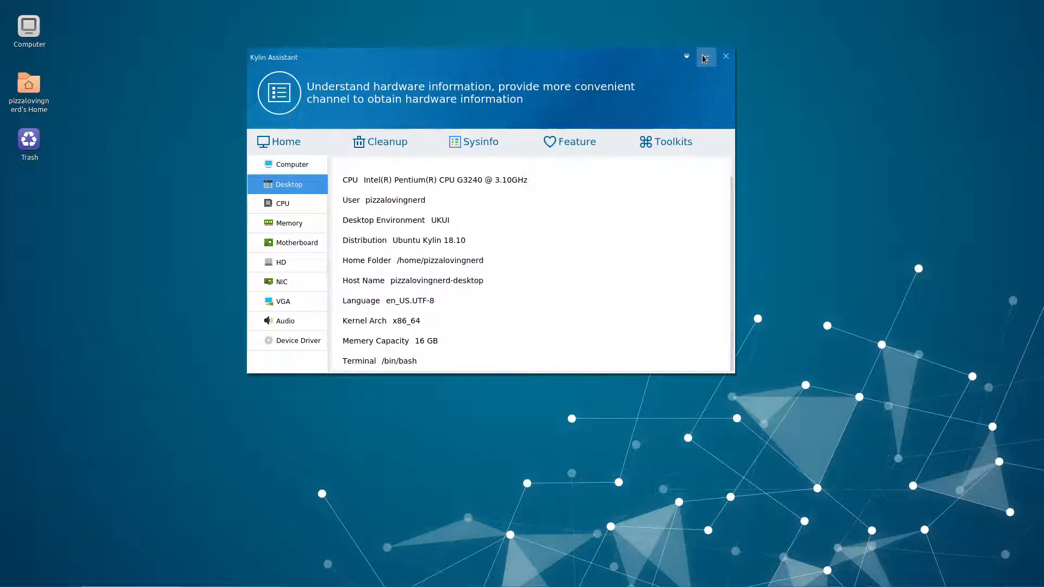
Minimize Kylin Assistant so only the bare UKUI desktop and panel remain.
left_click(686, 56)
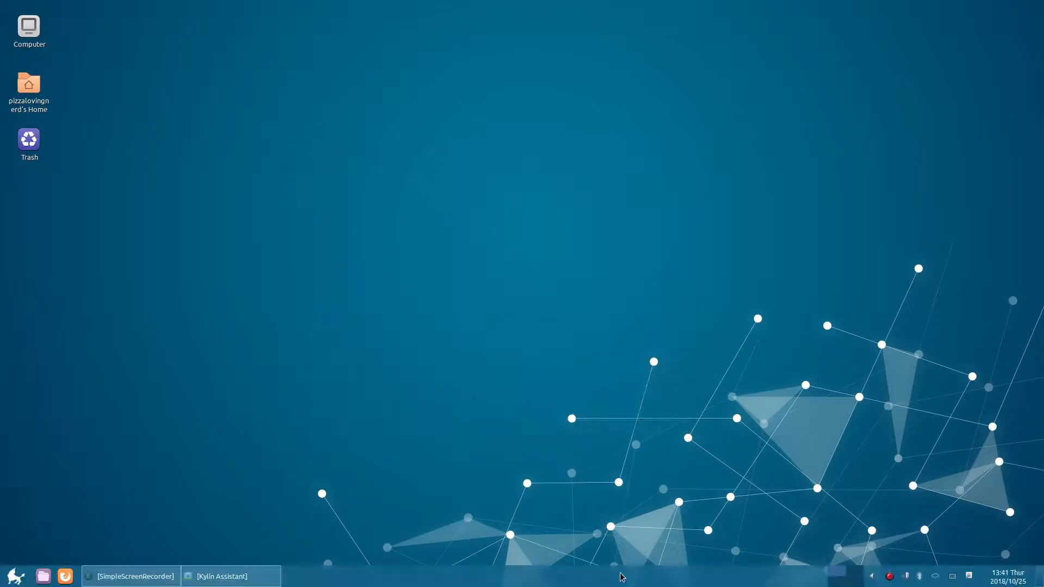
mouse_move(899, 570)
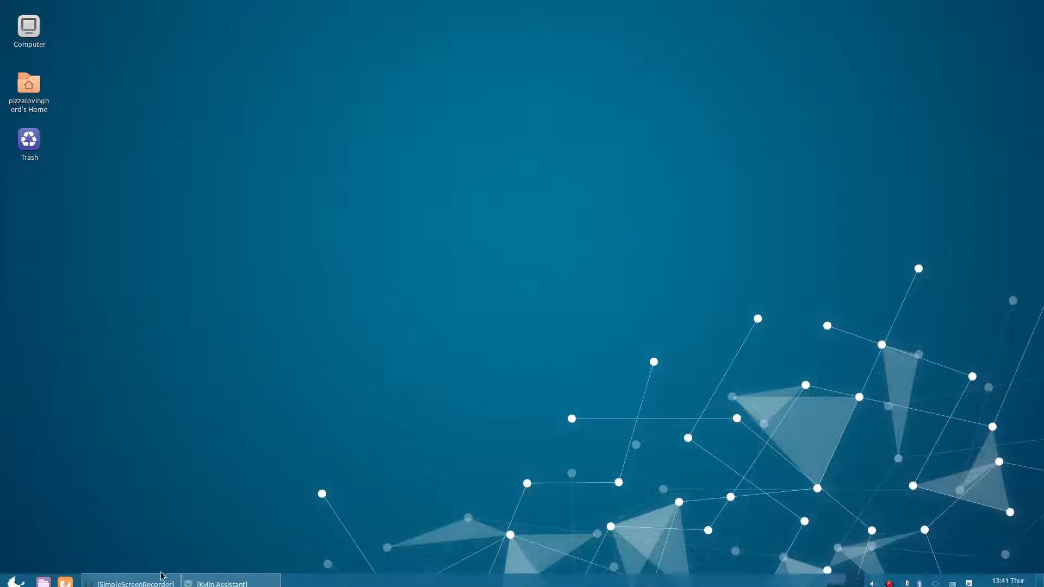
left_click(13, 577)
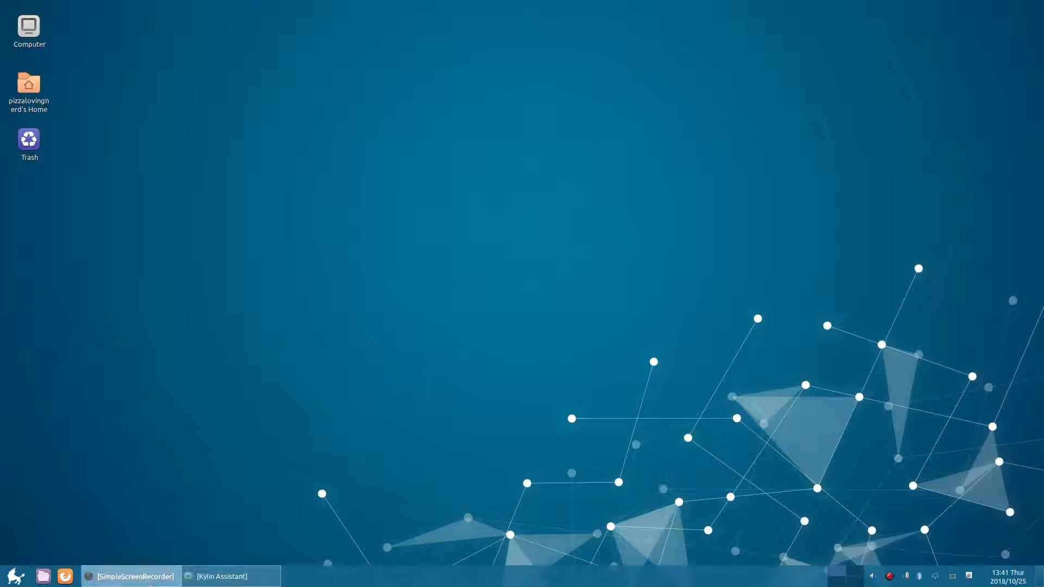
Restore the recorder, launch Control Center and enter its Personalization settings.
left_click(130, 576)
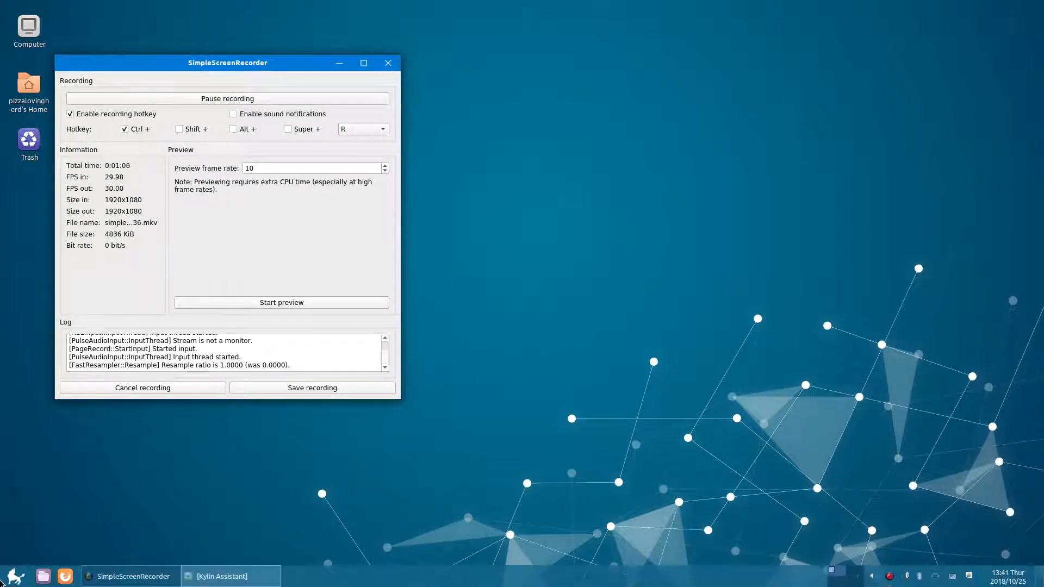
left_click(13, 576)
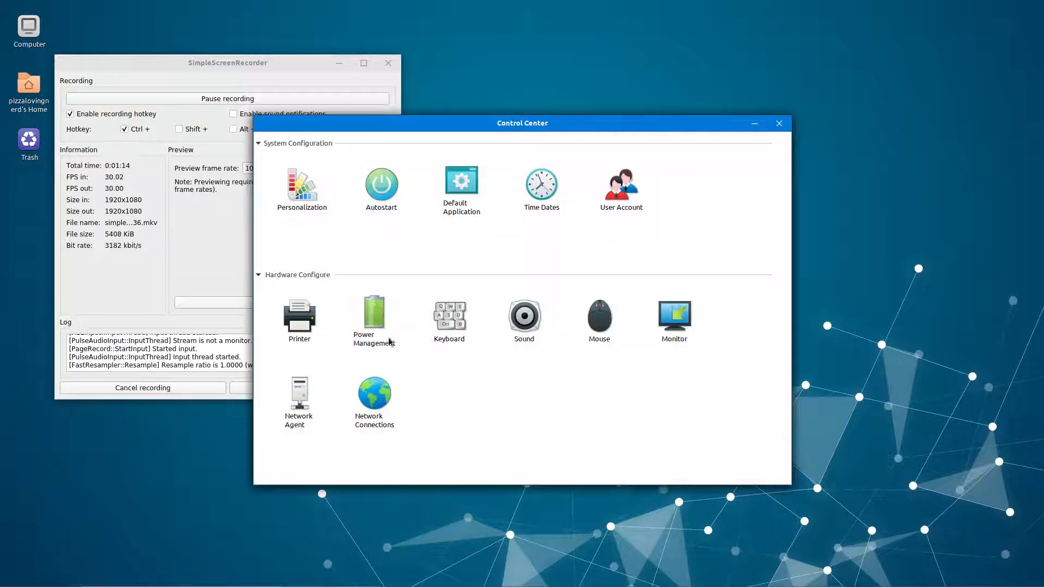
left_click(301, 180)
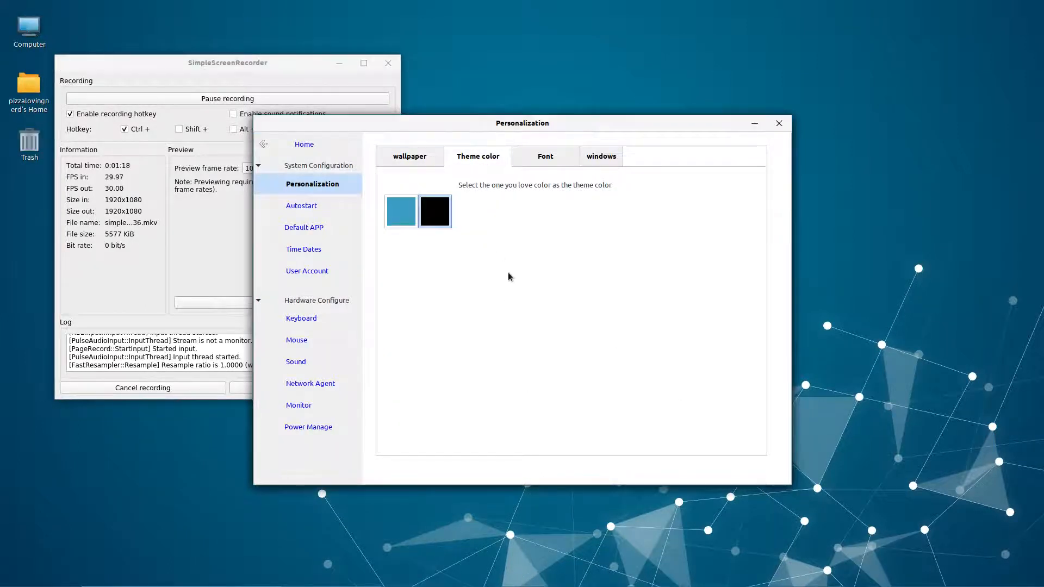
View the Theme color choices and minimize the Personalization window.
left_click(12, 576)
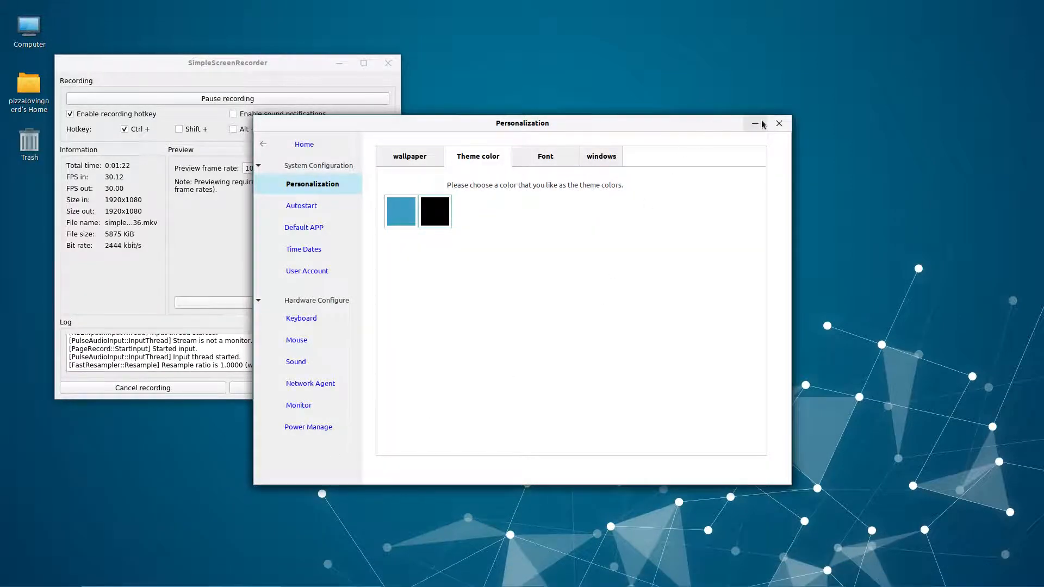
left_click(754, 123)
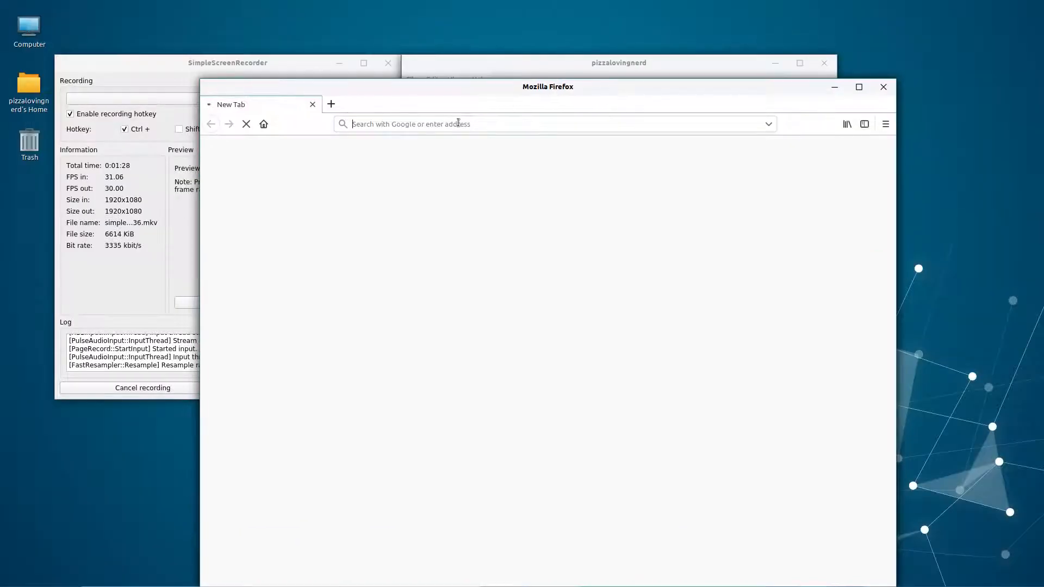
Reach YouTube, load the Ubuntu Kylin 18.10 Fastlook video, then close Firefox.
type("youtube tv")
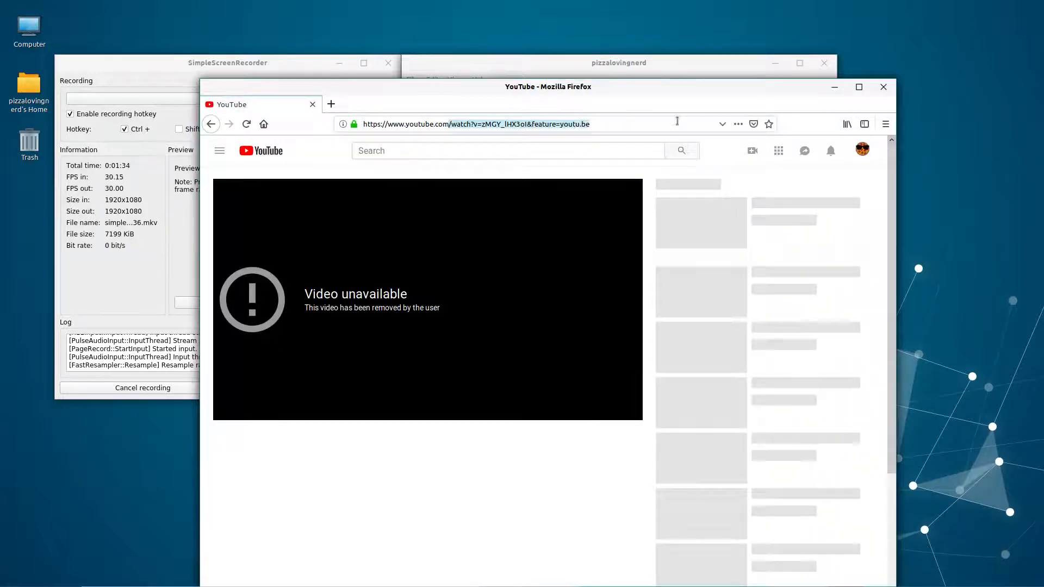
left_click(533, 124)
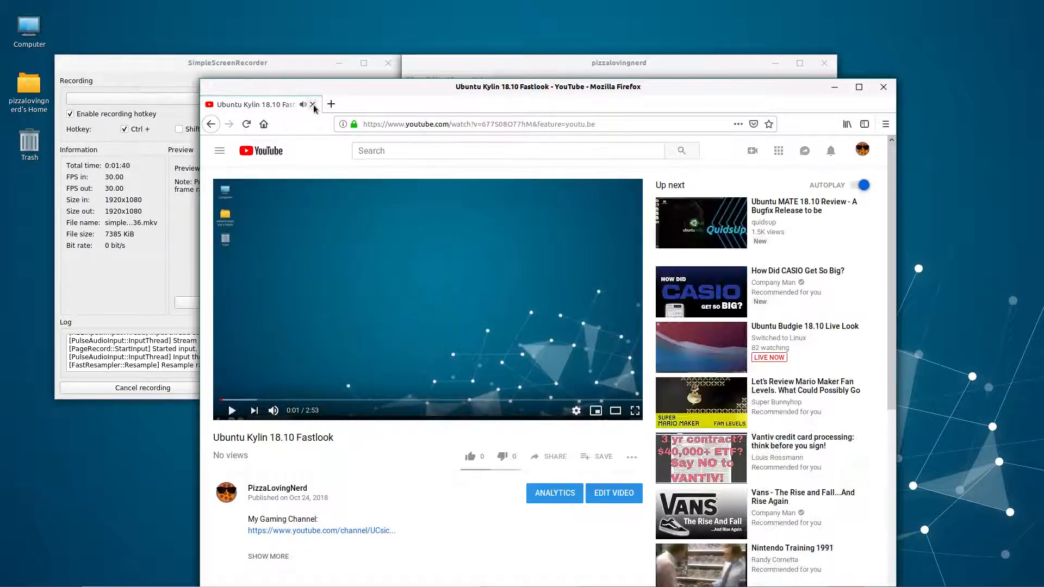
left_click(882, 87)
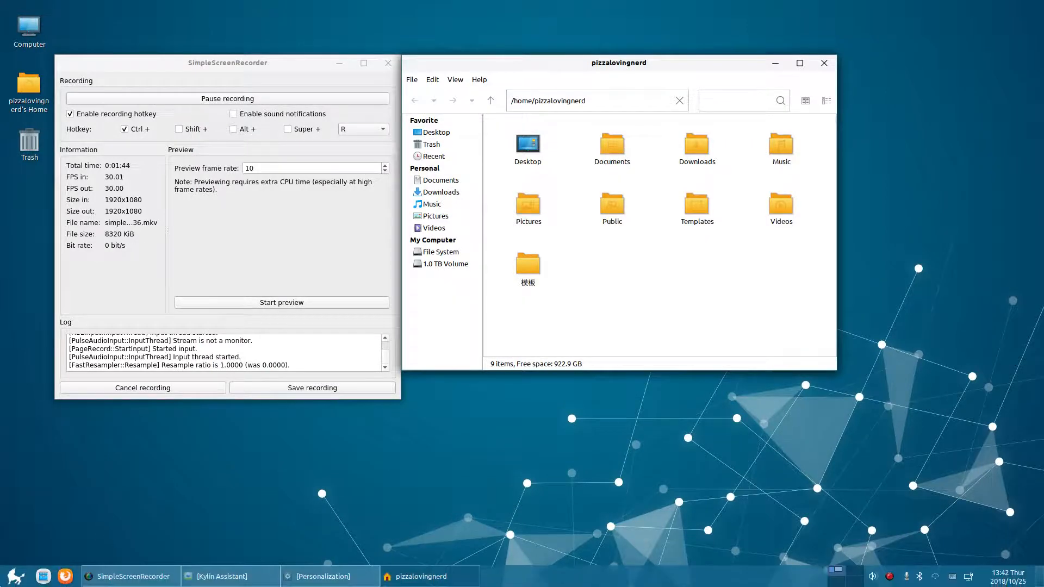
Show the application menu briefly and dismiss it.
left_click(14, 576)
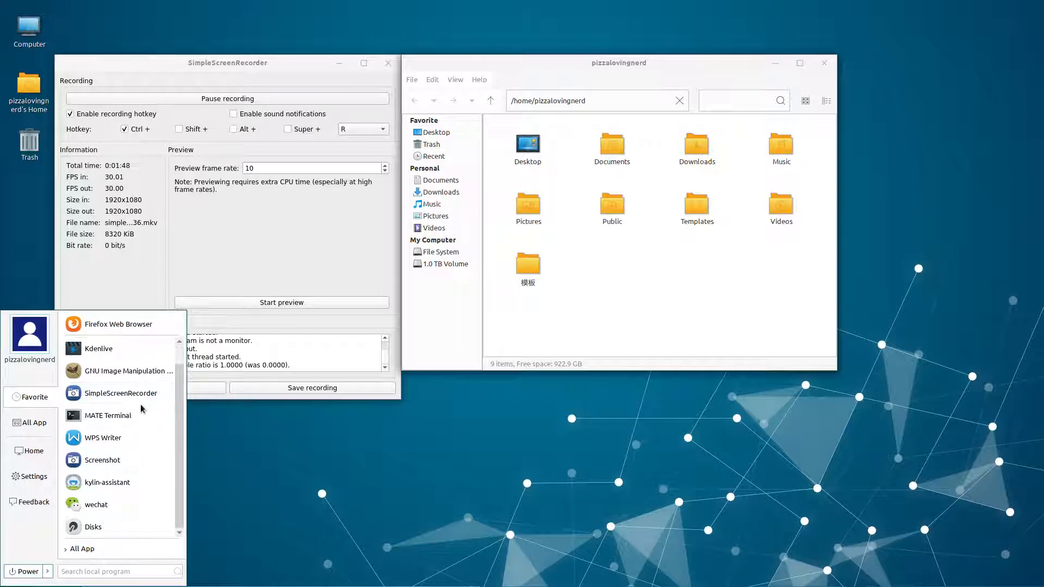
left_click(445, 558)
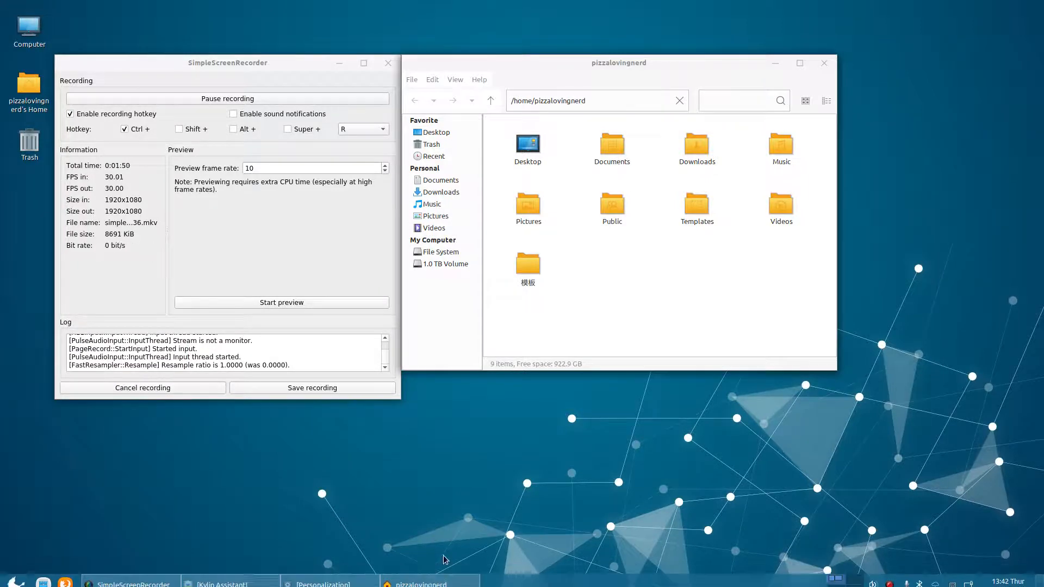
mouse_move(768, 28)
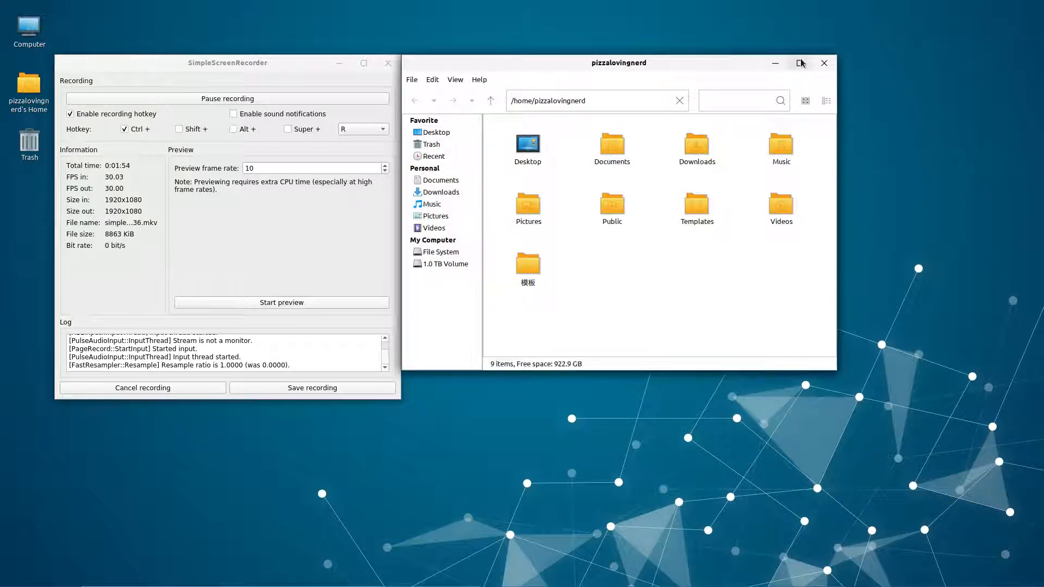
Maximize and close the home-folder window, then minimize SimpleScreenRecorder.
left_click(801, 63)
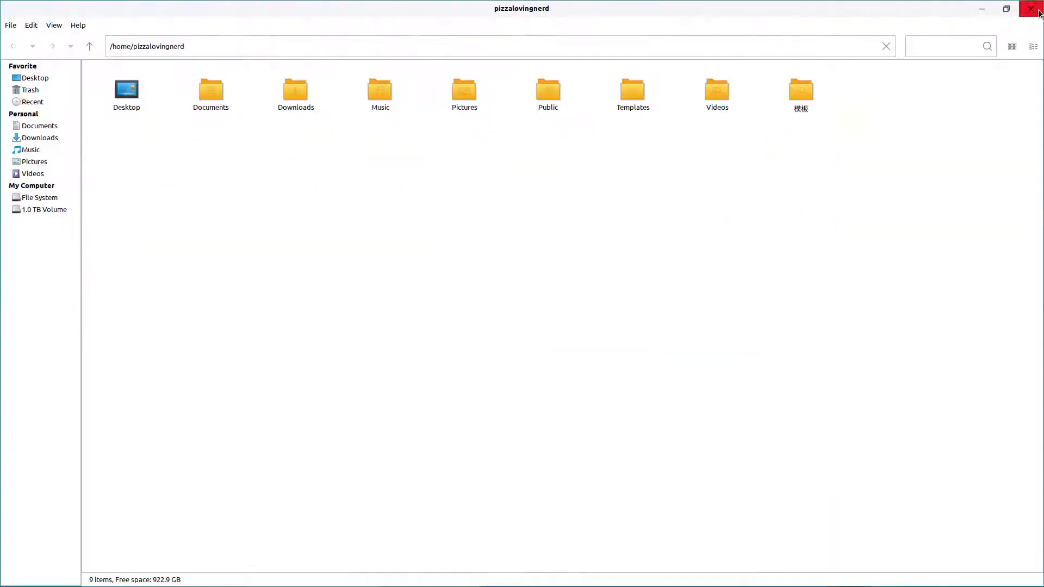
left_click(1030, 7)
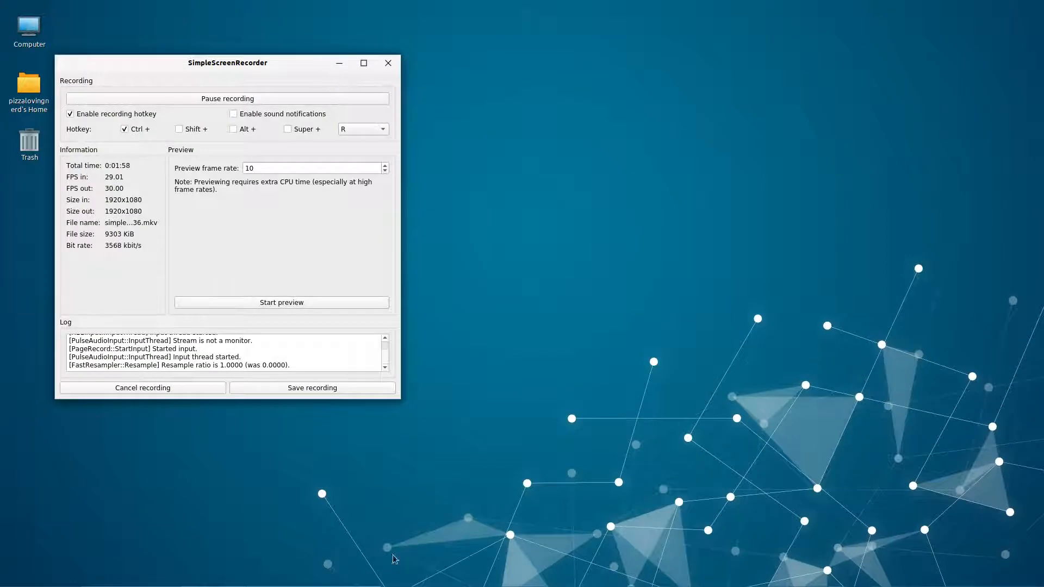
left_click(338, 63)
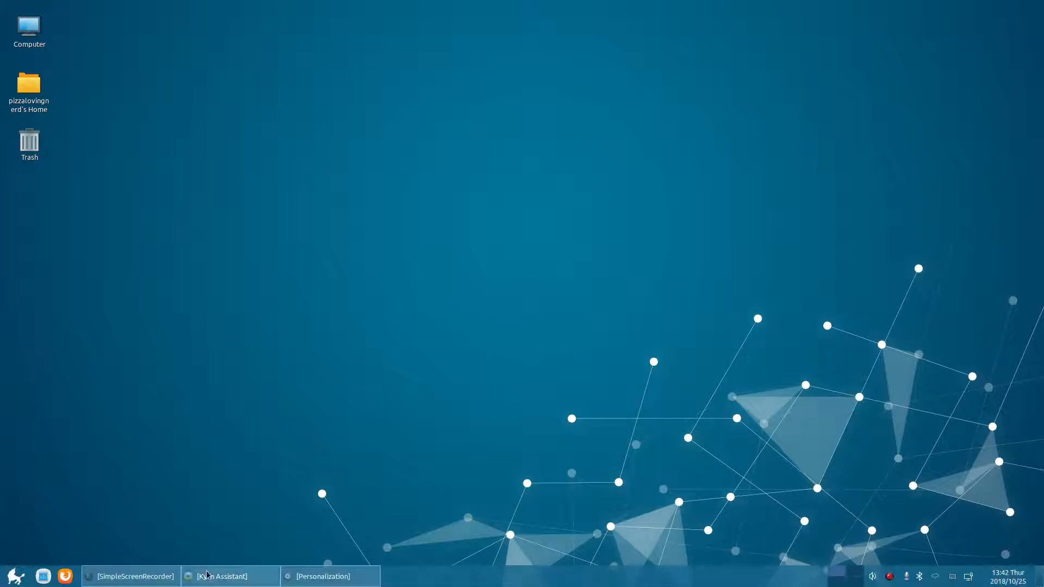
Restore Kylin Assistant and view the CPU details under Sysinfo.
left_click(230, 577)
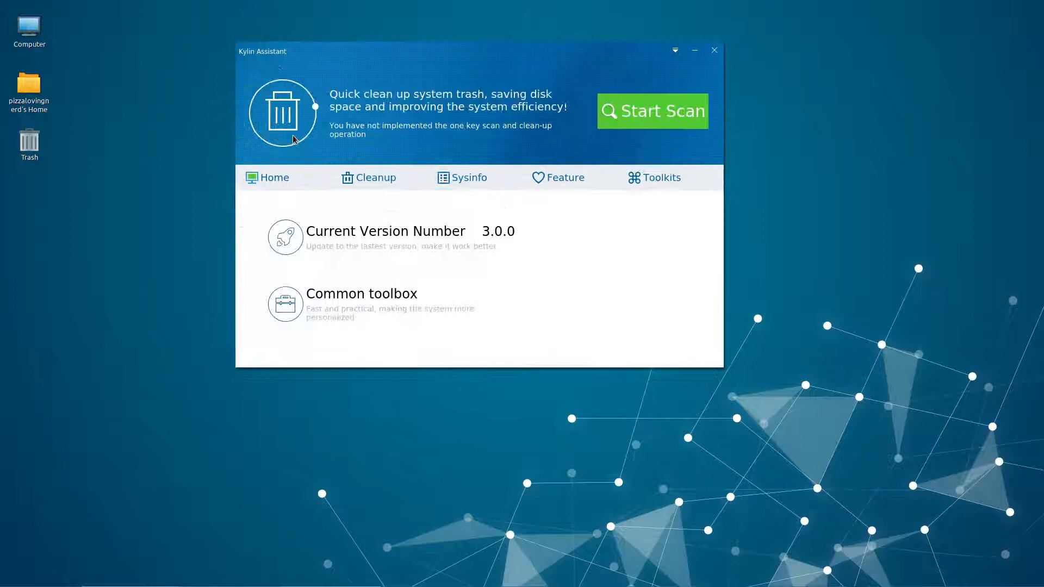
mouse_move(580, 141)
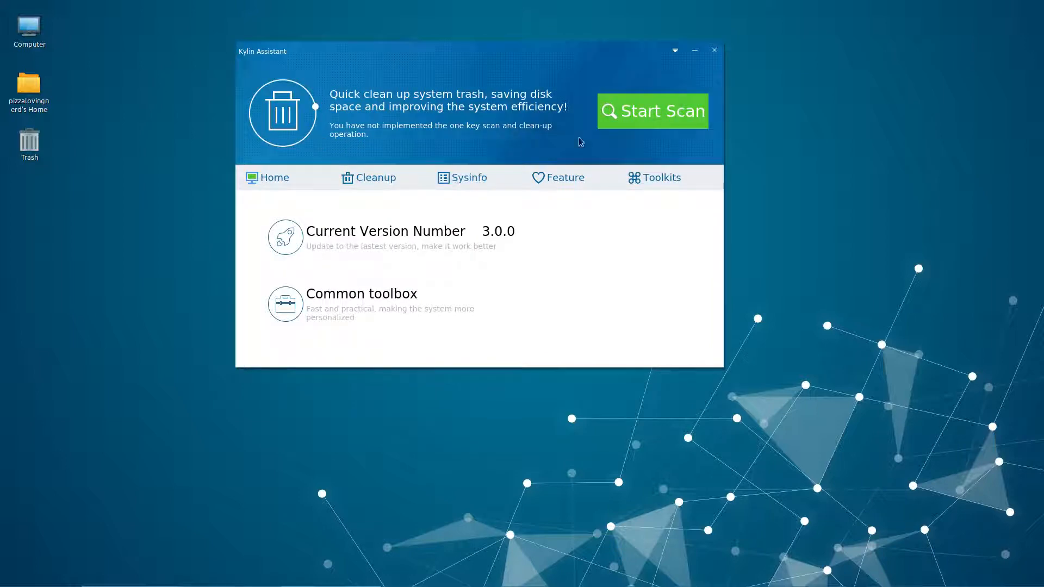
left_click(468, 177)
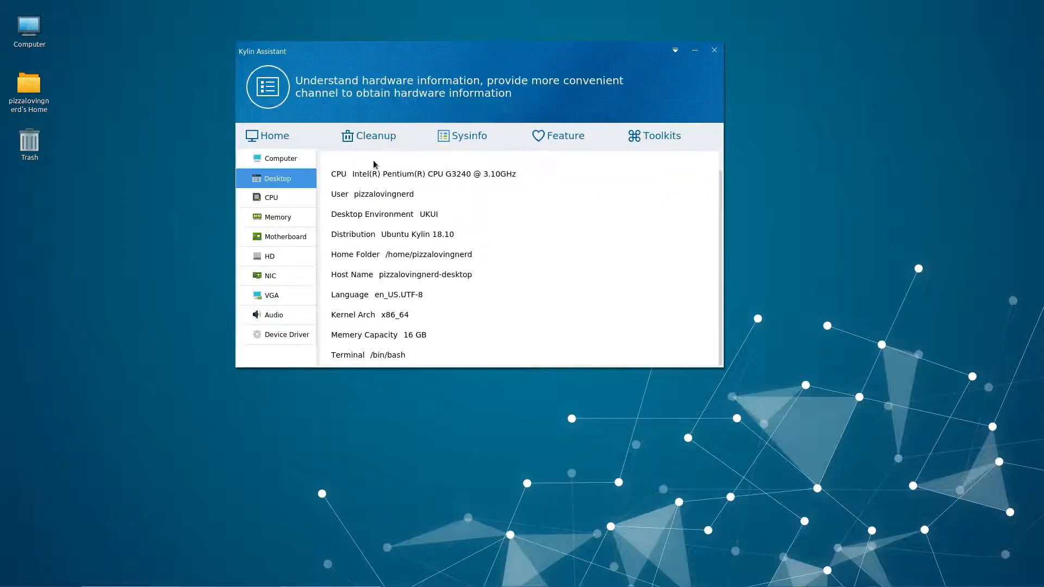
left_click(270, 197)
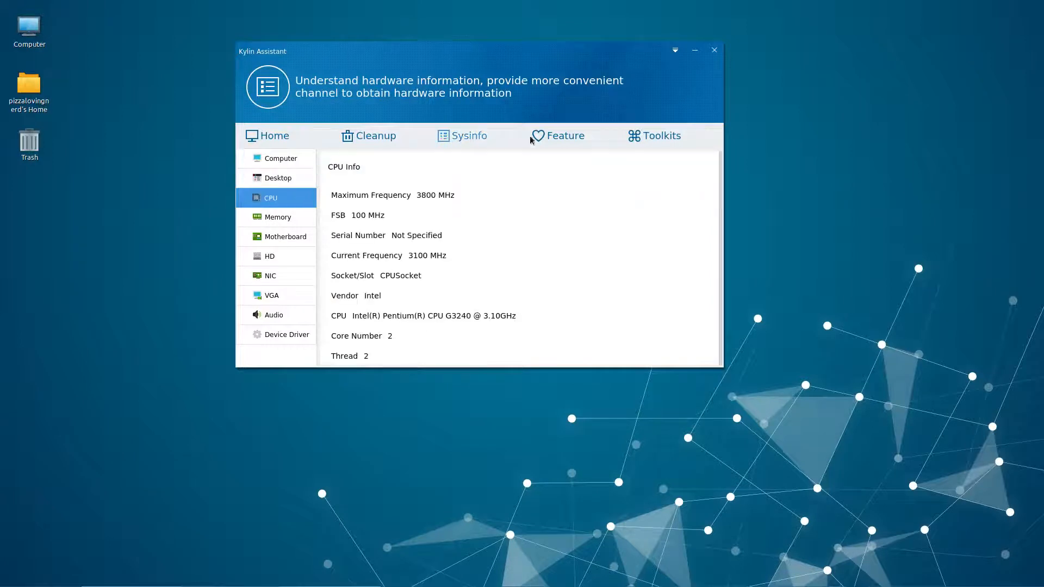
In Feature > ThemeSetting, apply Ambiance, then switch back to ukui-theme.
left_click(565, 135)
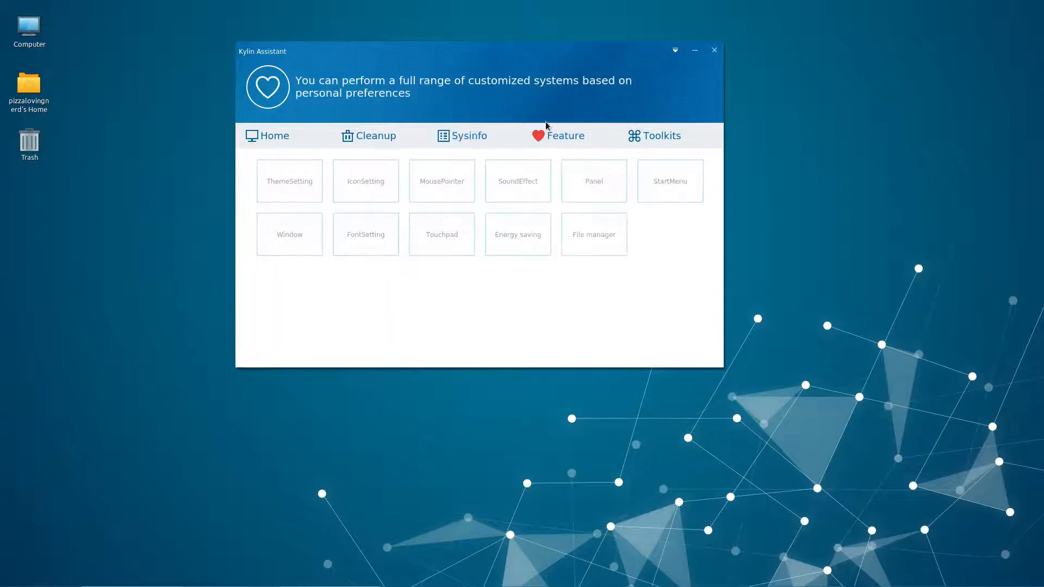
left_click(290, 180)
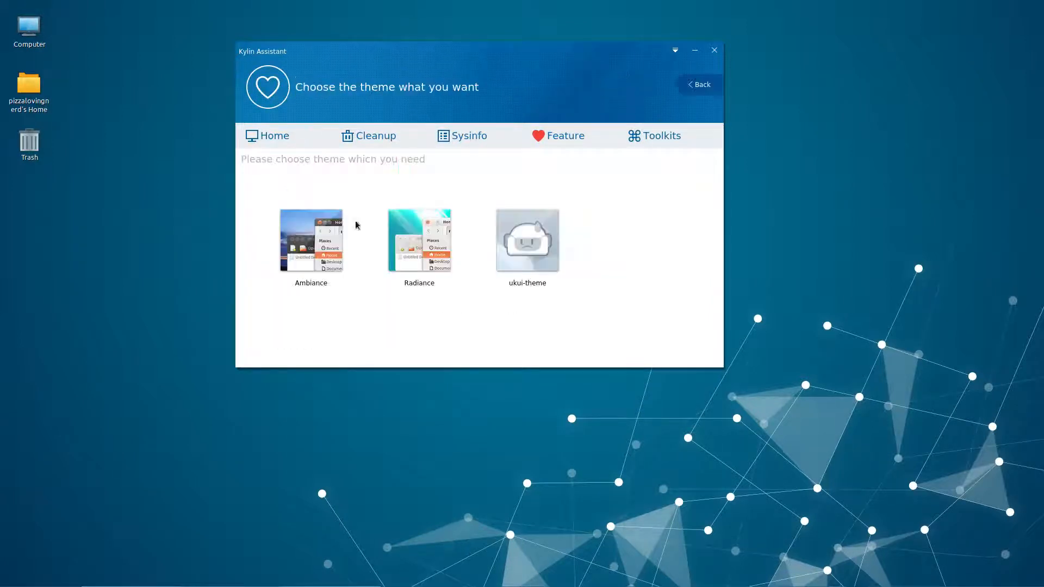
left_click(310, 241)
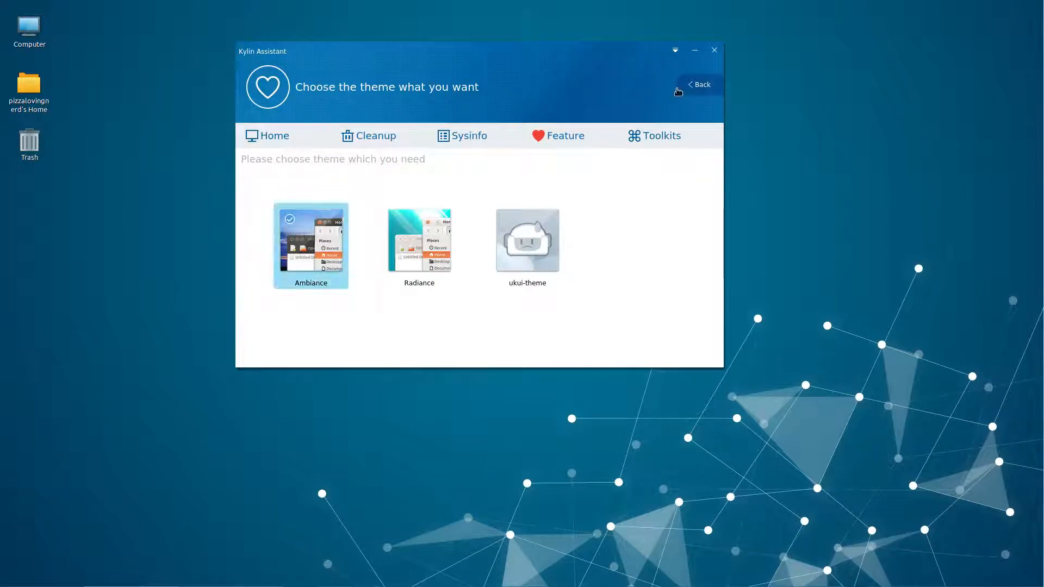
left_click(130, 571)
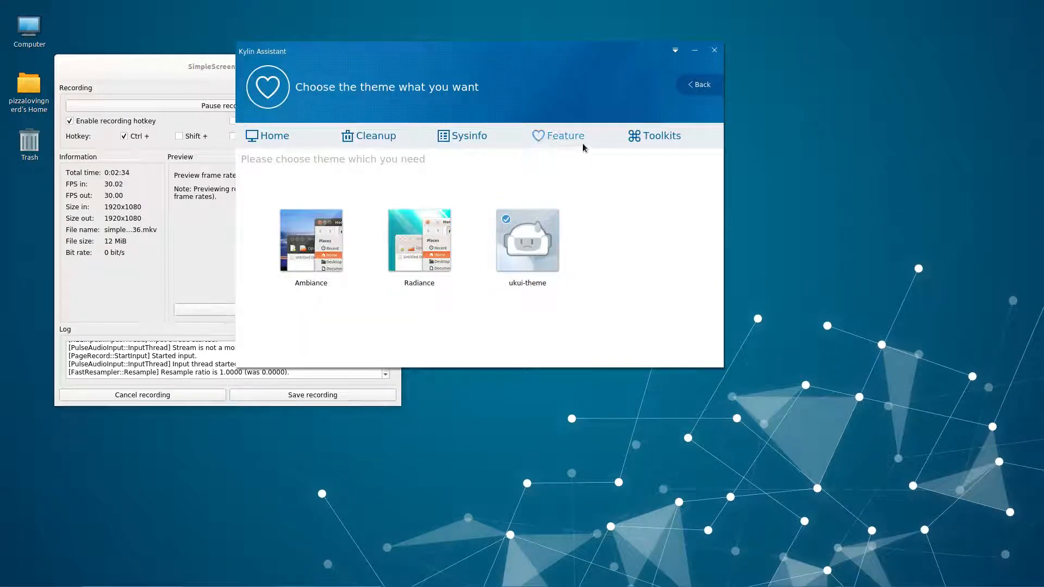
Launch the Software Center, bring it forward and hide the blank Form window.
left_click(713, 50)
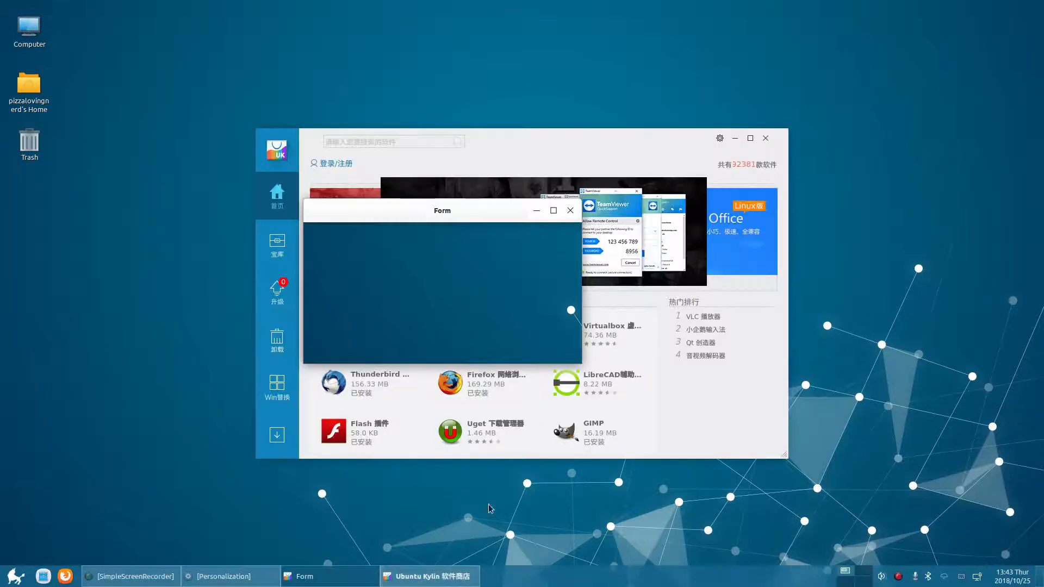
left_click(568, 210)
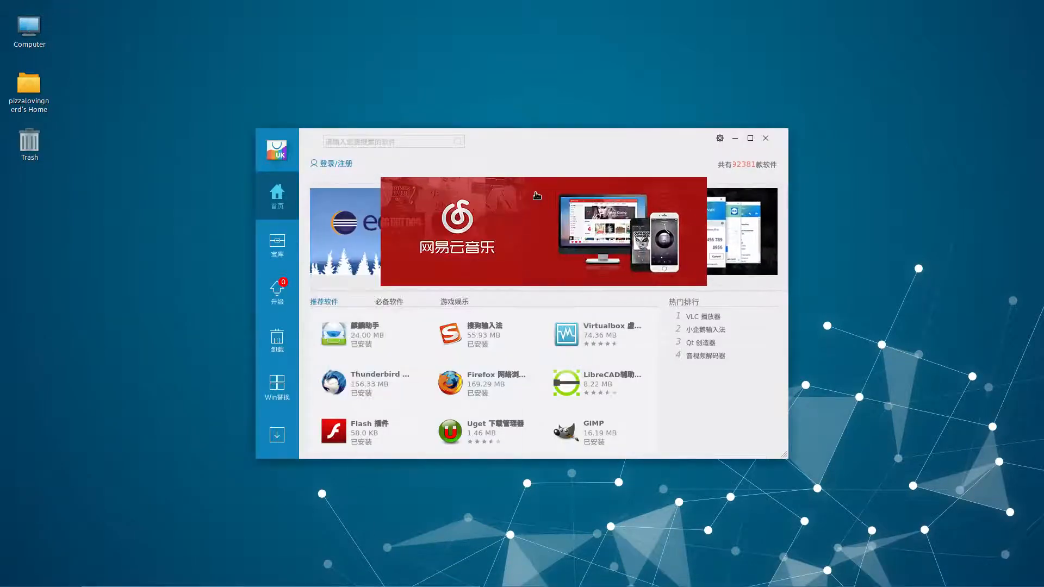
left_click(764, 139)
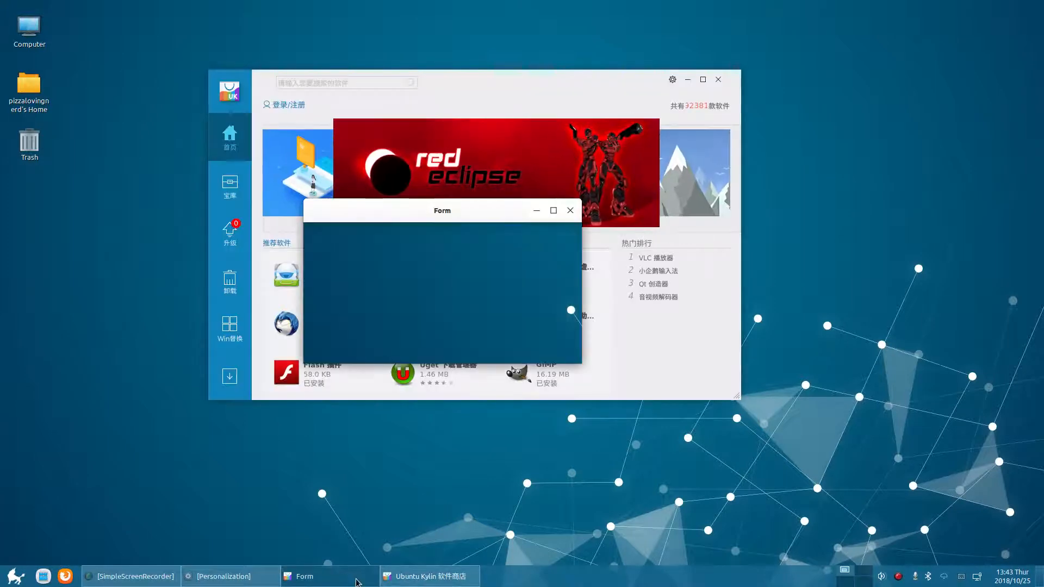
left_click(569, 210)
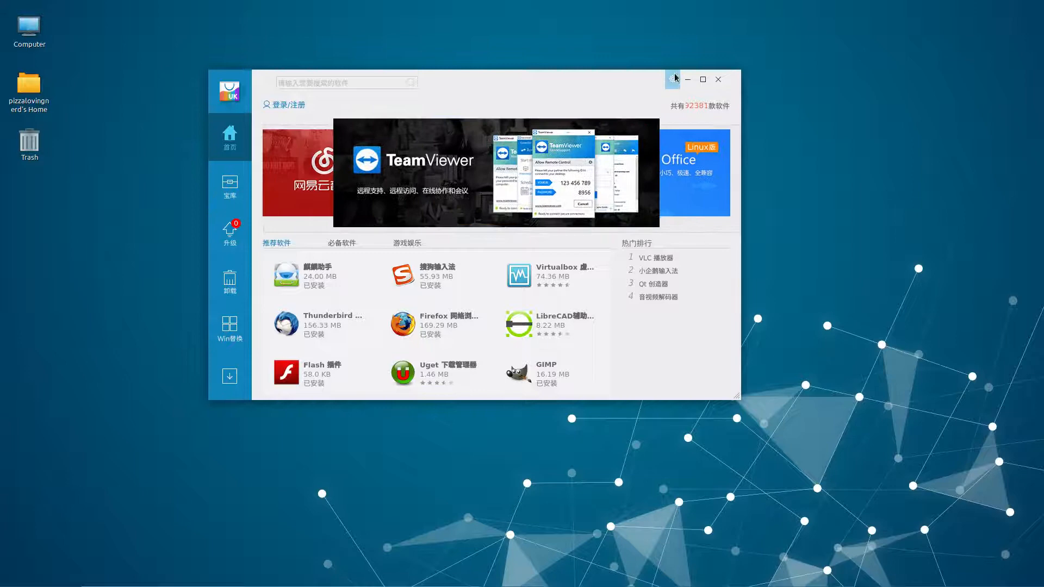
Show the store's settings dialog via the gear icon and close it.
left_click(672, 79)
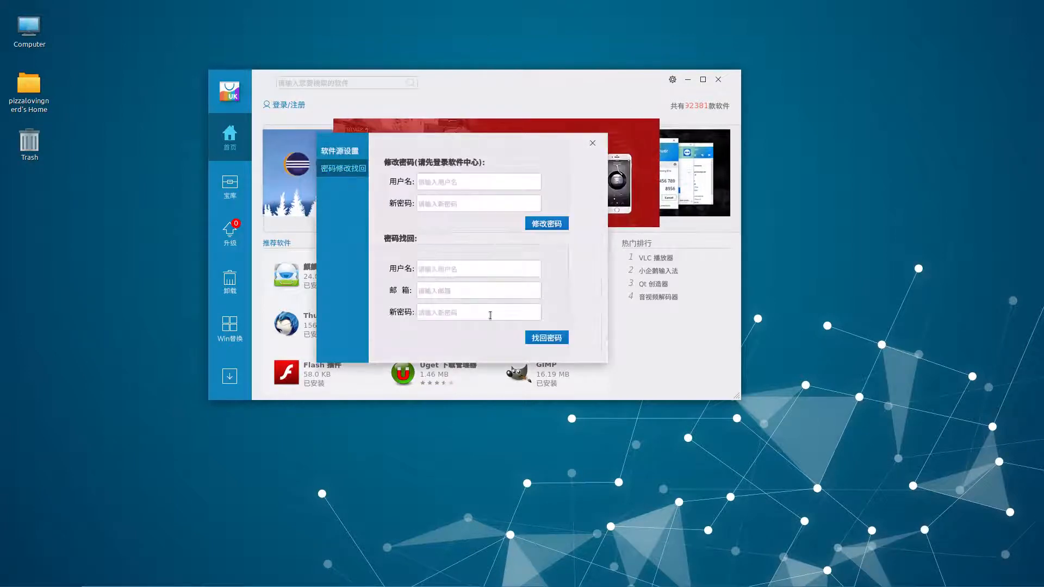
left_click(592, 142)
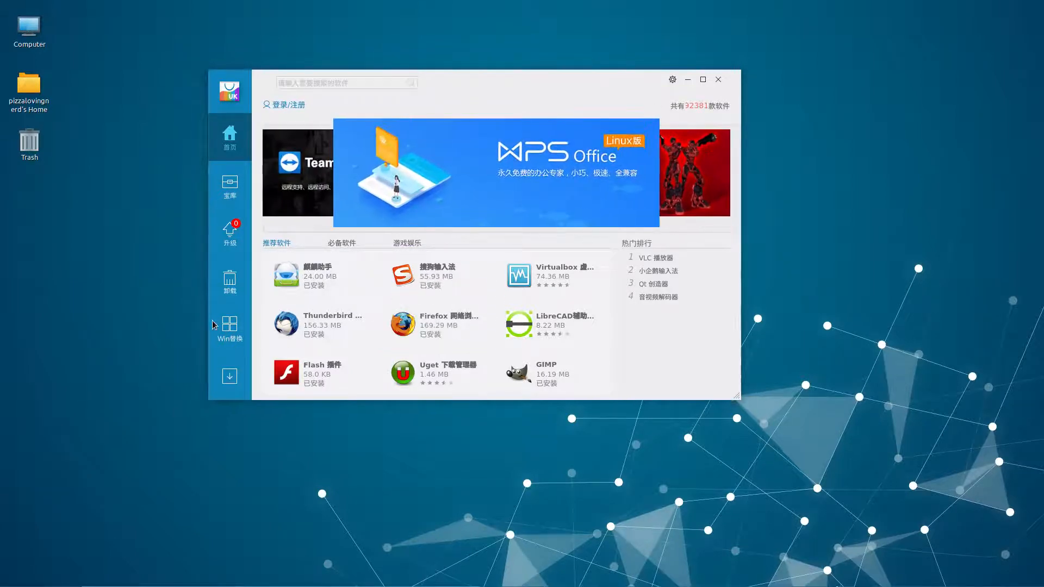
Show the Win替换 list and scroll through the suggested Linux replacement apps.
left_click(229, 329)
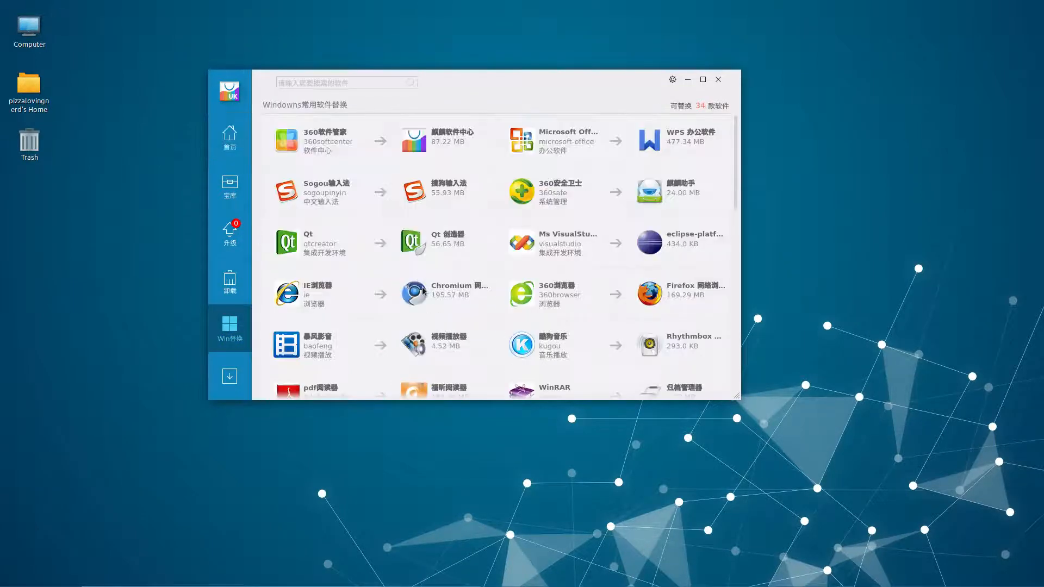
scroll("down", 3)
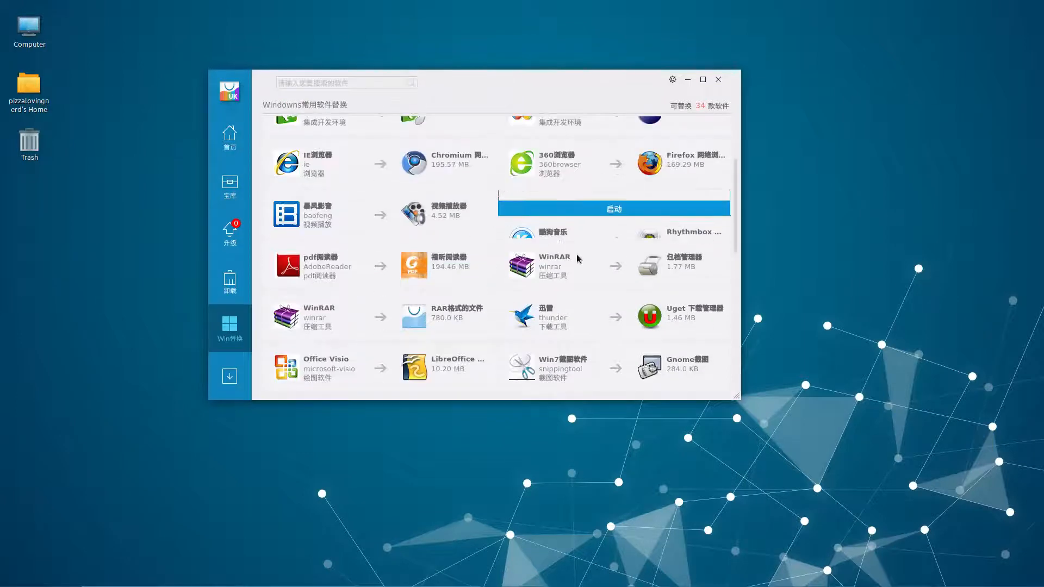
scroll("down", 3)
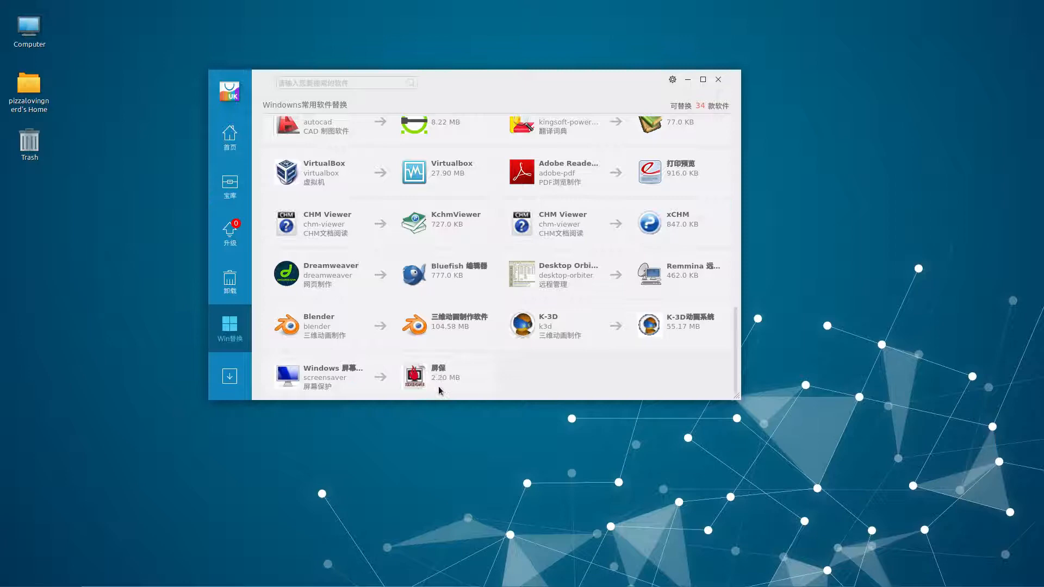
scroll("up", 3)
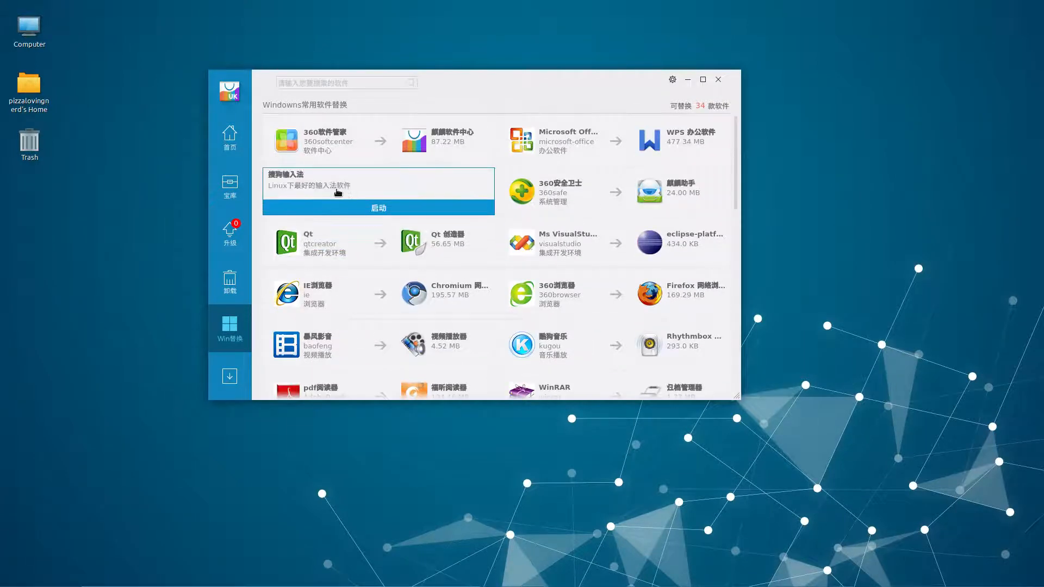
scroll("up", 3)
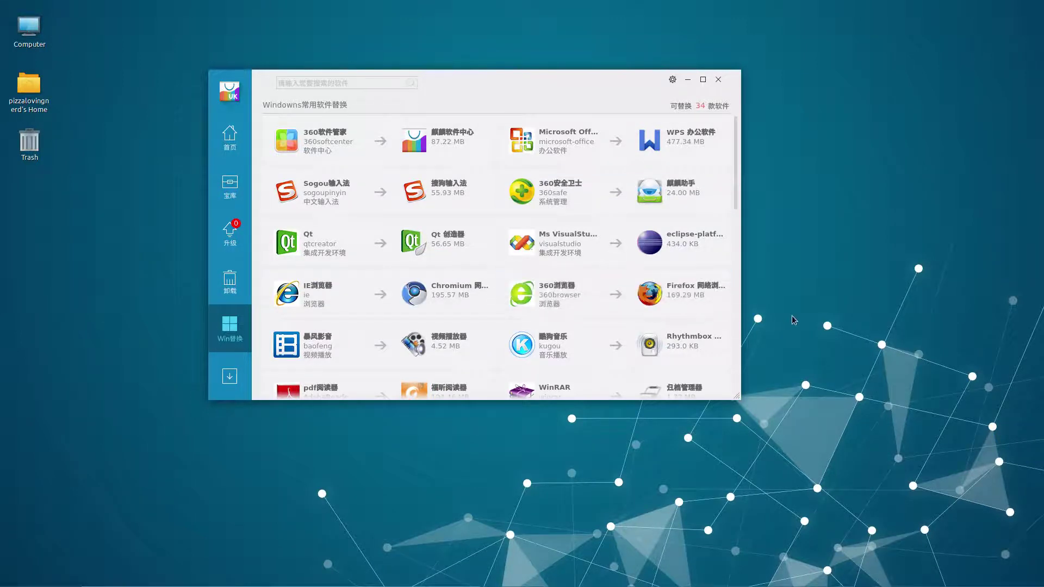
mouse_move(409, 301)
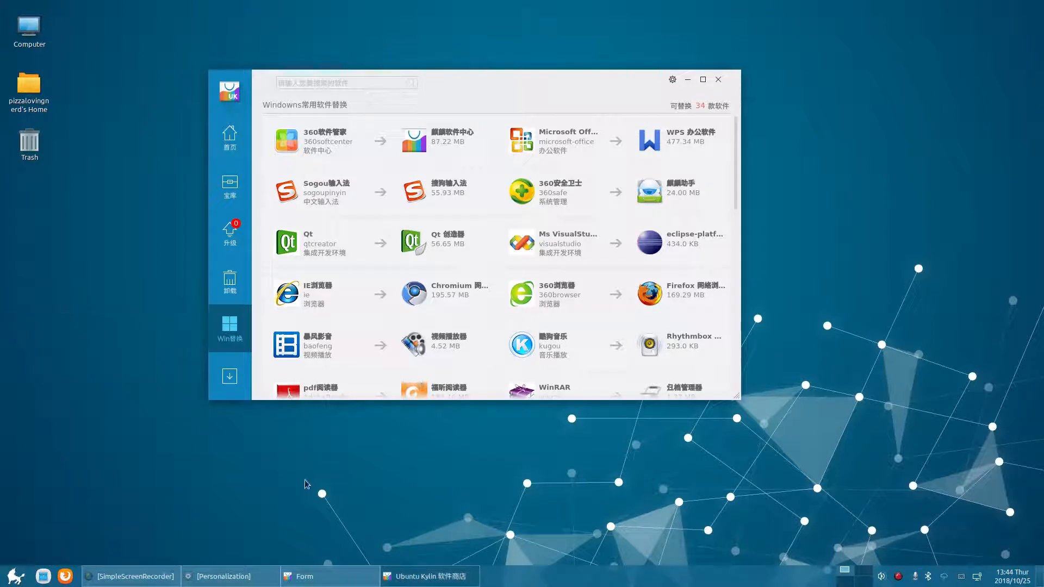
scroll("down", 3)
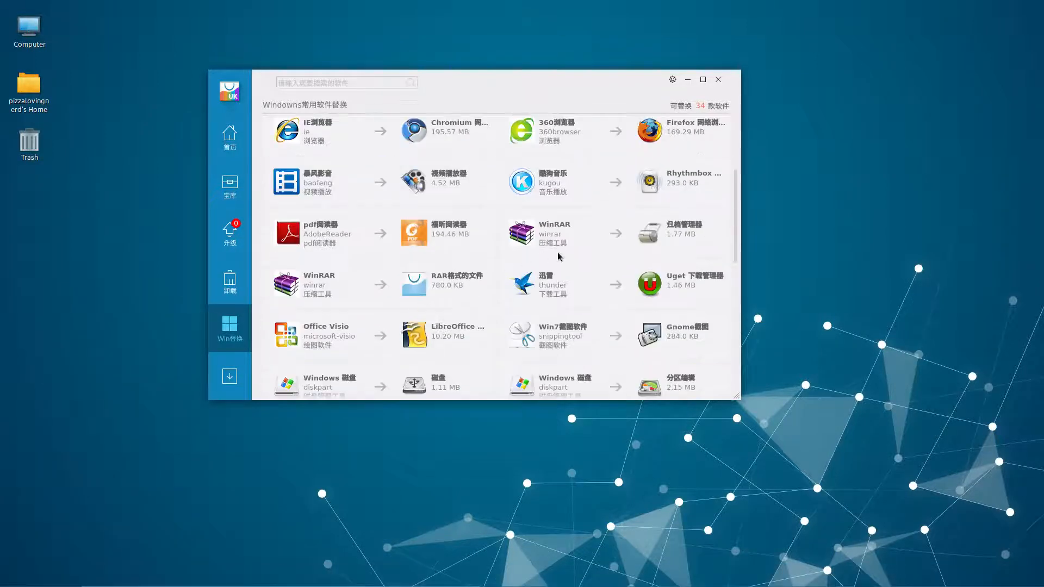
scroll("down", 3)
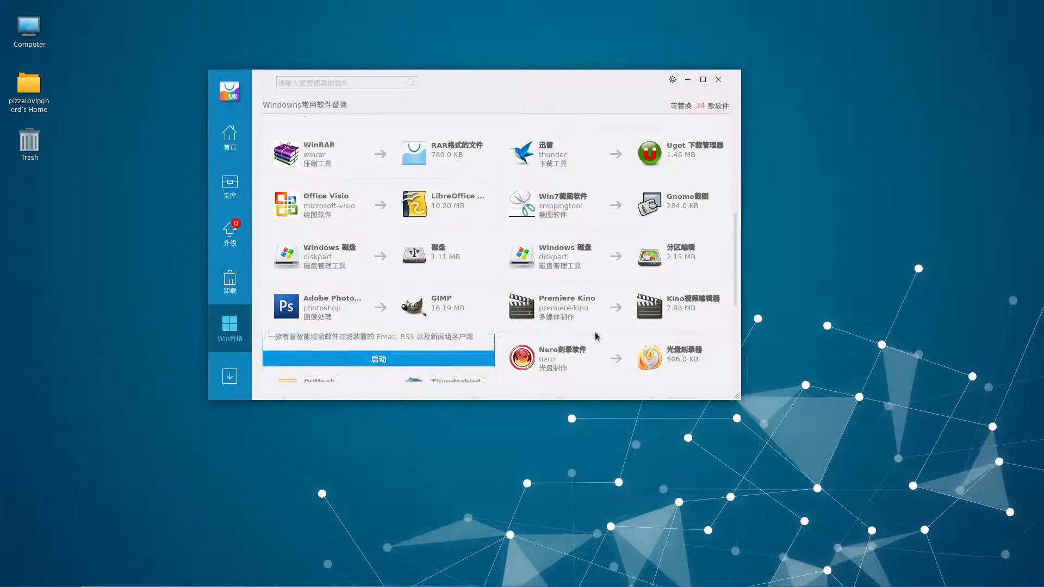
scroll("down", 3)
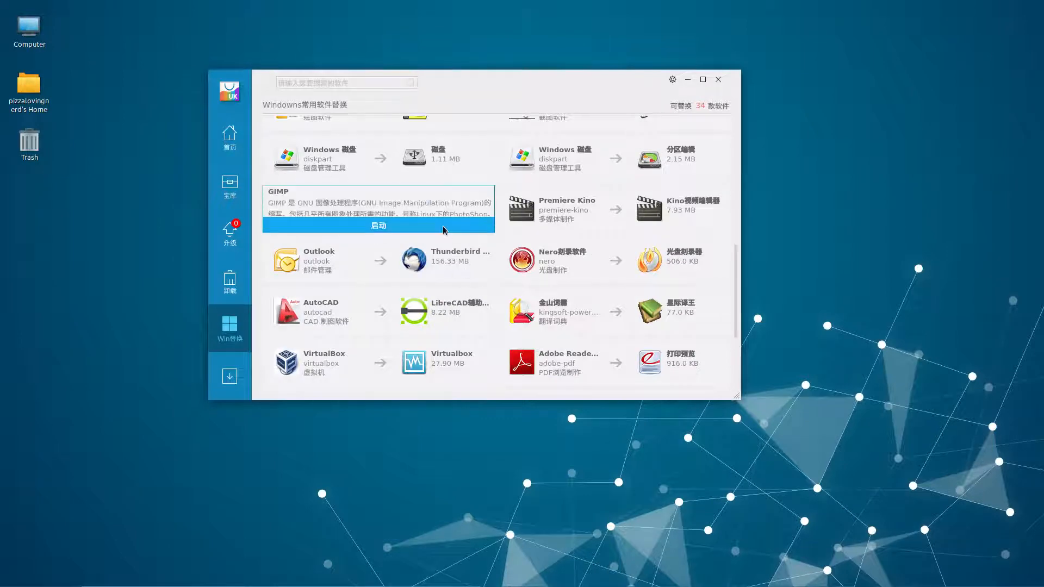
scroll("down", 3)
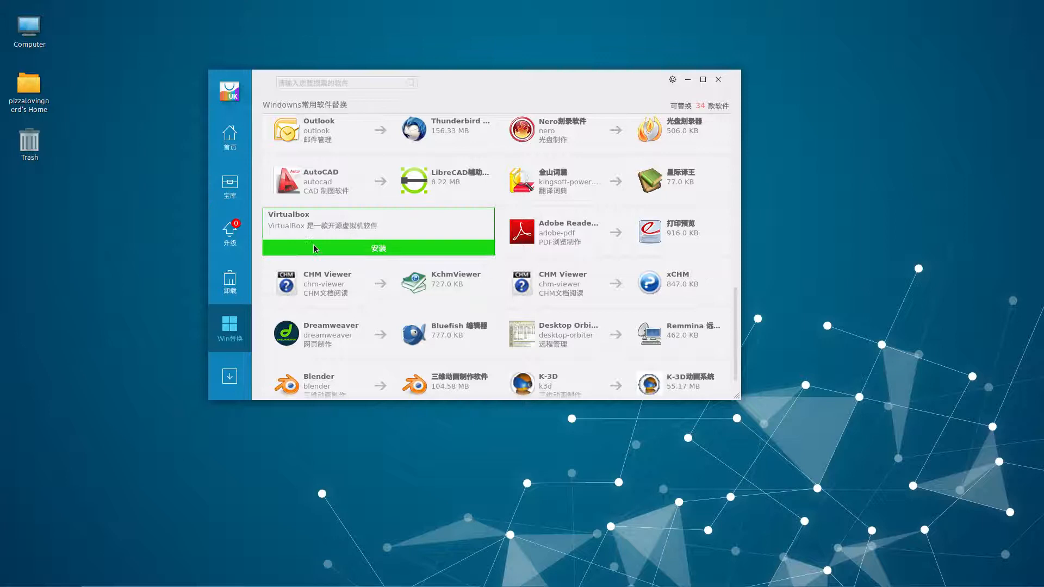
scroll("down", 3)
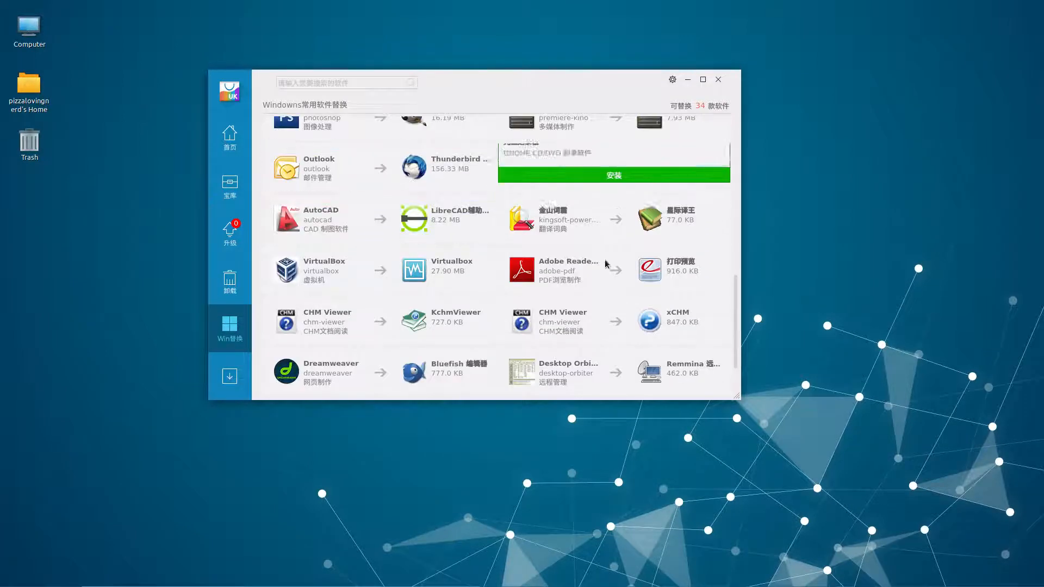
scroll("up", 3)
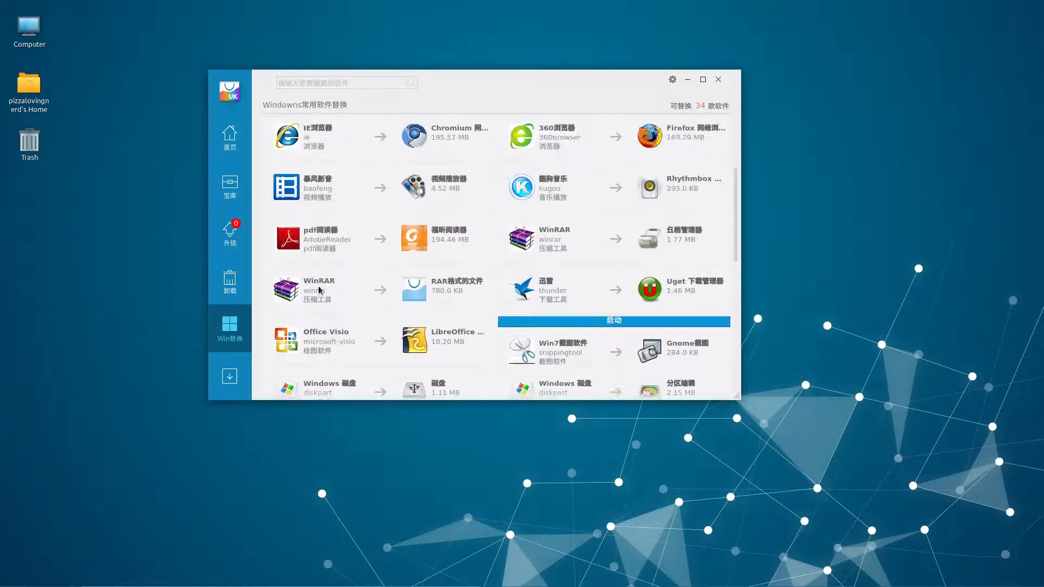
Visit the 卸载, 升级, 首页 and download-task pages, then close the store.
left_click(229, 280)
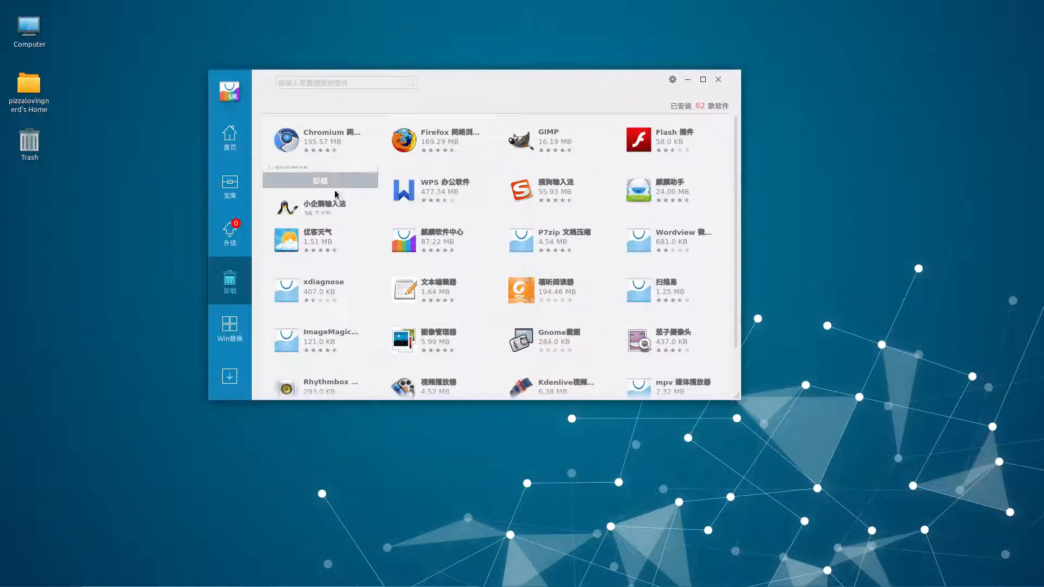
left_click(229, 232)
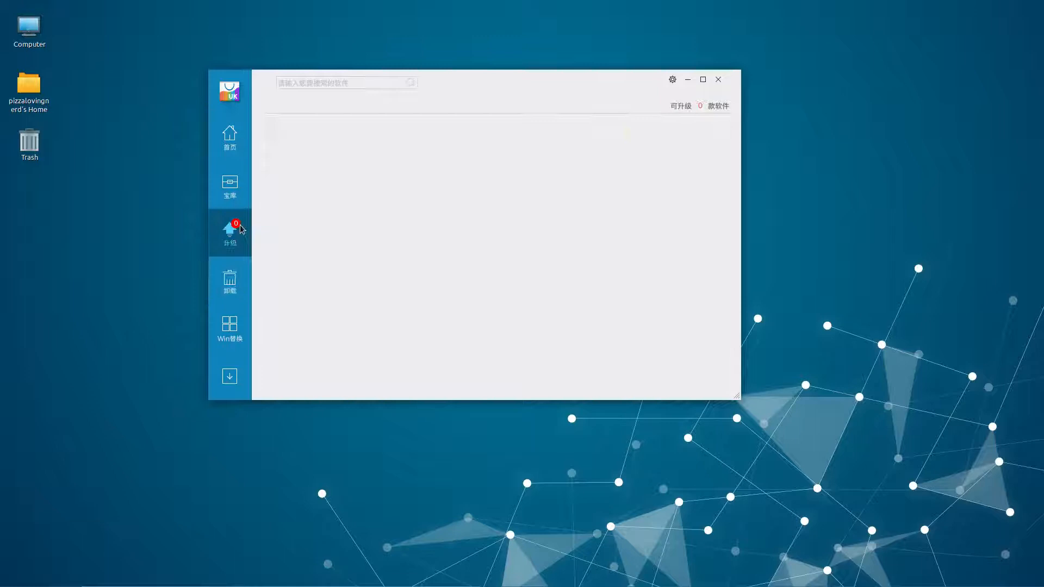
left_click(230, 137)
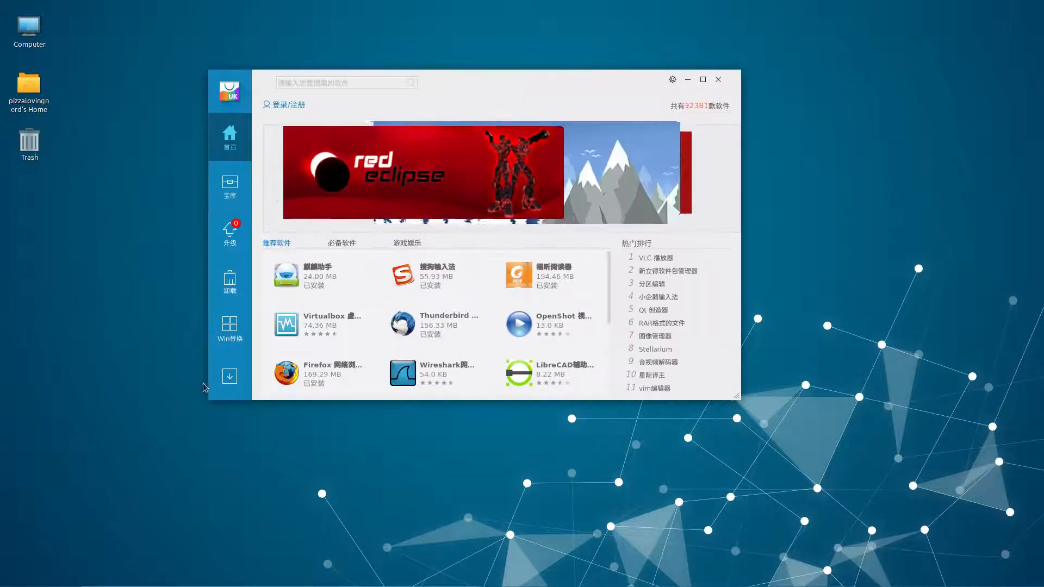
left_click(229, 375)
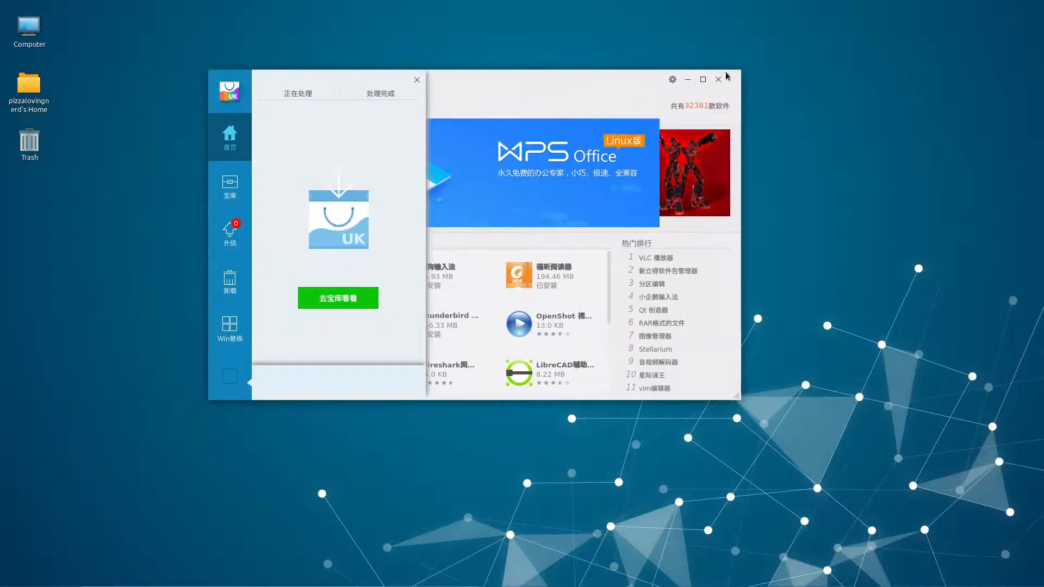
left_click(717, 80)
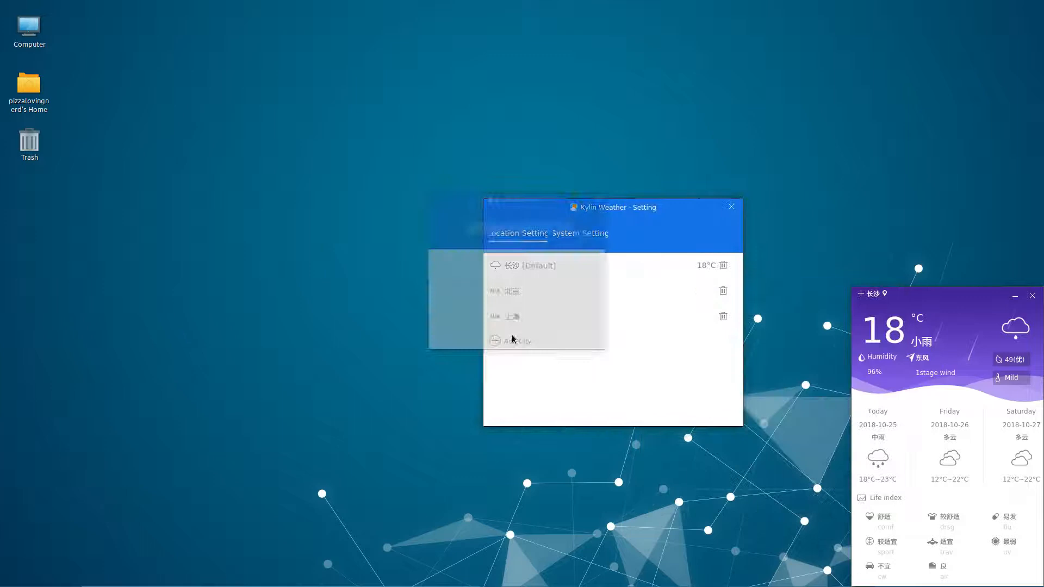
Search for Shenzhen as a city, get No Result, and close the search window.
left_click(512, 340)
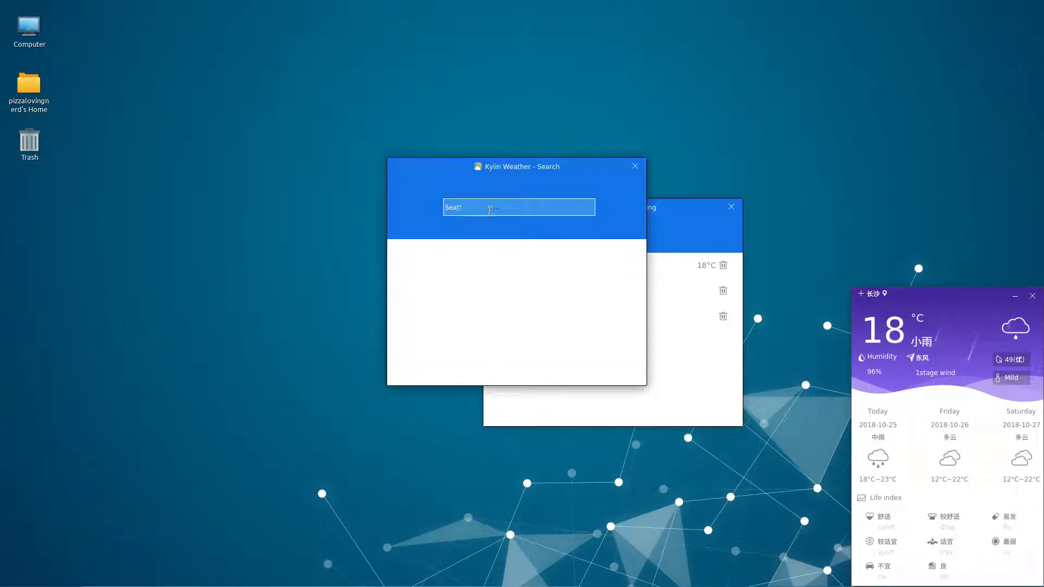
type("le")
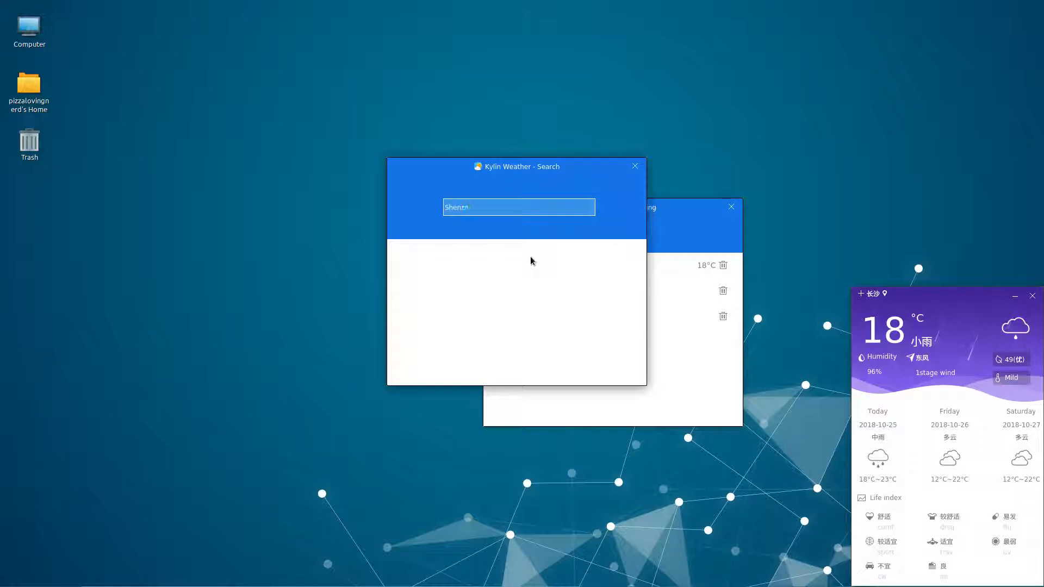
type("zhen")
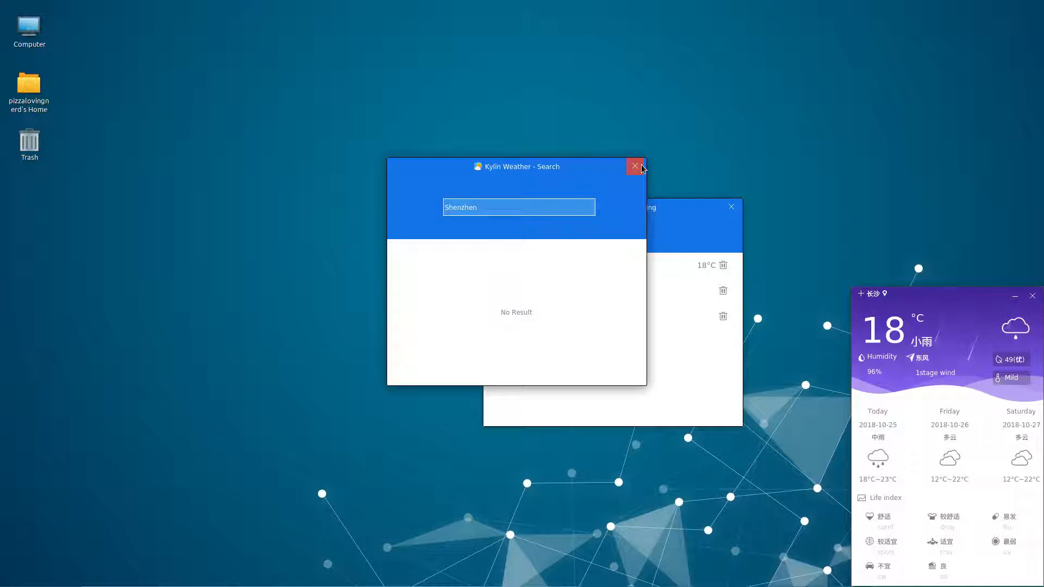
left_click(632, 165)
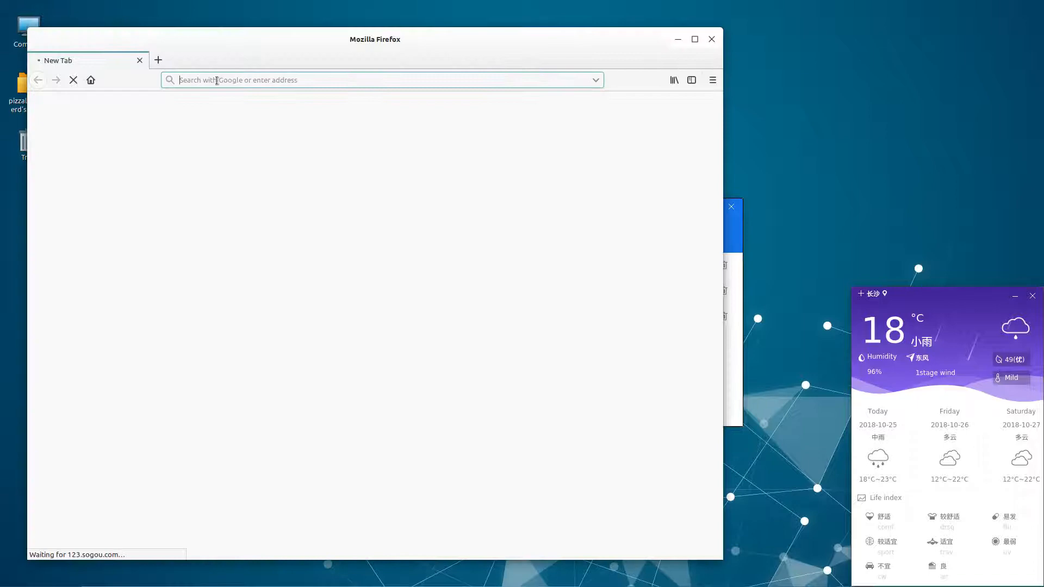
Run a Google search for 'Shenzhen in chinese' from the Firefox address bar.
type("Shemn")
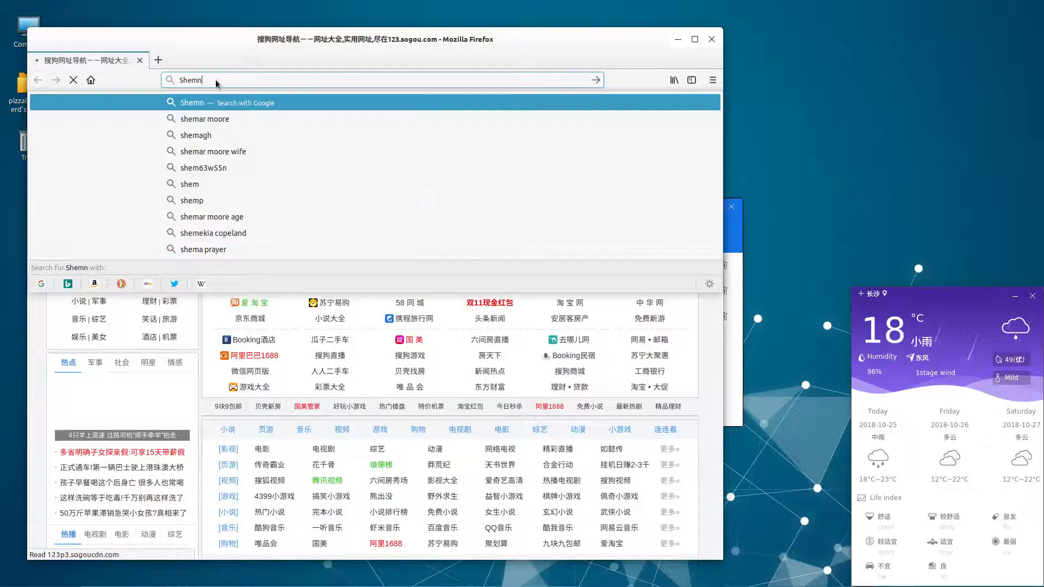
type("Shenzhen in chi")
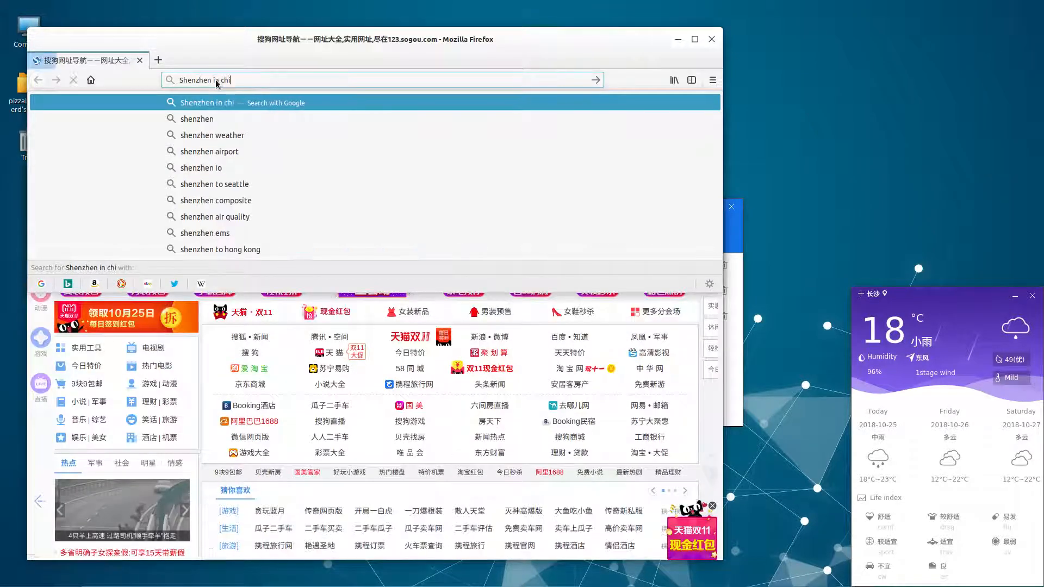
type("nese&ie=utf-8&oe=utf-8")
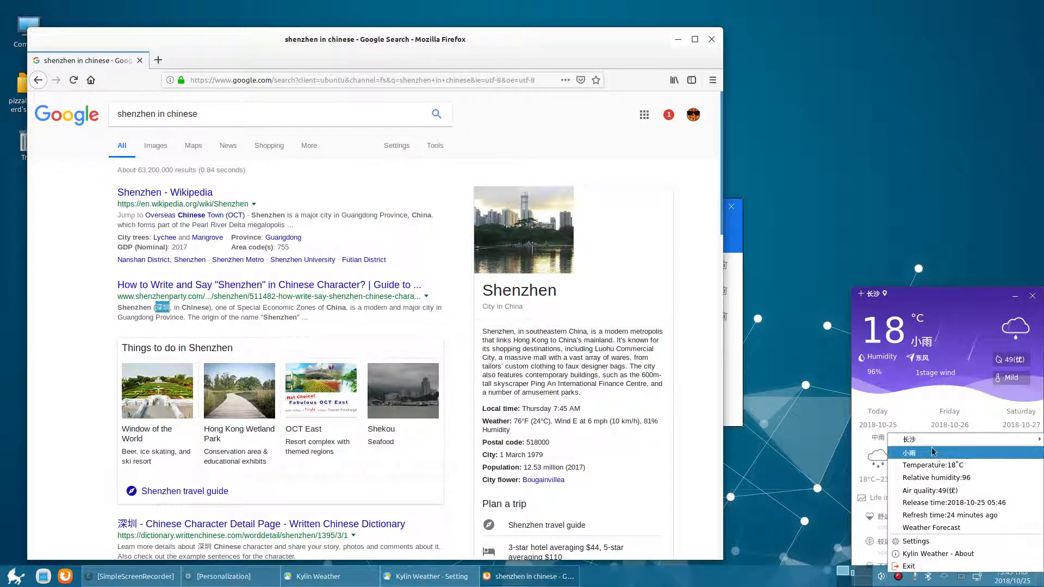
Add 深圳, 深圳, 广东 as a saved city in Kylin Weather's settings.
left_click(915, 541)
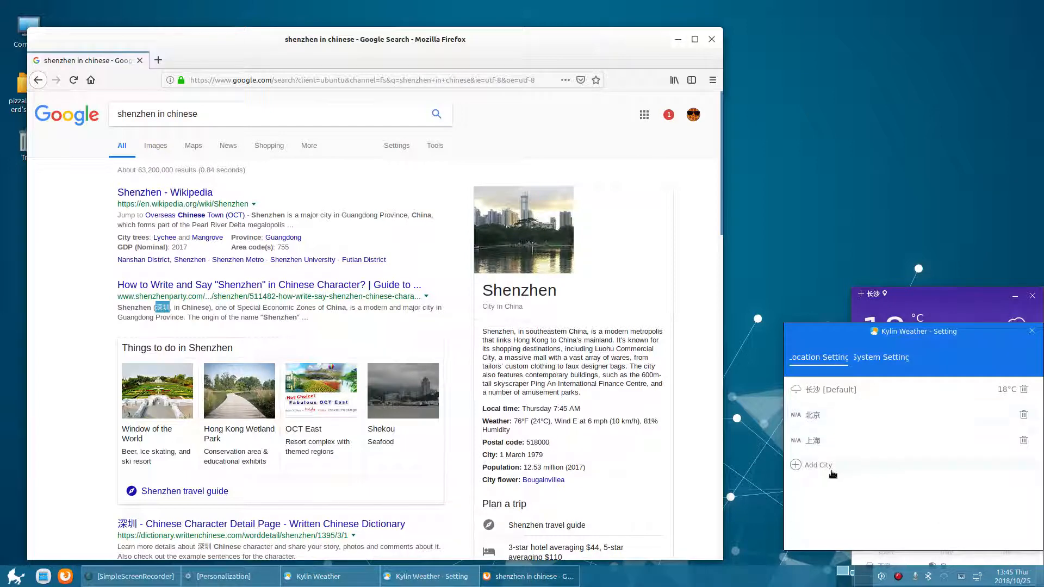
left_click(816, 464)
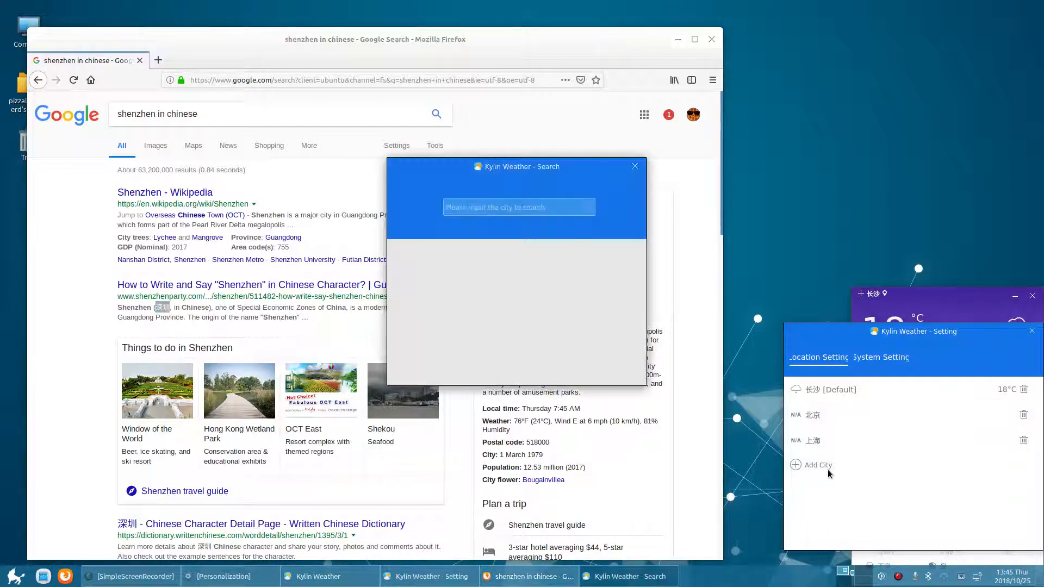
type("深圳")
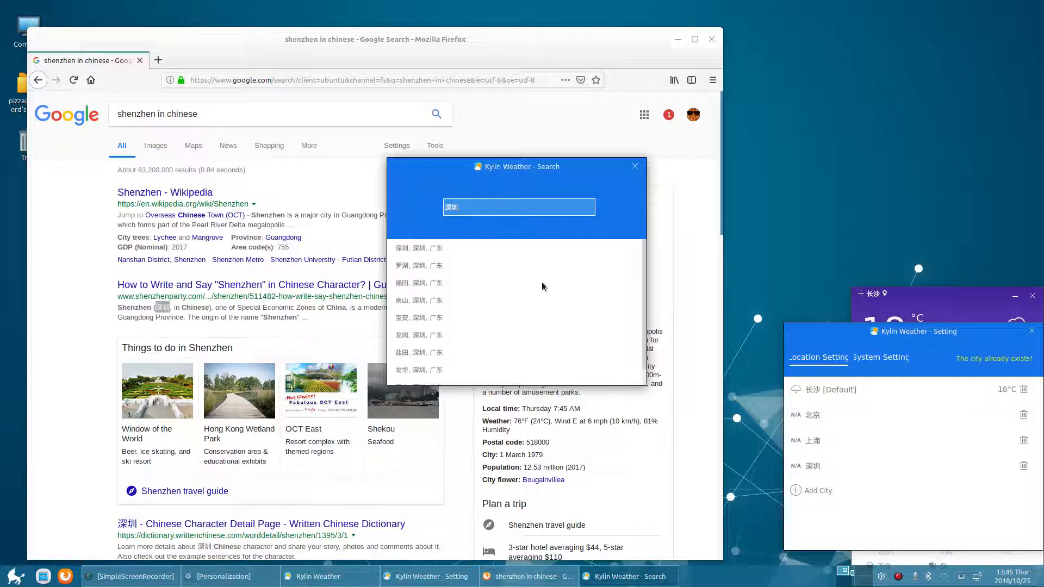
left_click(632, 165)
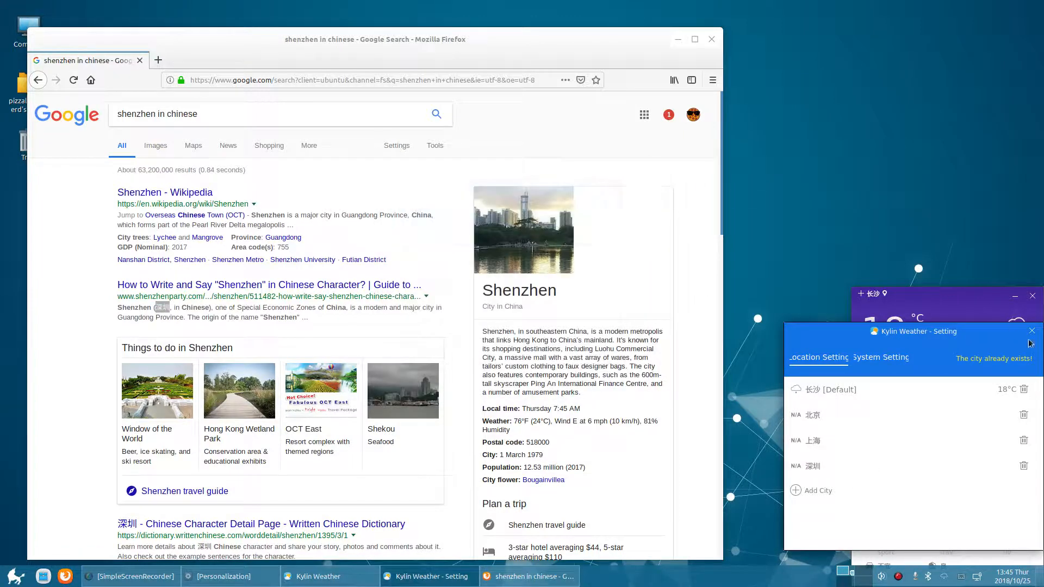
left_click(1030, 331)
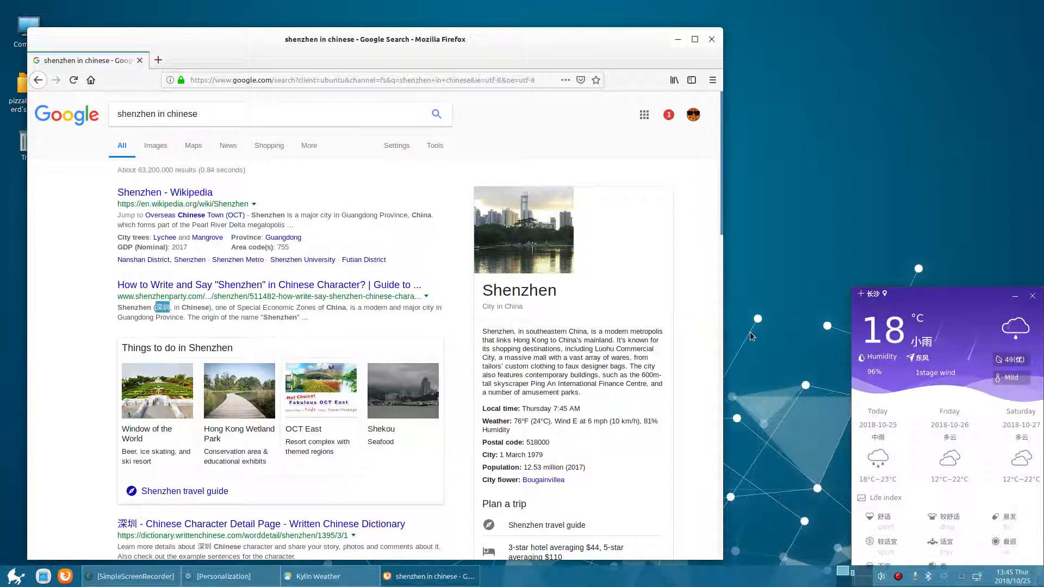
Close the Kylin Weather window and then Firefox, leaving the desktop.
scroll("down", 3)
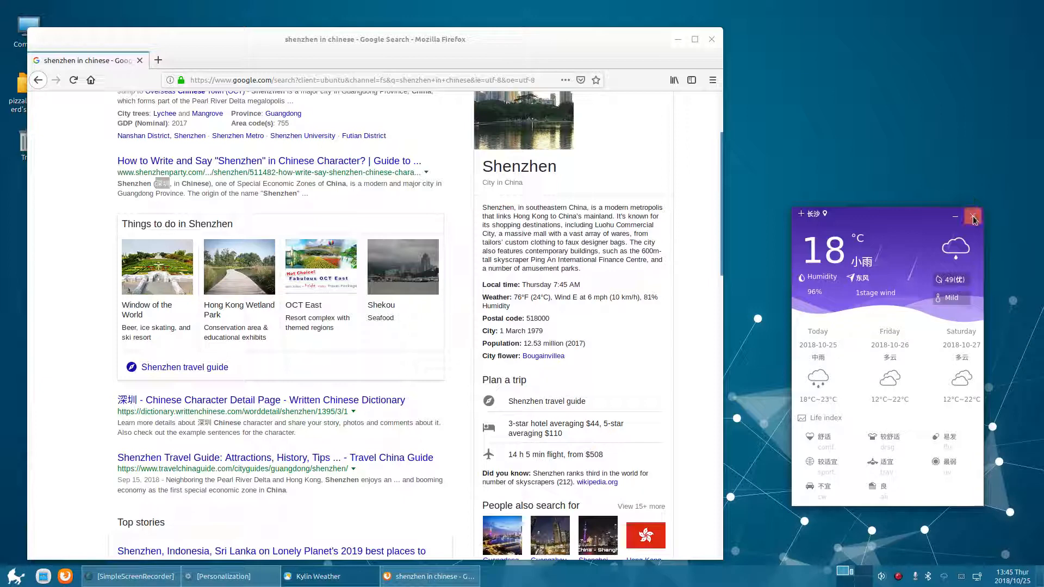
left_click(972, 217)
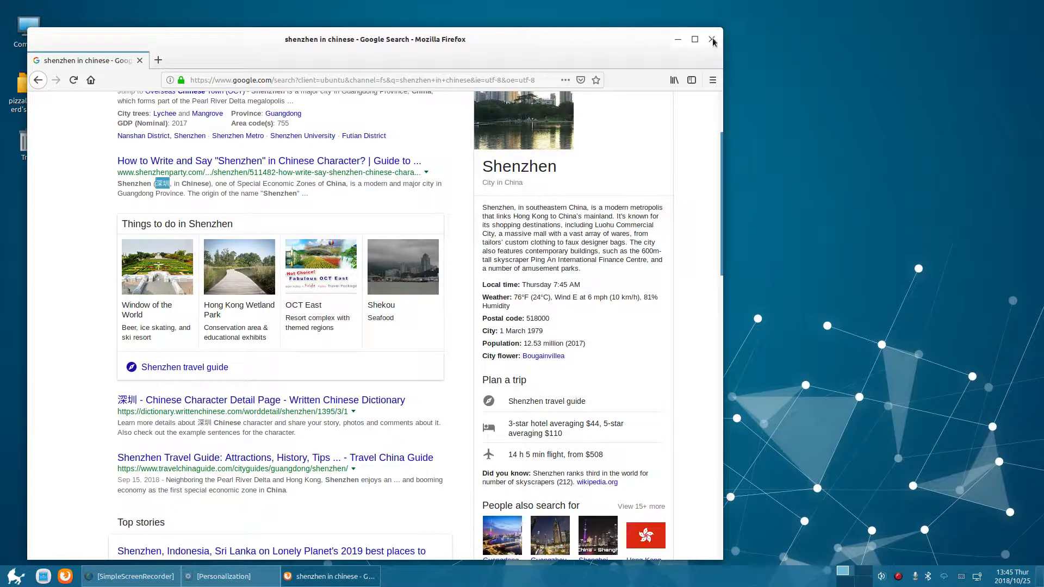
left_click(711, 39)
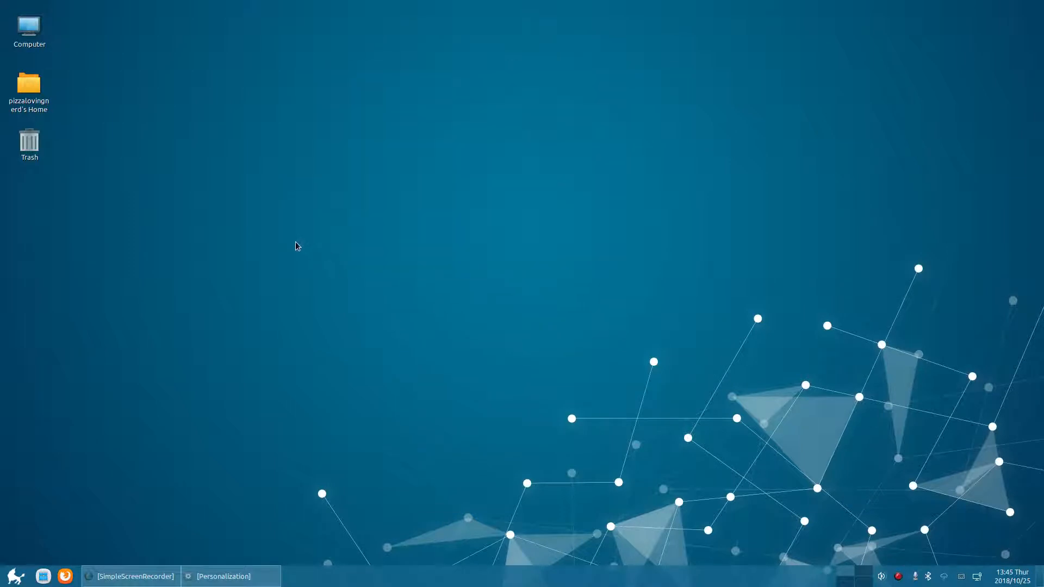
mouse_move(942, 585)
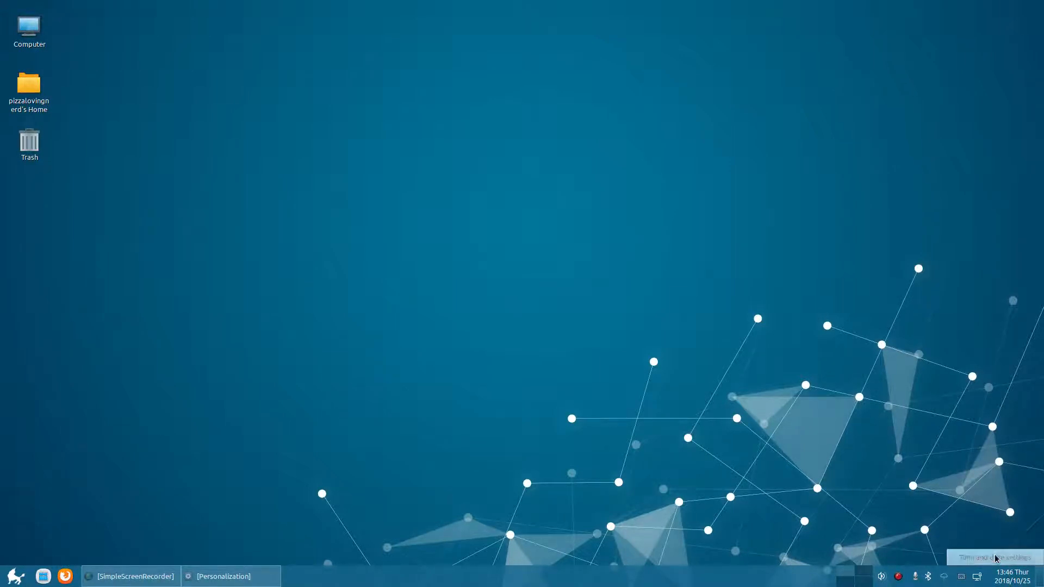
Browse the Tzone list in Time and Dates, leaving Pacific/Kiritimati as the zone.
left_click(985, 556)
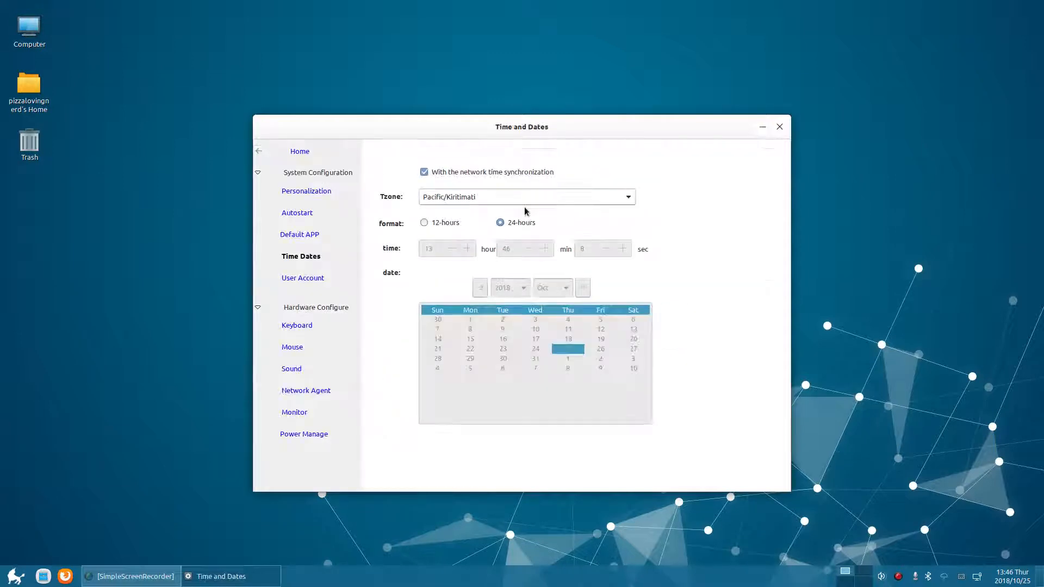
left_click(624, 197)
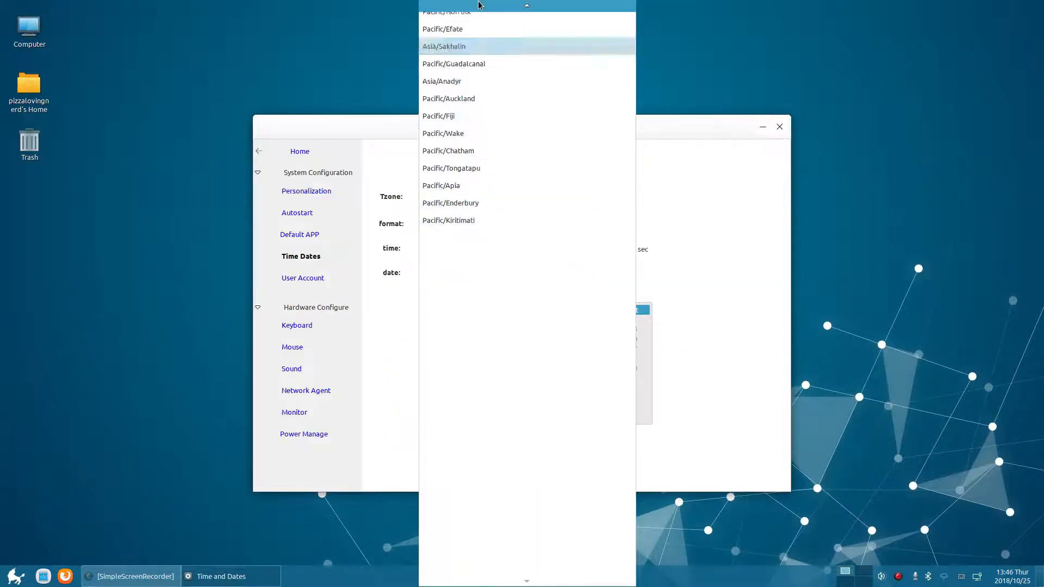
scroll("up", 3)
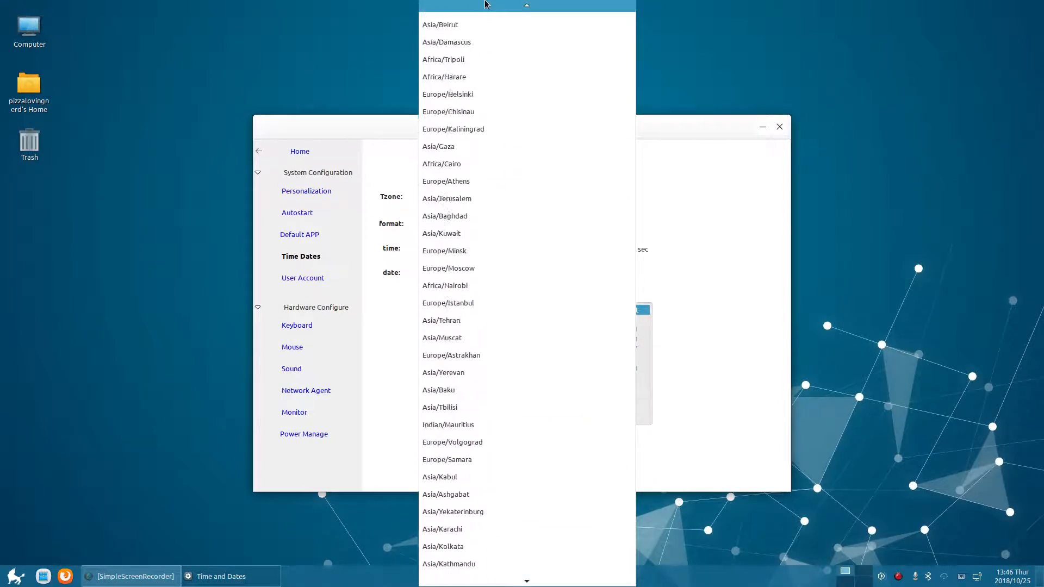
scroll("up", 3)
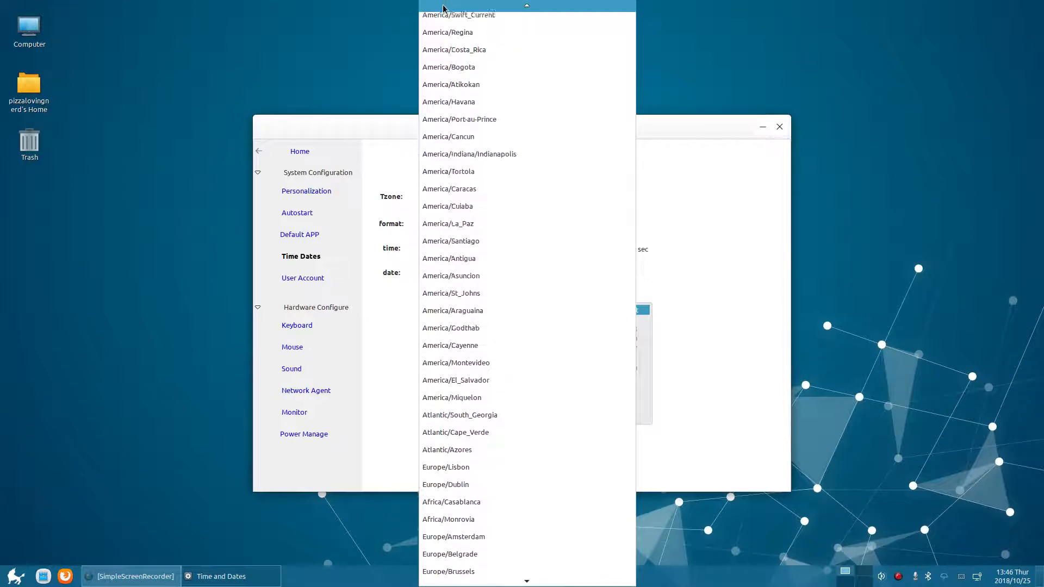
scroll("up", 3)
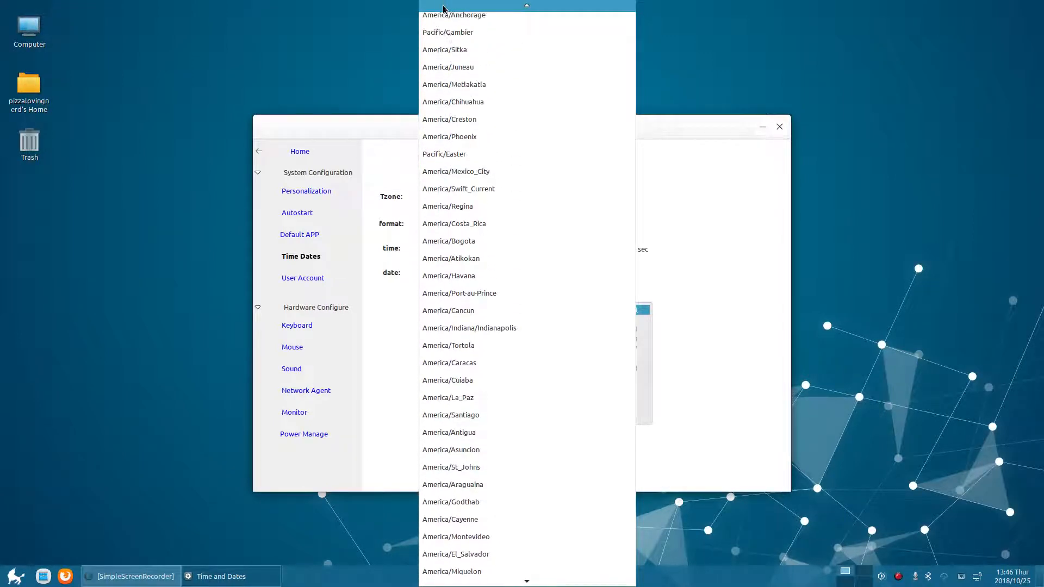
scroll("up", 3)
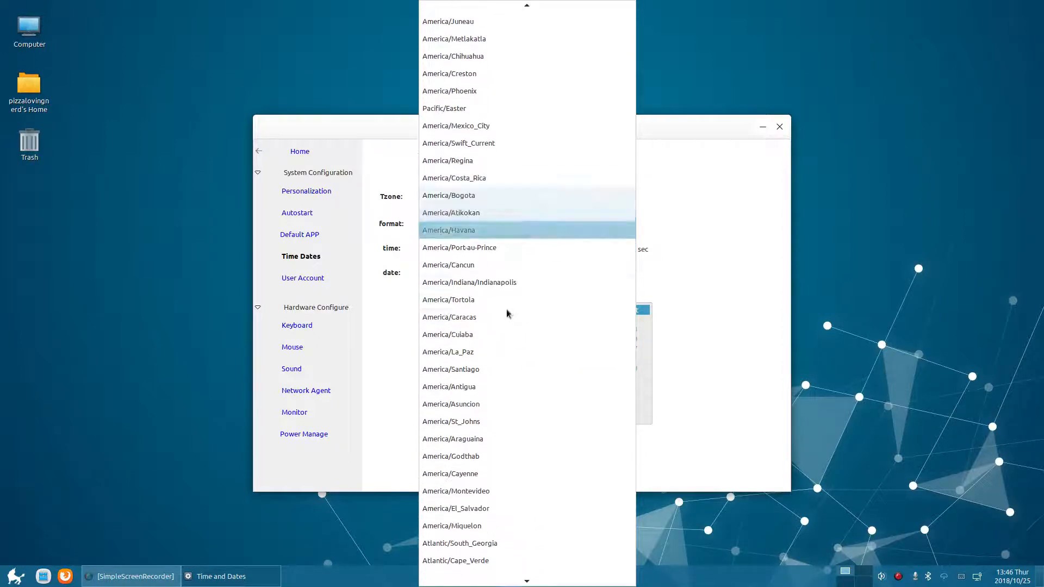
scroll("down", 3)
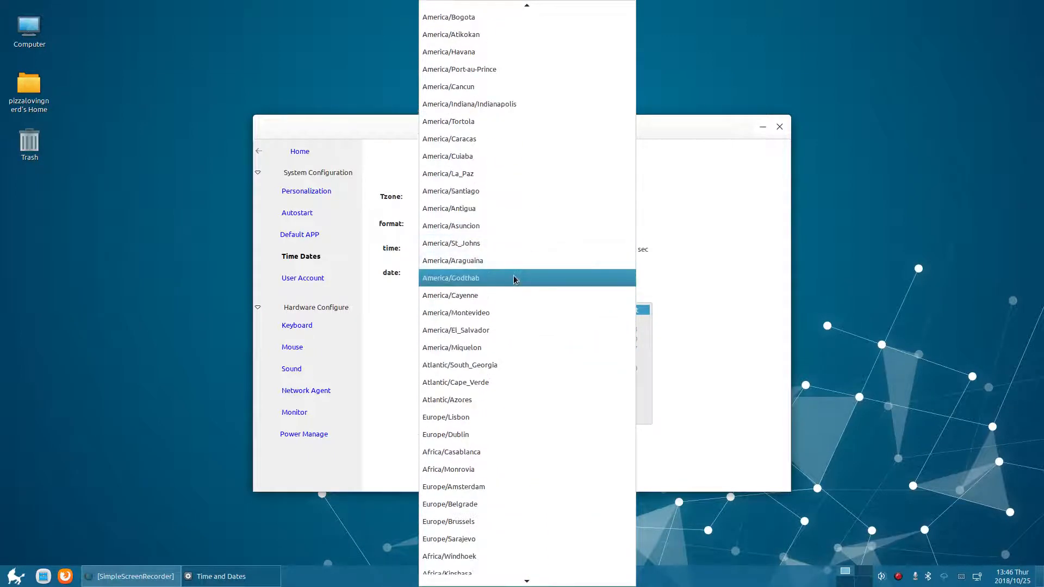
scroll("up", 3)
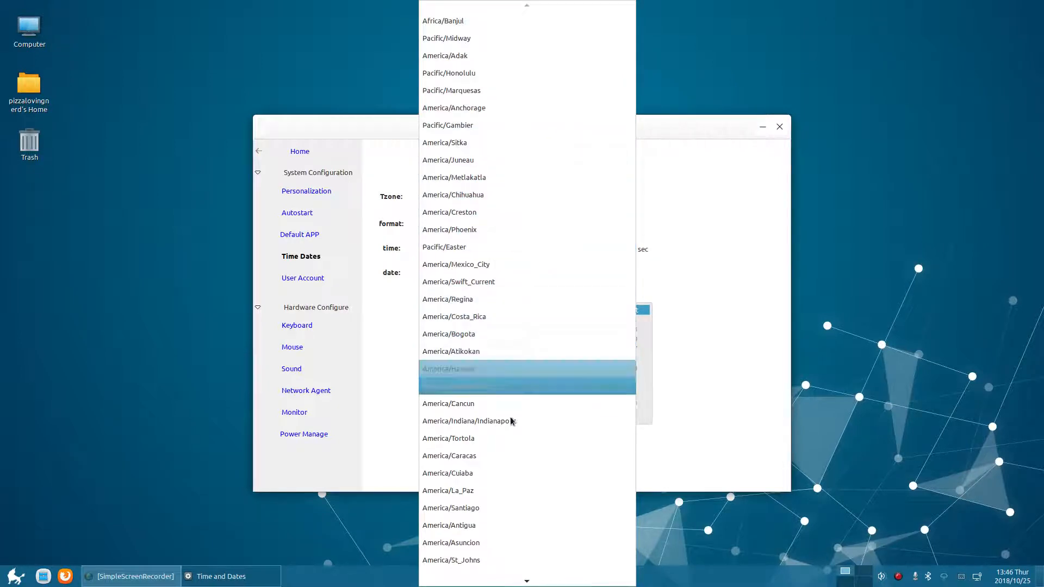
scroll("down", 3)
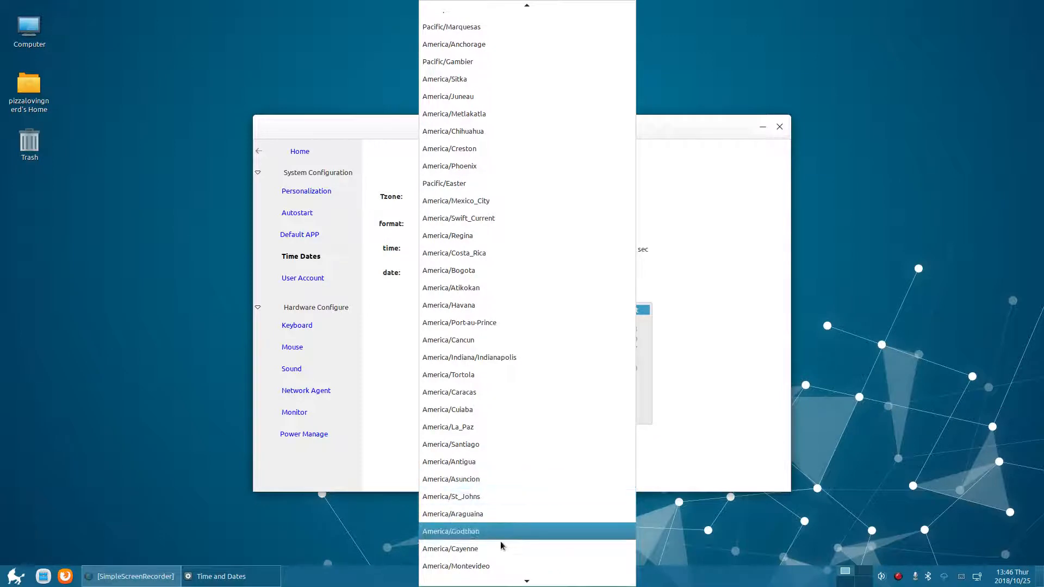
scroll("down", 3)
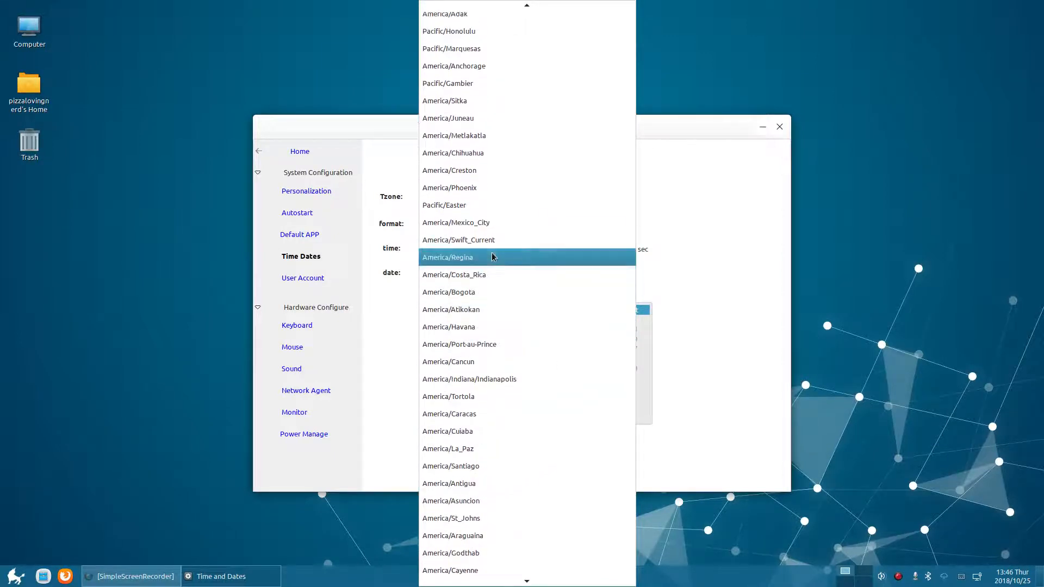
scroll("up", 3)
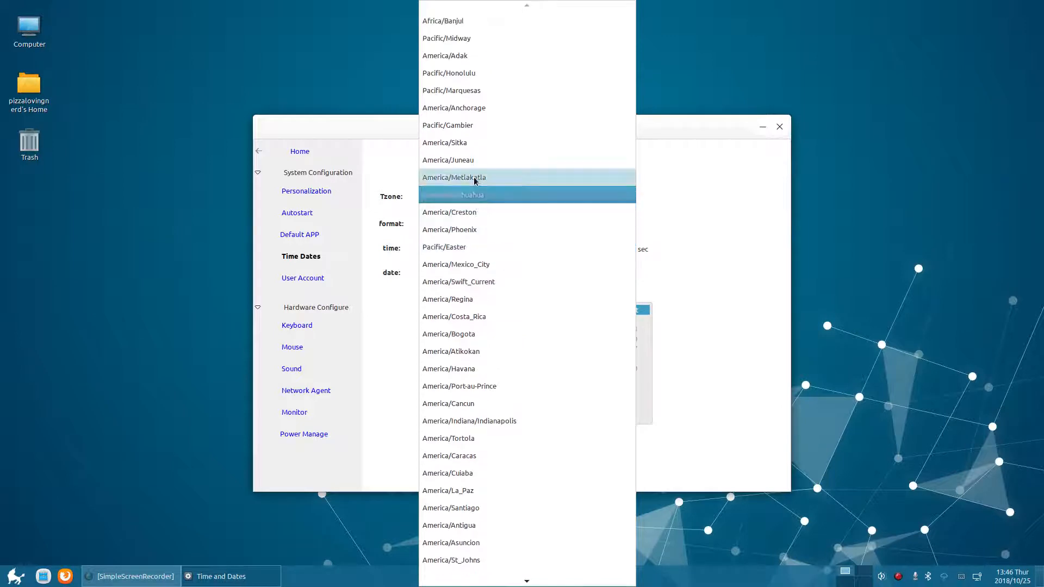
mouse_move(485, 58)
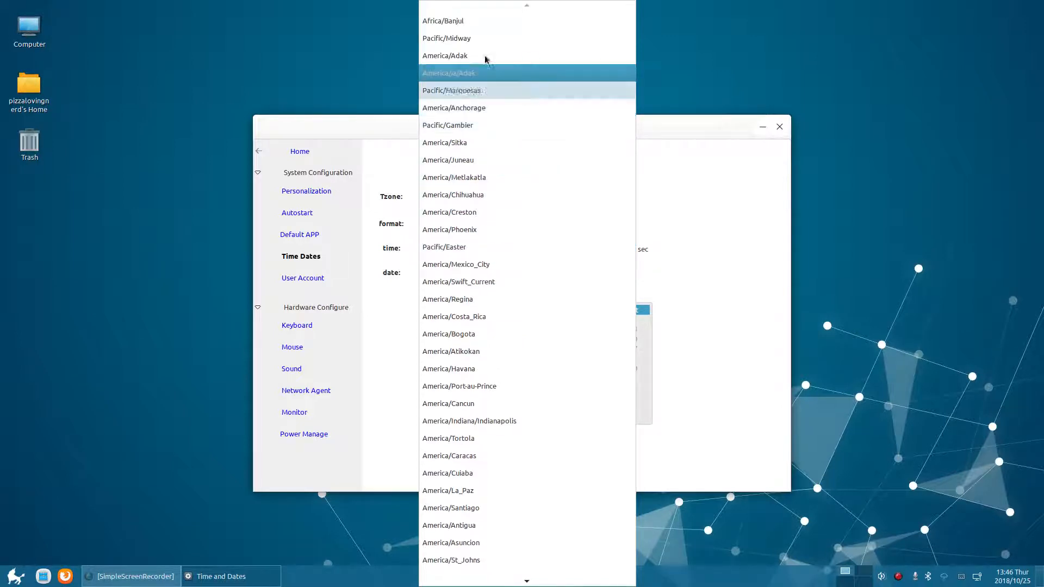
scroll("down", 3)
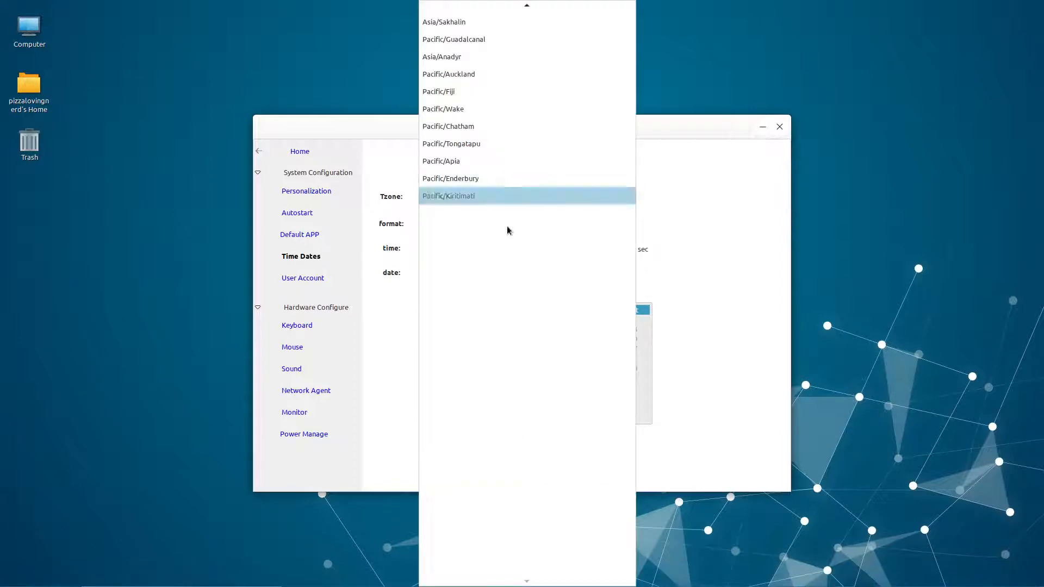
scroll("up", 3)
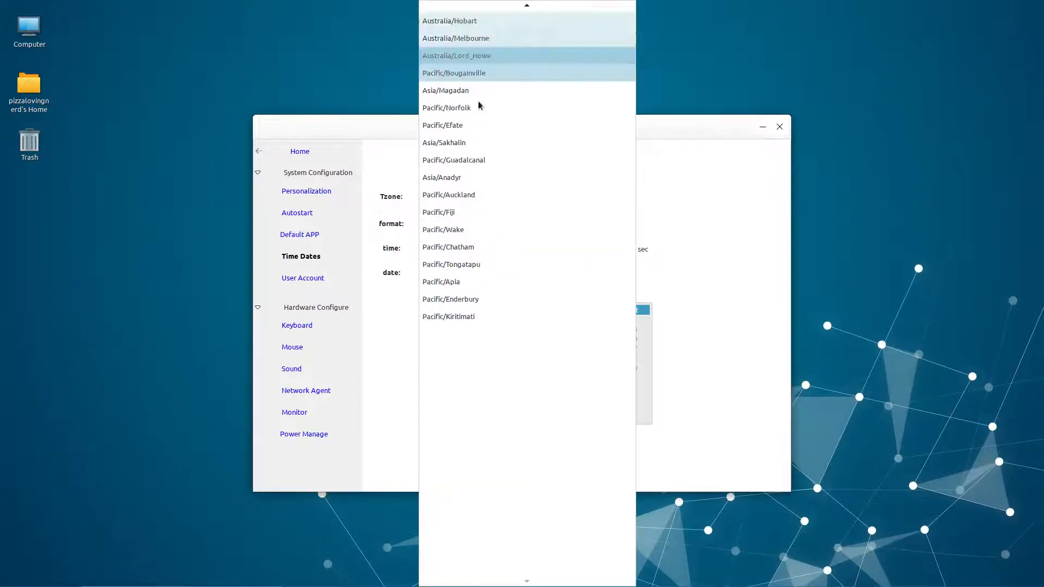
scroll("up", 3)
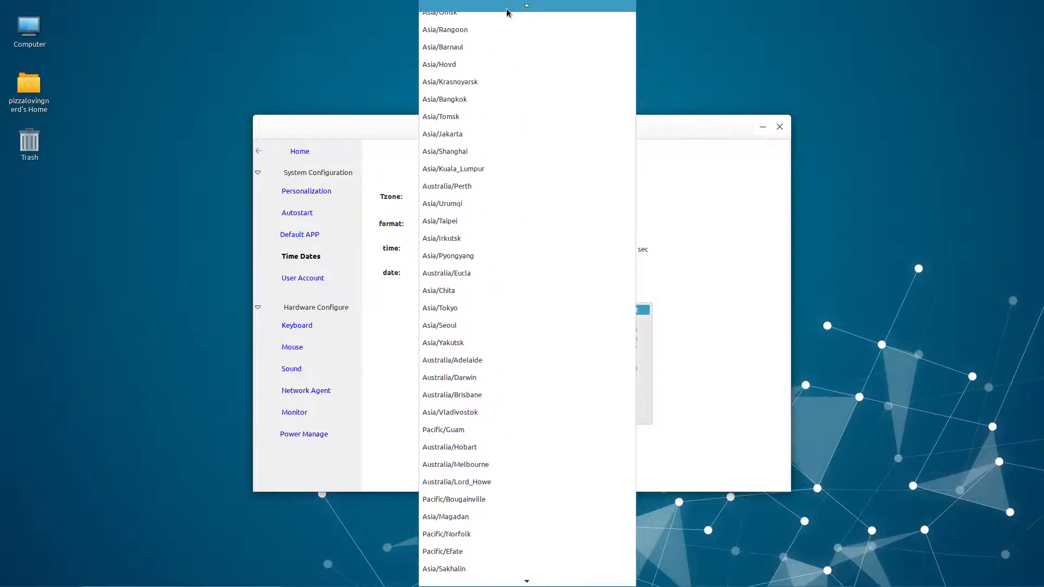
scroll("up", 3)
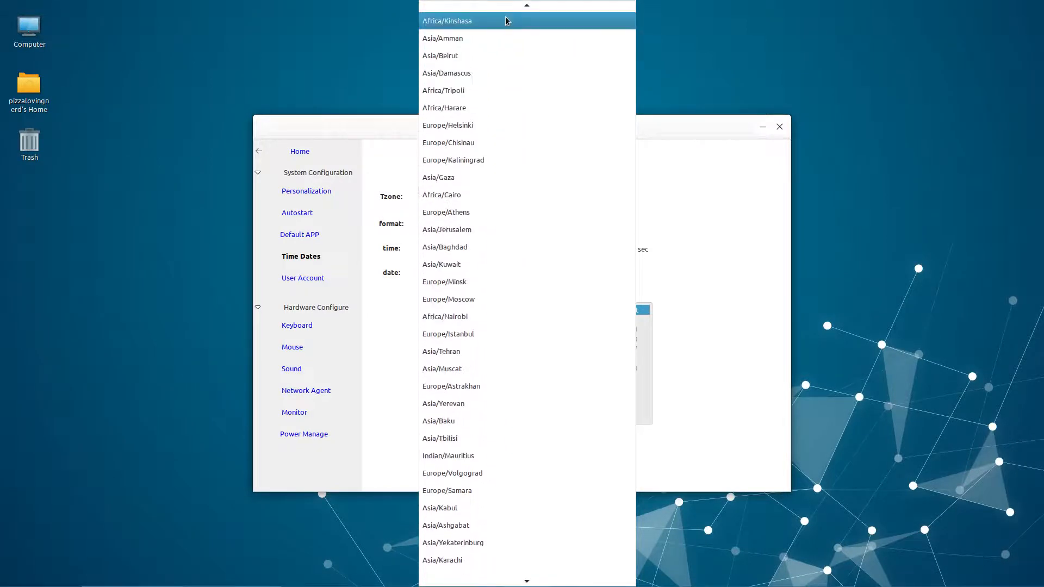
scroll("up", 3)
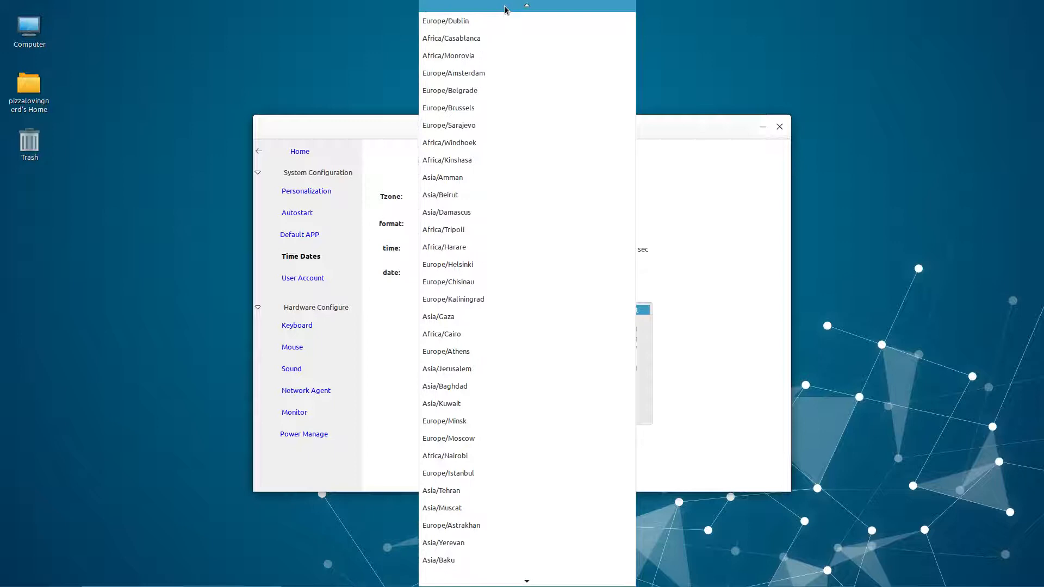
scroll("up", 3)
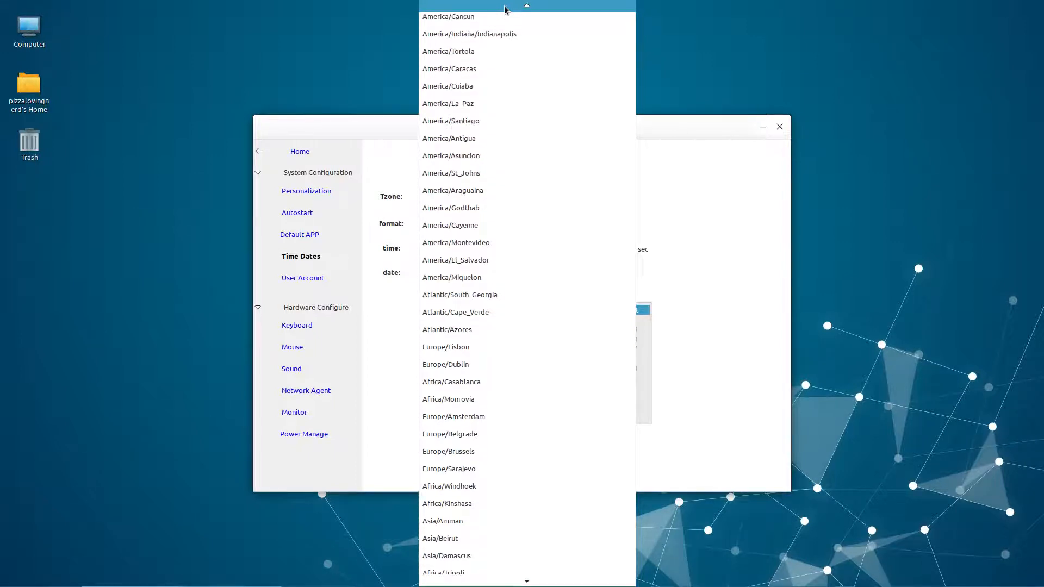
scroll("up", 3)
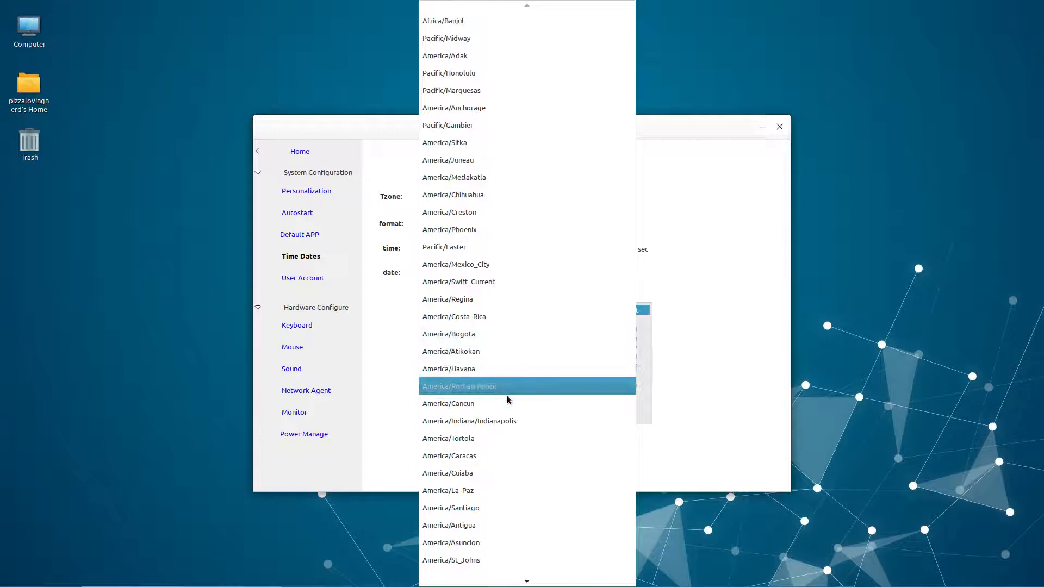
scroll("down", 3)
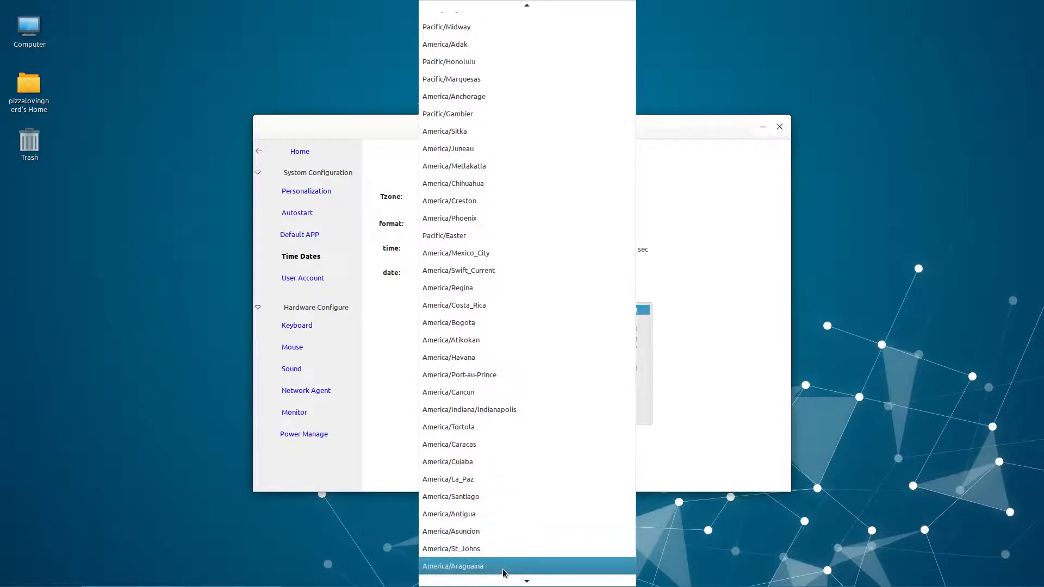
scroll("down", 3)
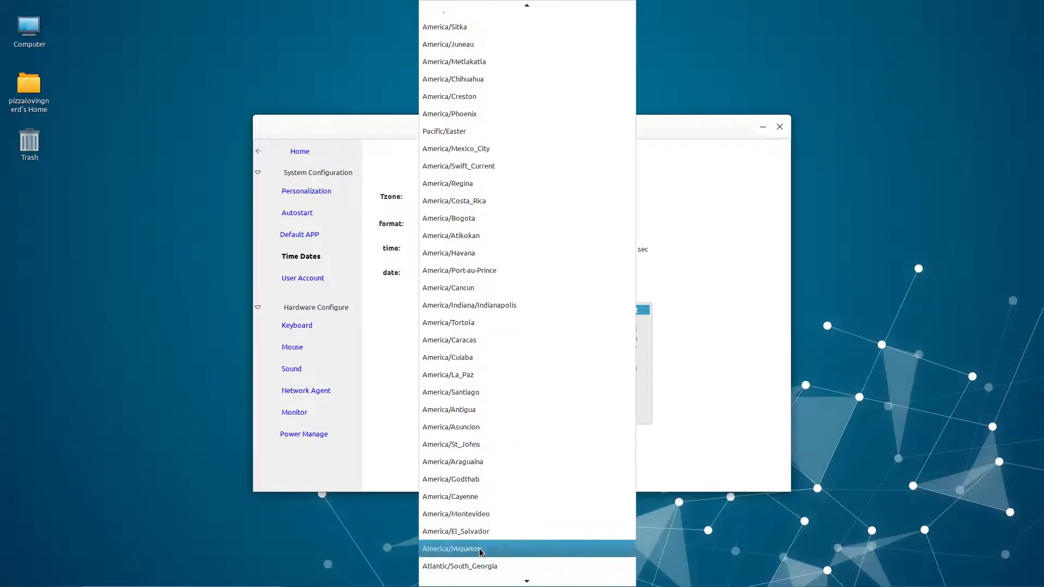
scroll("down", 3)
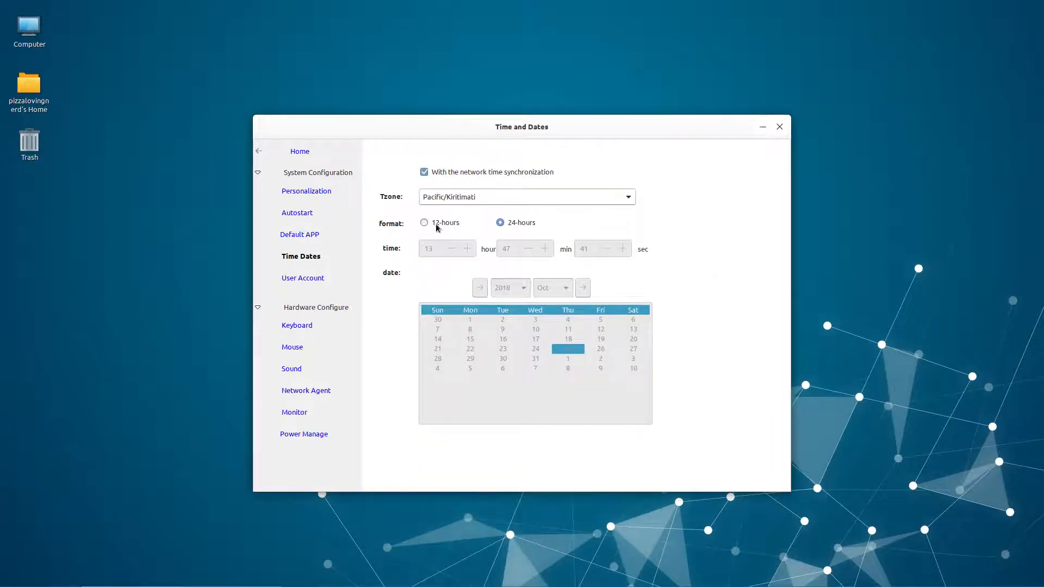
Switch the clock to 12-hours format and reopen the Tzone list.
left_click(424, 222)
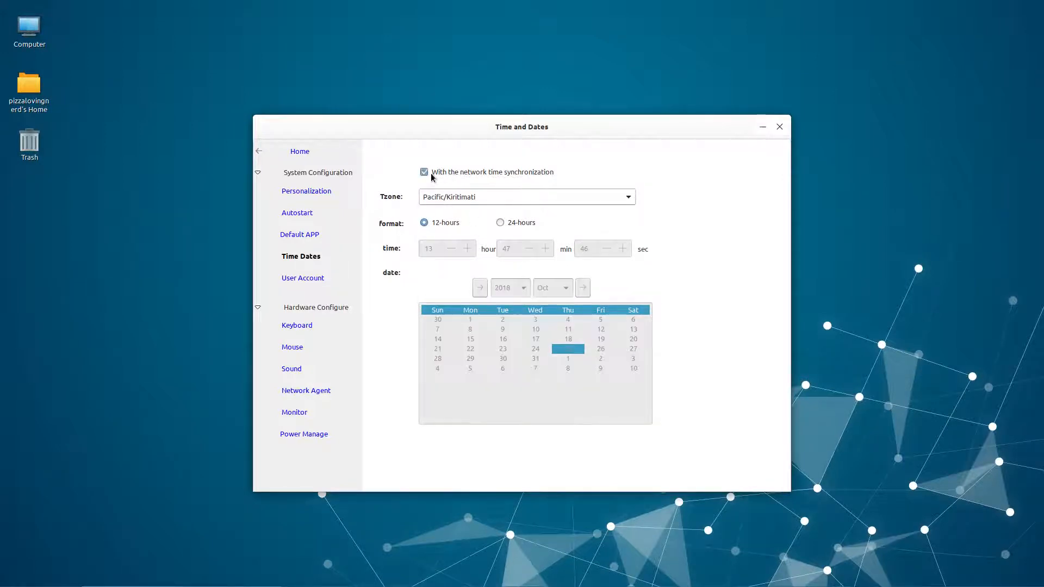
left_click(423, 172)
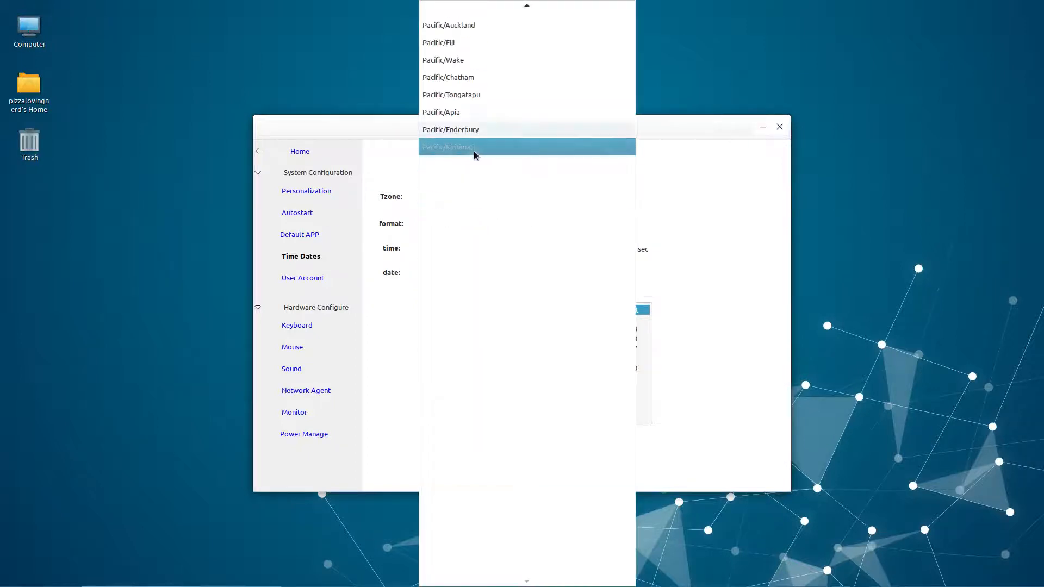
Choose America/Creston as the time zone, then dismiss the reopened list unchanged.
scroll("up", 3)
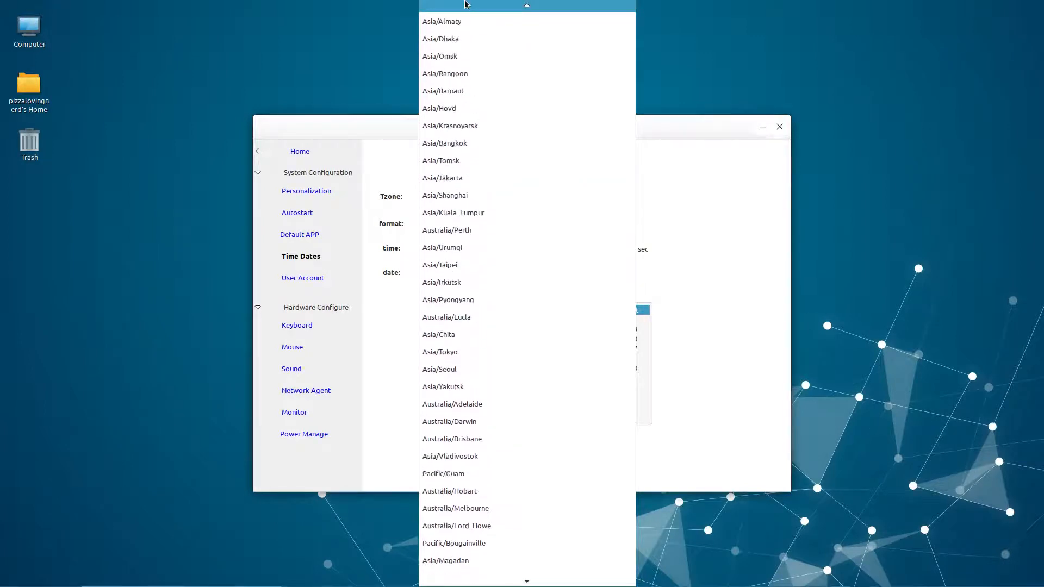
scroll("up", 3)
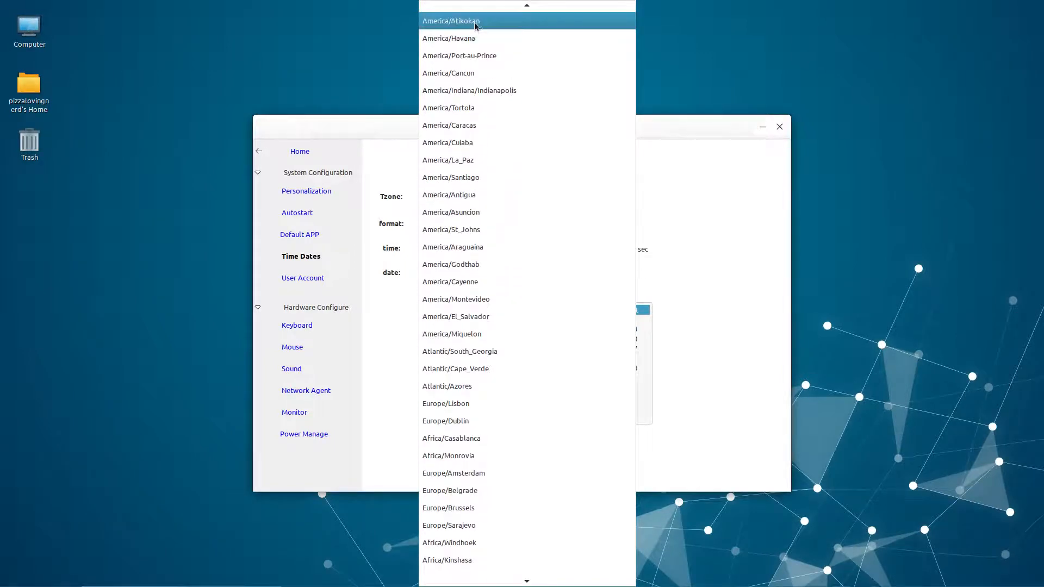
scroll("up", 3)
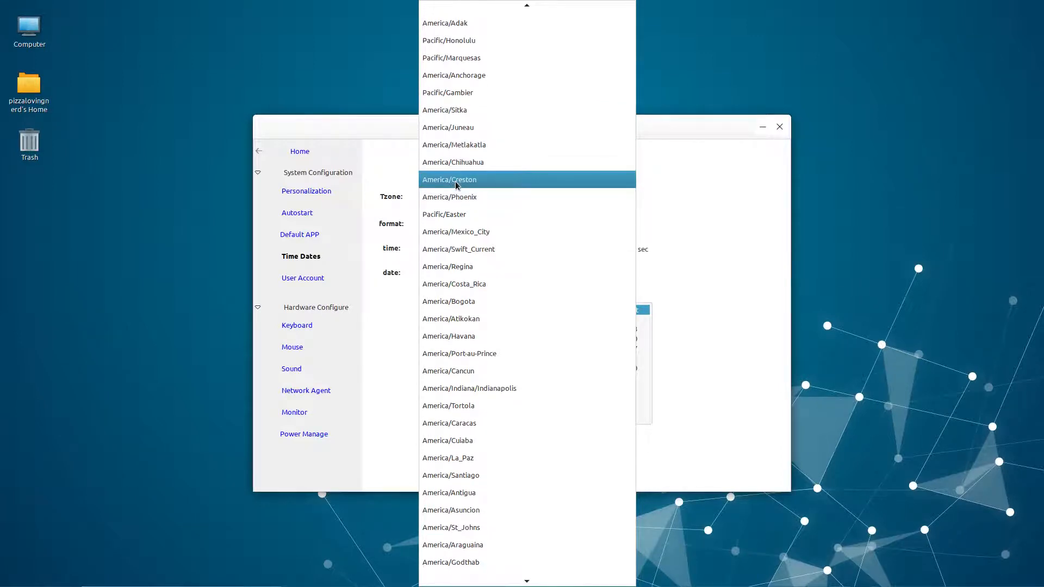
left_click(449, 179)
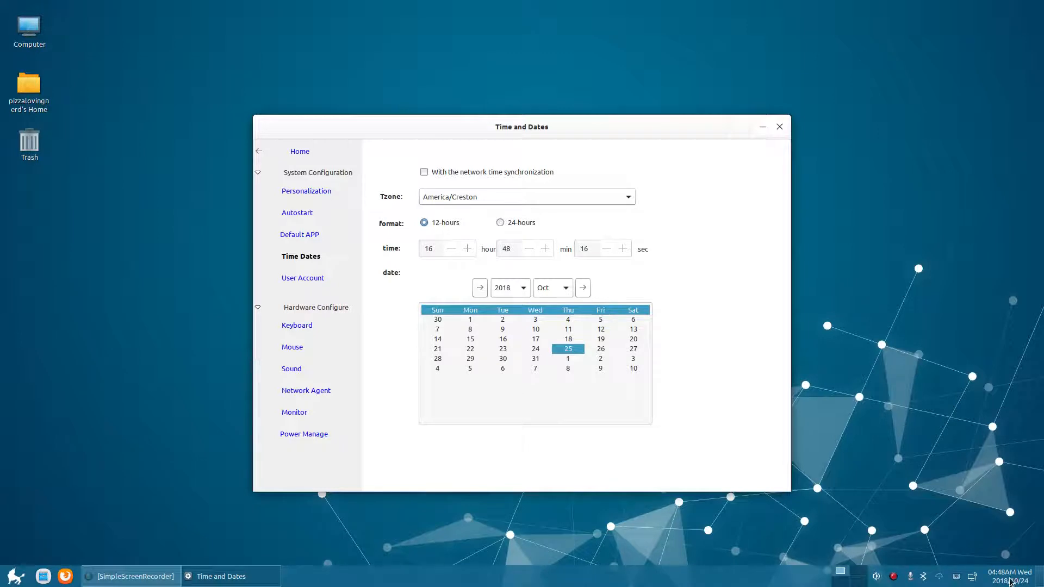
left_click(525, 196)
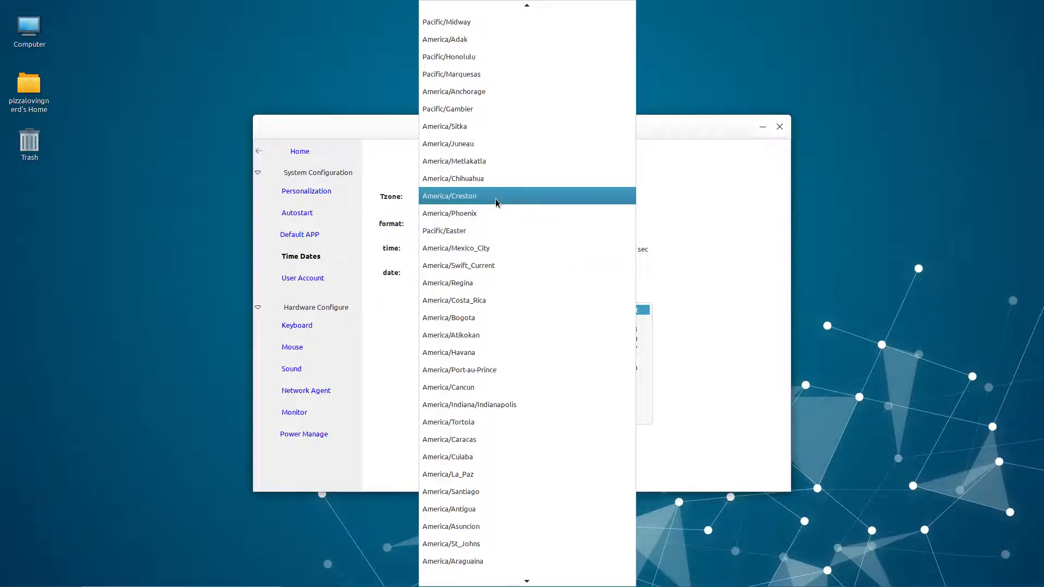
mouse_move(497, 200)
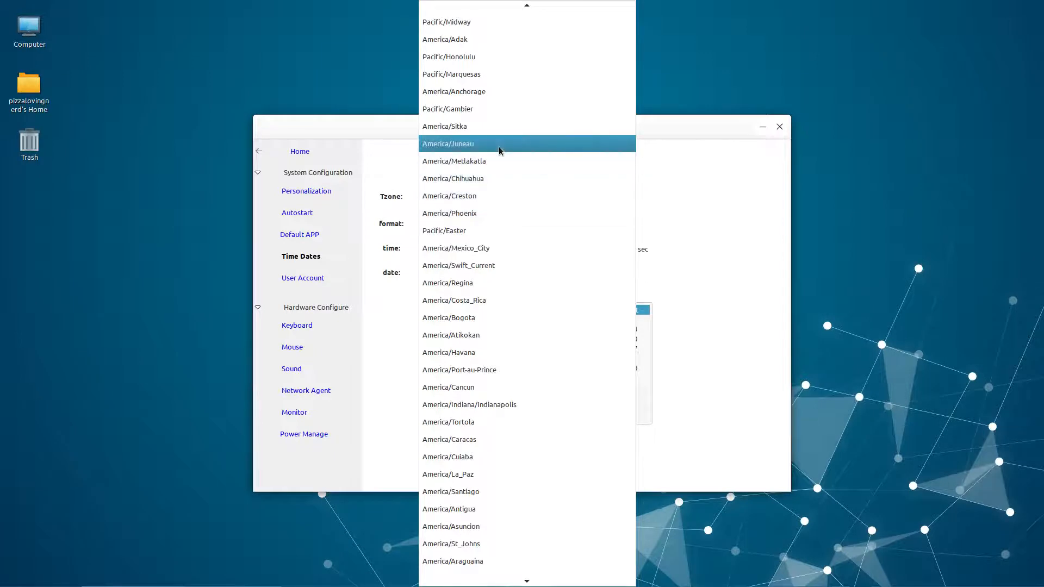
left_click(449, 196)
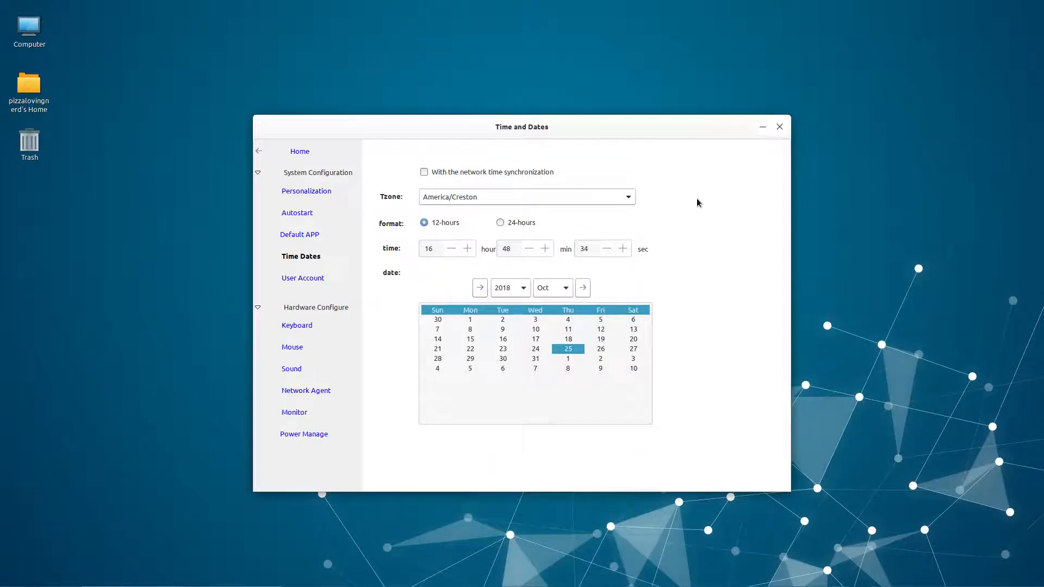
Close the Time and Dates window from its taskbar entry's Close option.
right_click(222, 576)
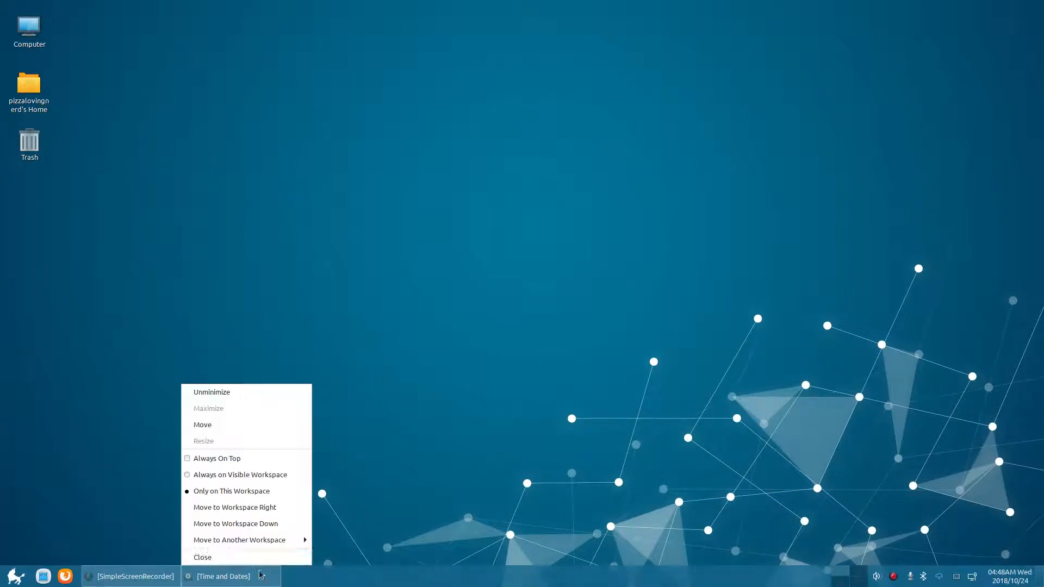
left_click(202, 556)
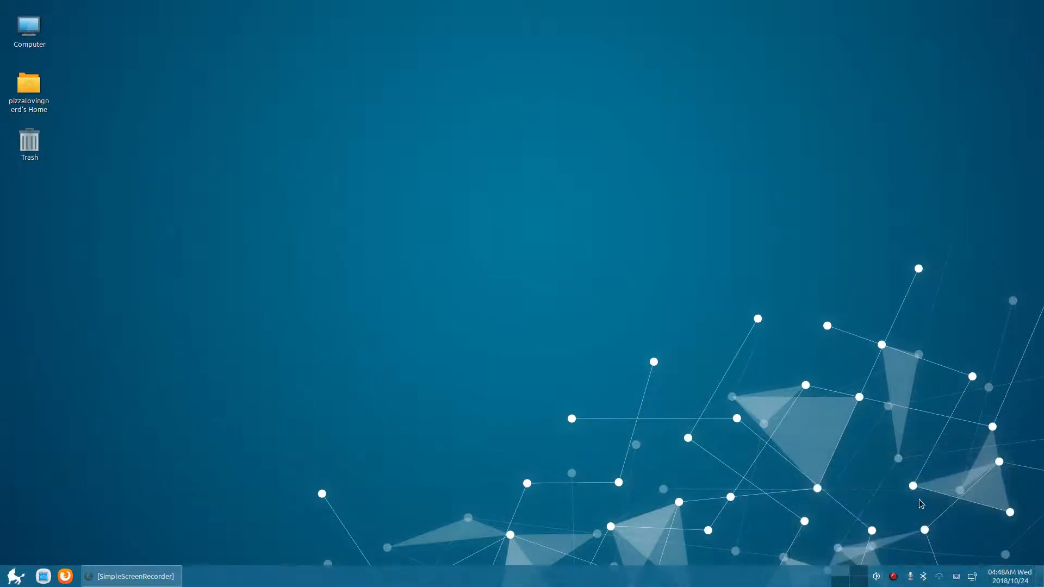
left_click(14, 576)
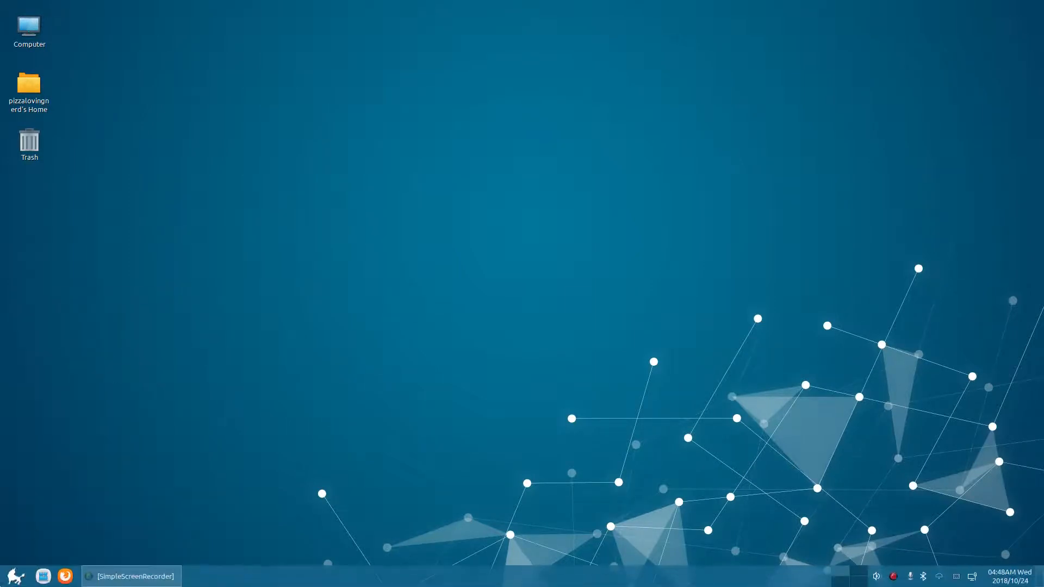
Scroll through the start menu's All App list of installed applications.
left_click(14, 576)
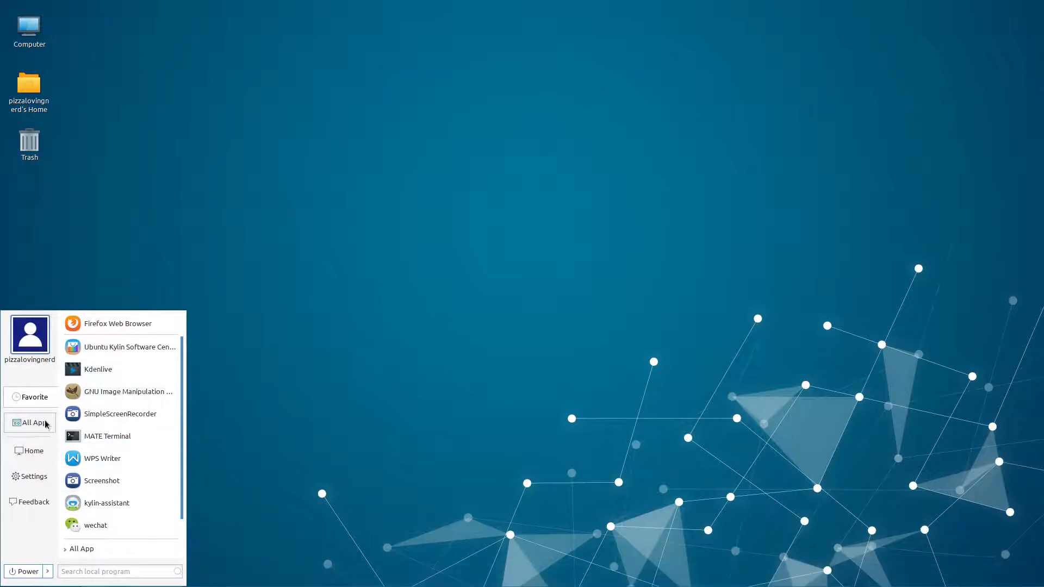
left_click(31, 422)
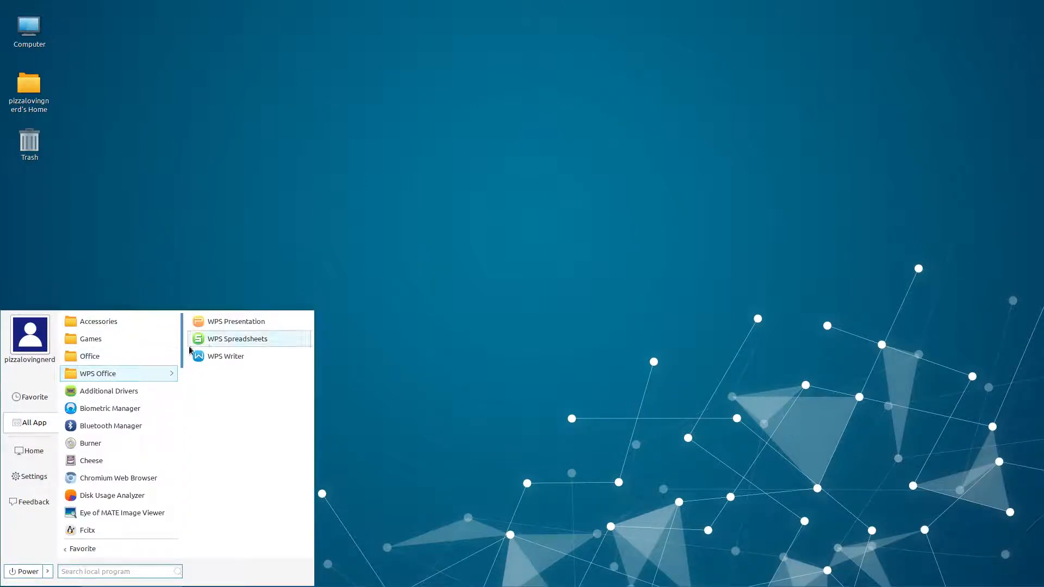
scroll("down", 3)
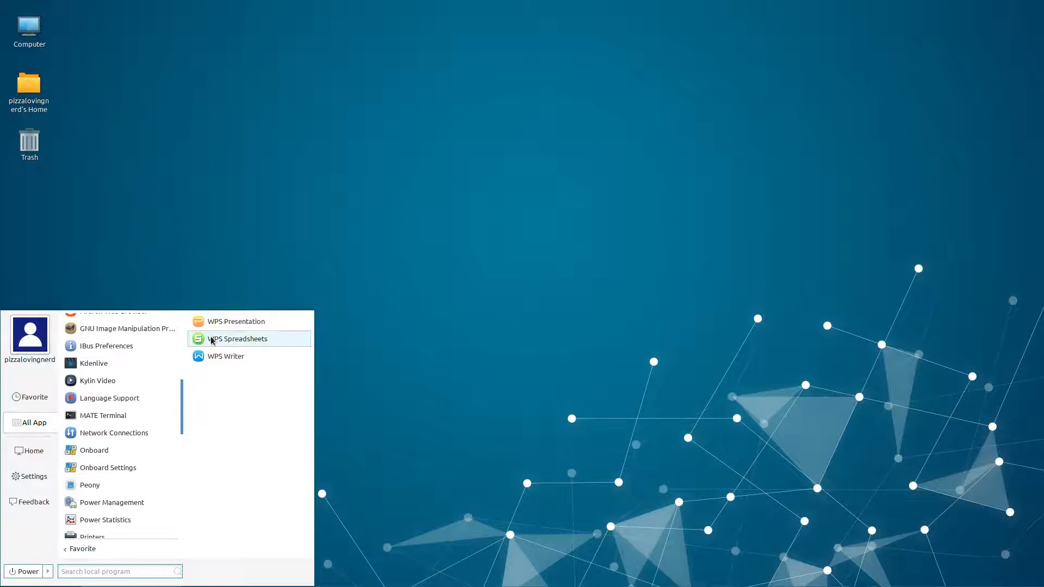
scroll("down", 3)
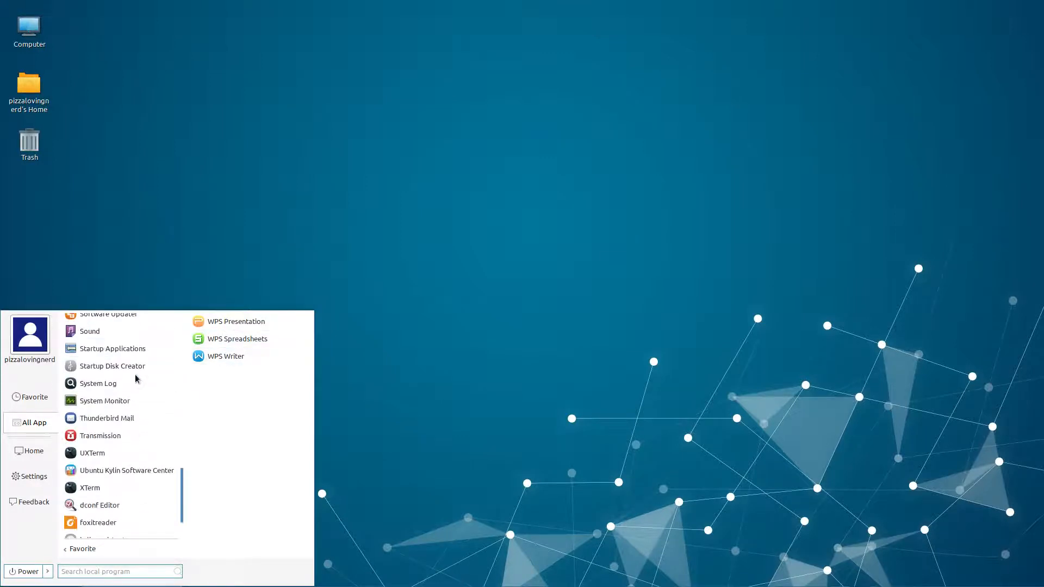
scroll("down", 3)
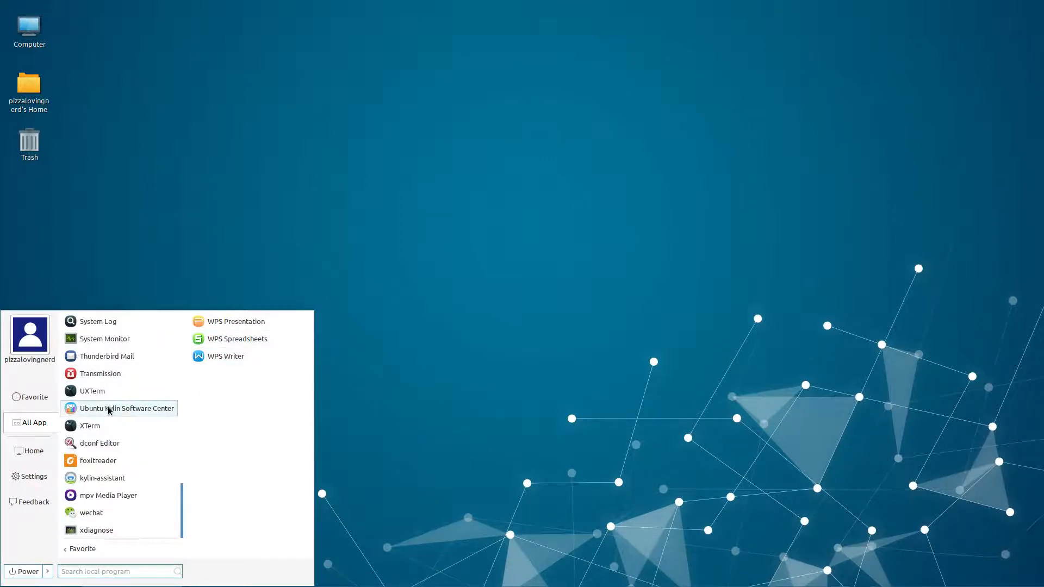
mouse_move(90, 425)
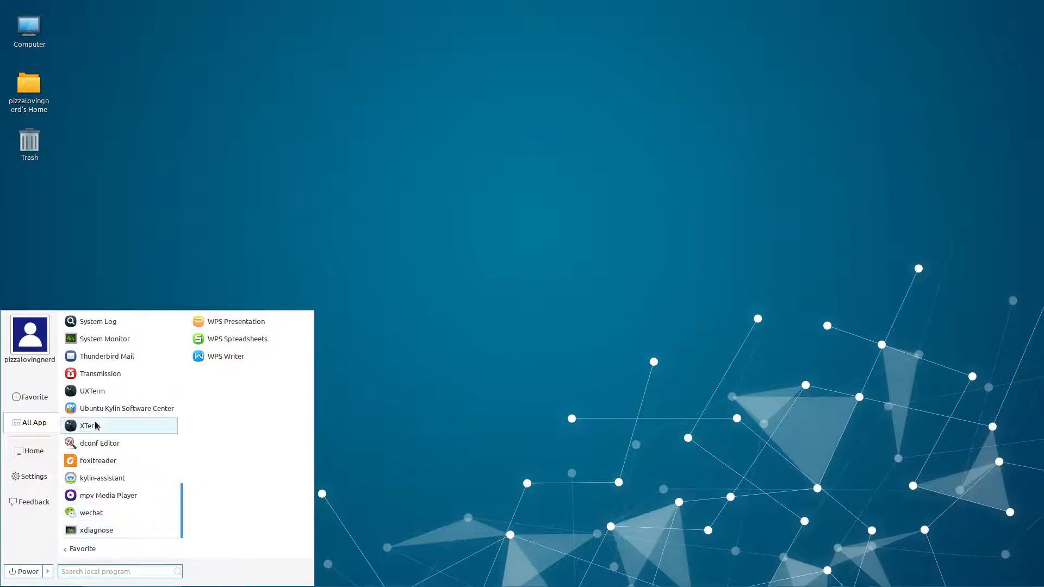
mouse_move(92, 512)
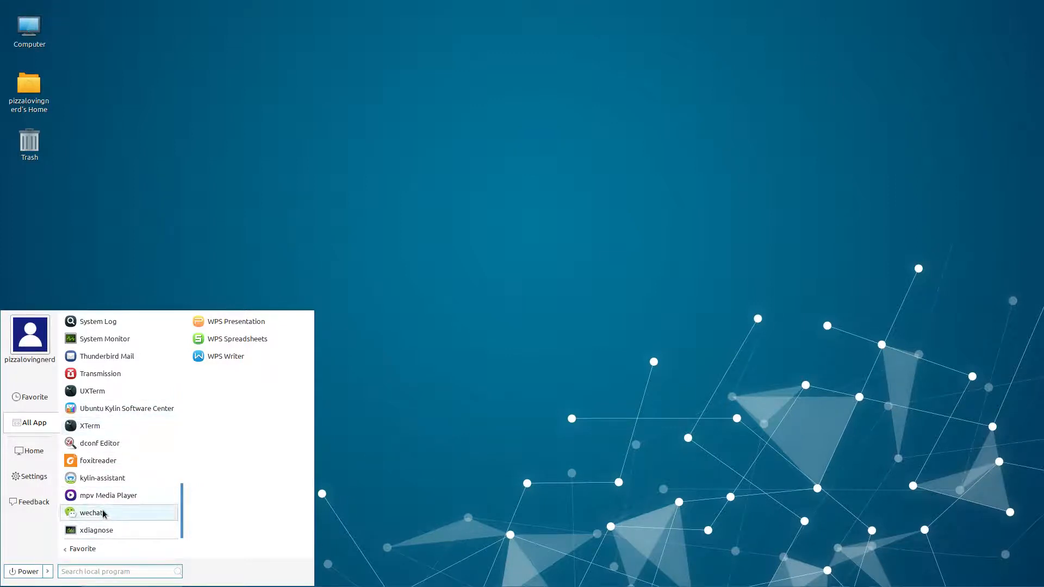
mouse_move(157, 511)
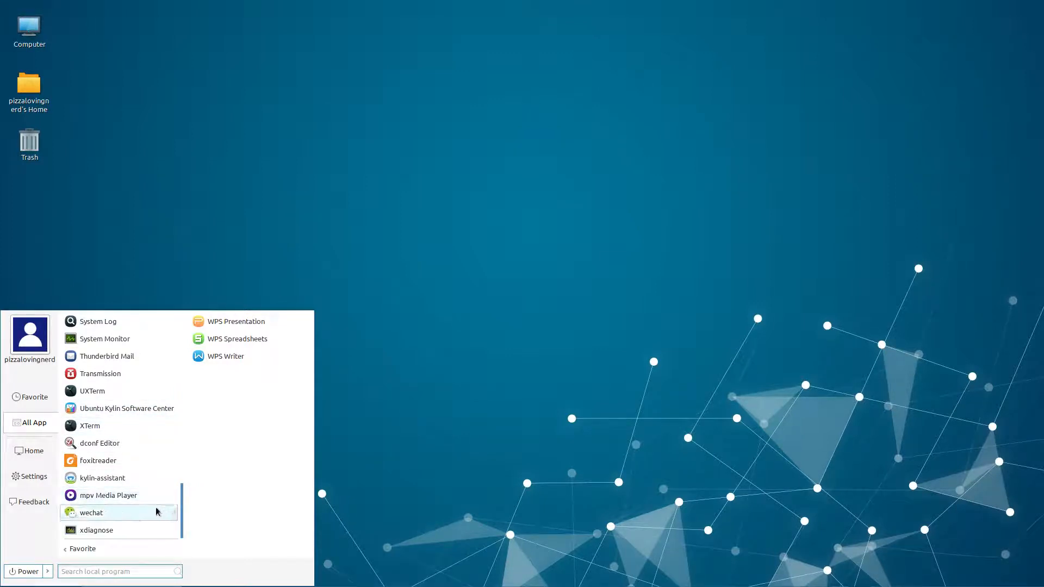
mouse_move(145, 502)
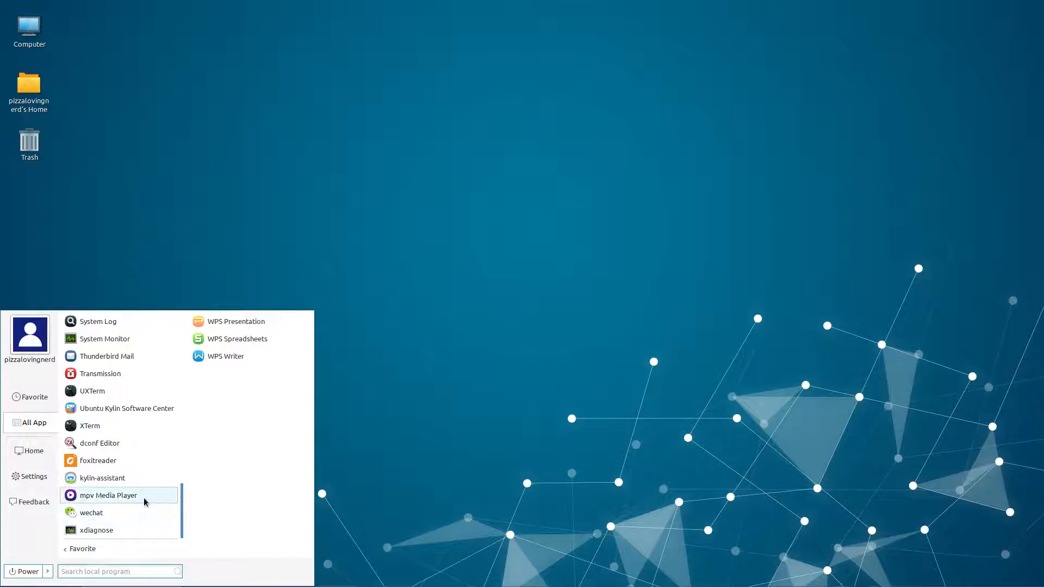
scroll("up", 3)
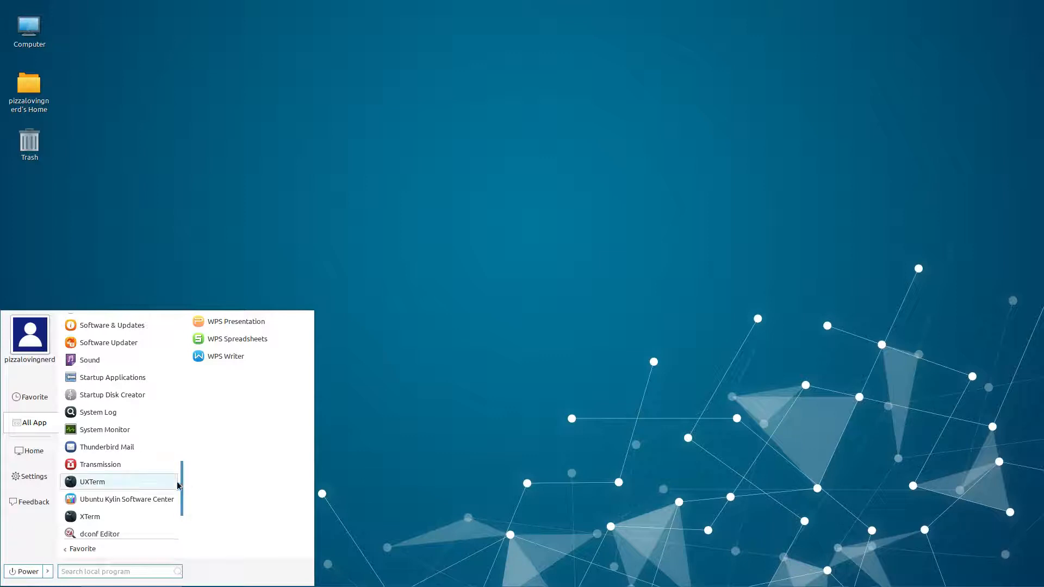
scroll("up", 3)
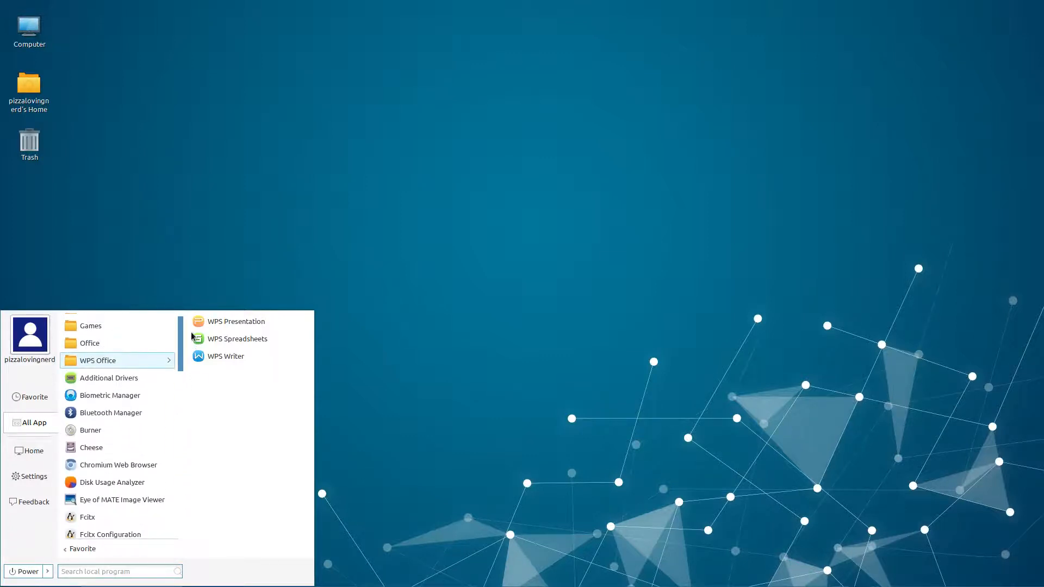
scroll("down", 3)
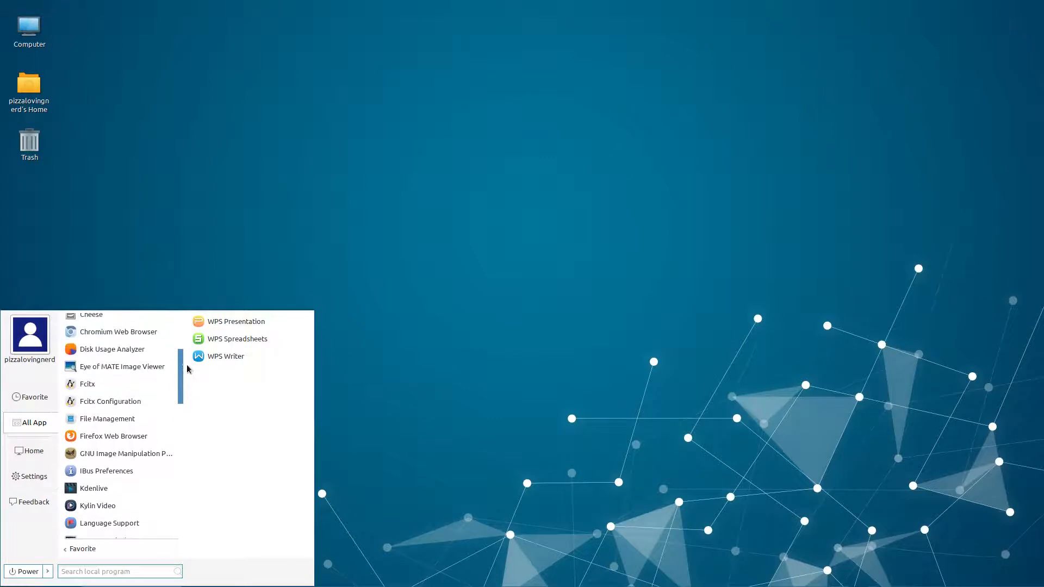
scroll("down", 3)
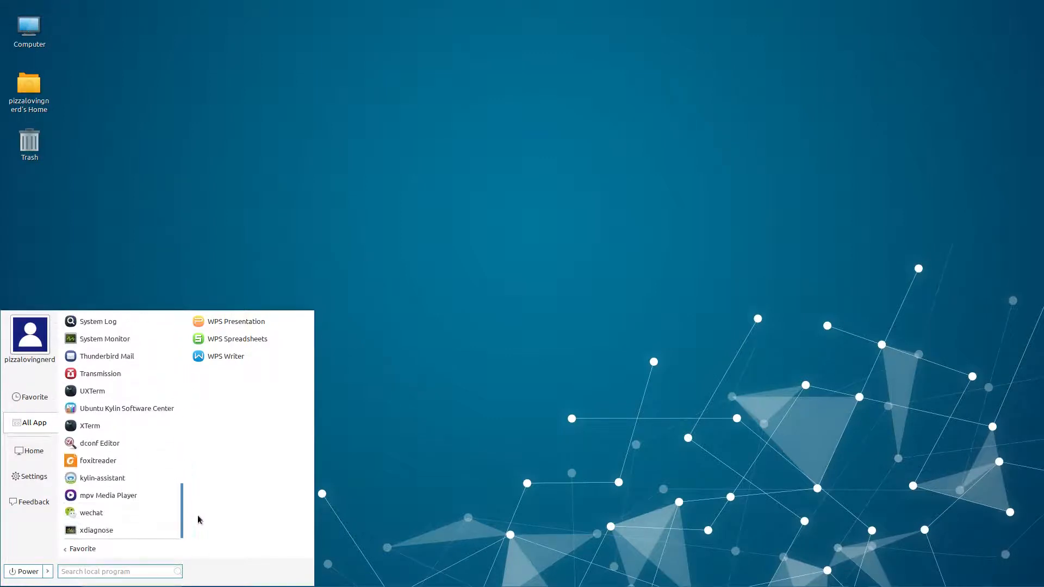
scroll("up", 3)
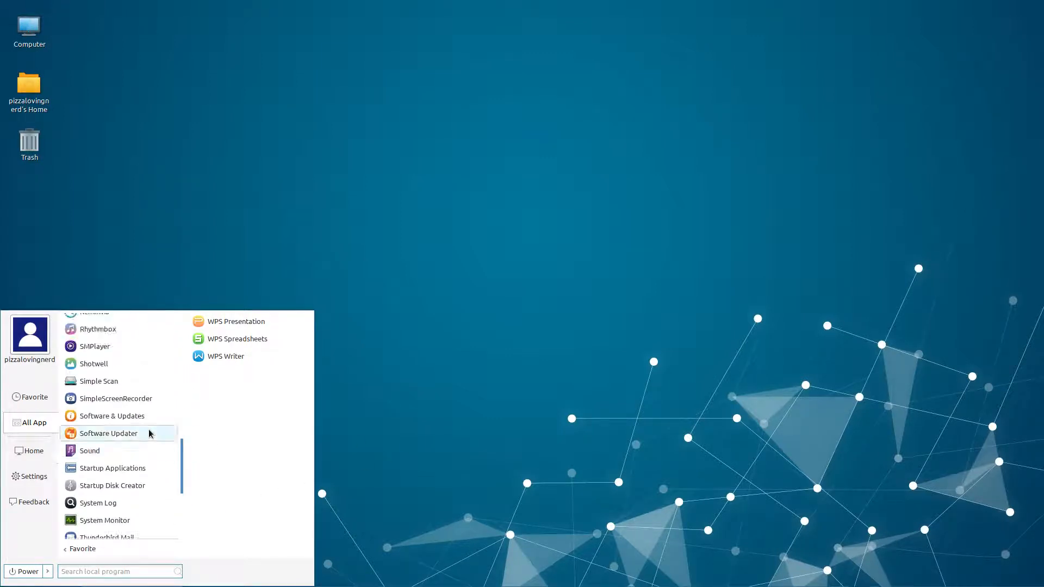
scroll("up", 3)
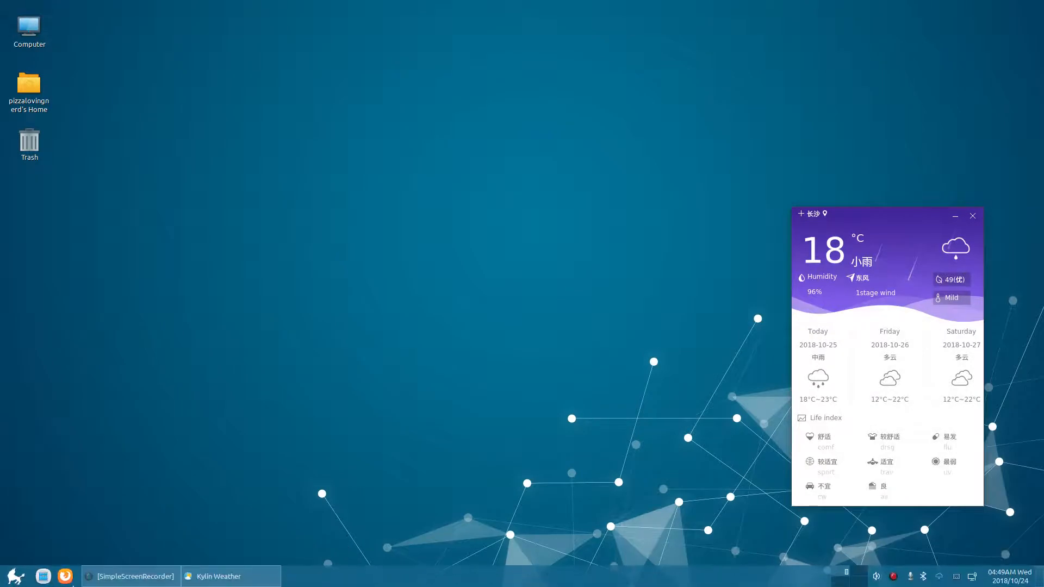
mouse_move(438, 315)
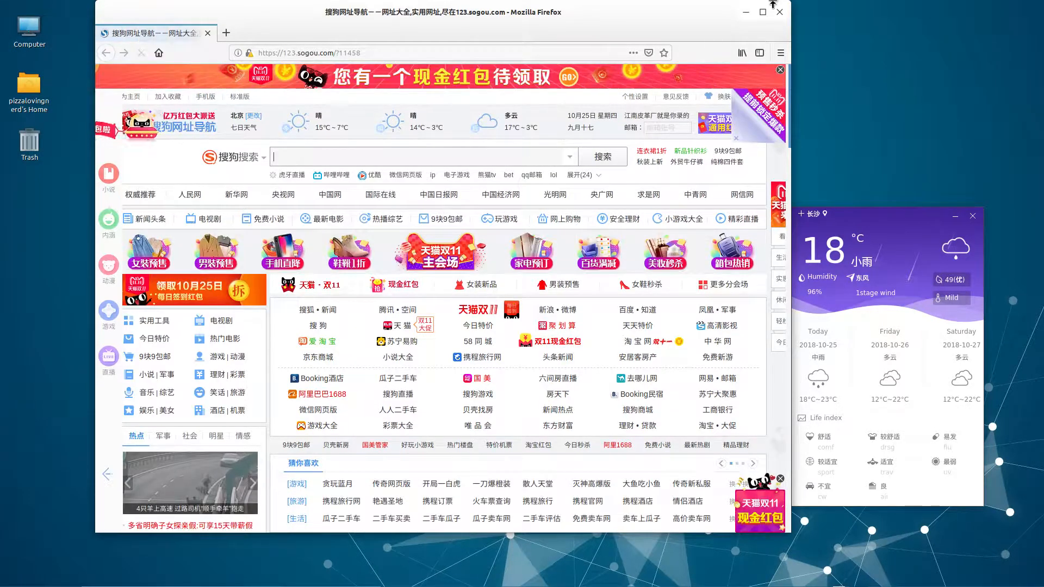
Close the Firefox window, leaving Kylin Weather's Changsha forecast on the desktop.
left_click(778, 12)
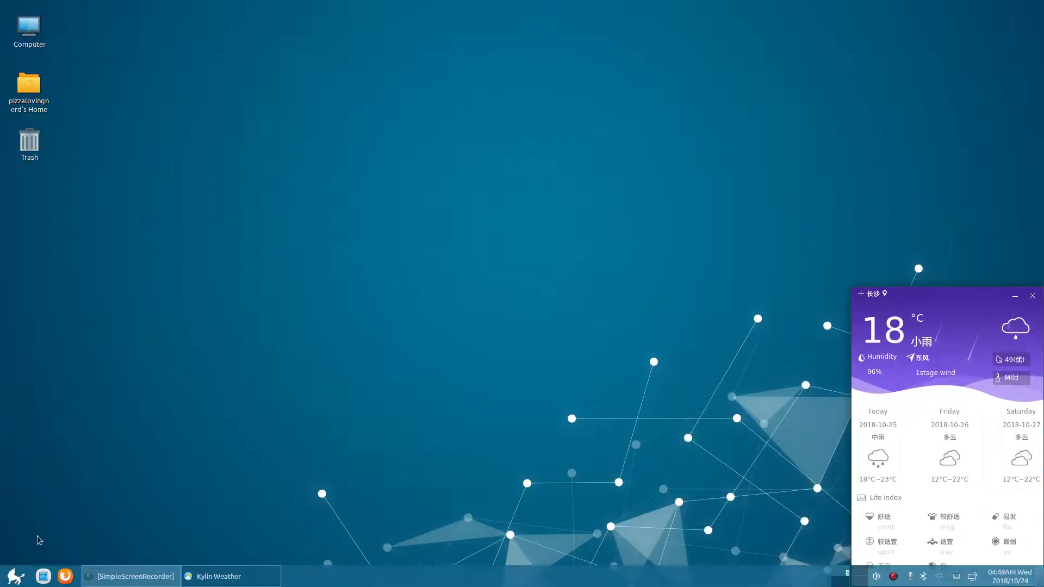
Find Language Support in the All App list and launch it.
left_click(15, 576)
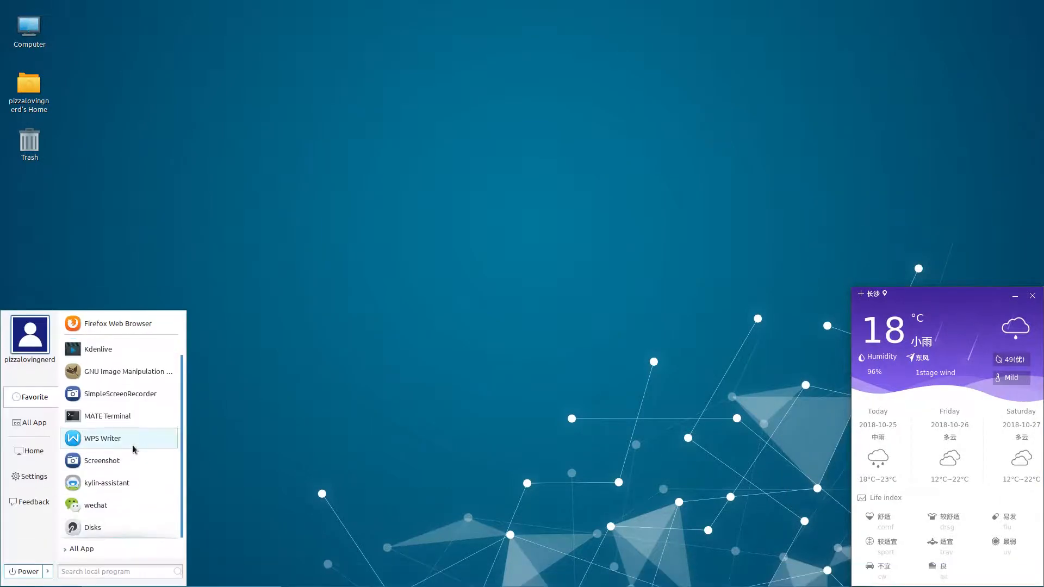
mouse_move(31, 422)
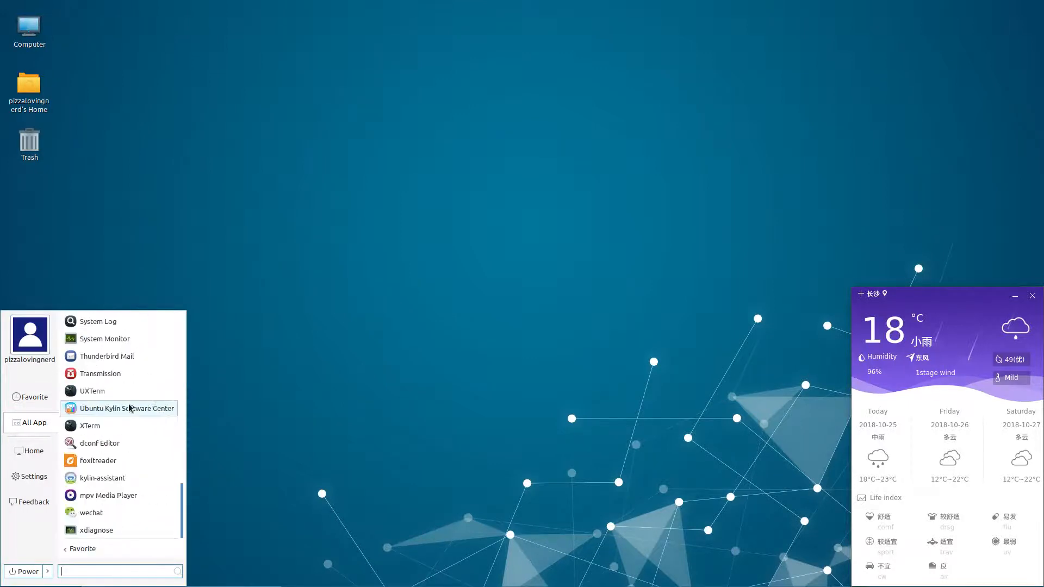
mouse_move(120, 414)
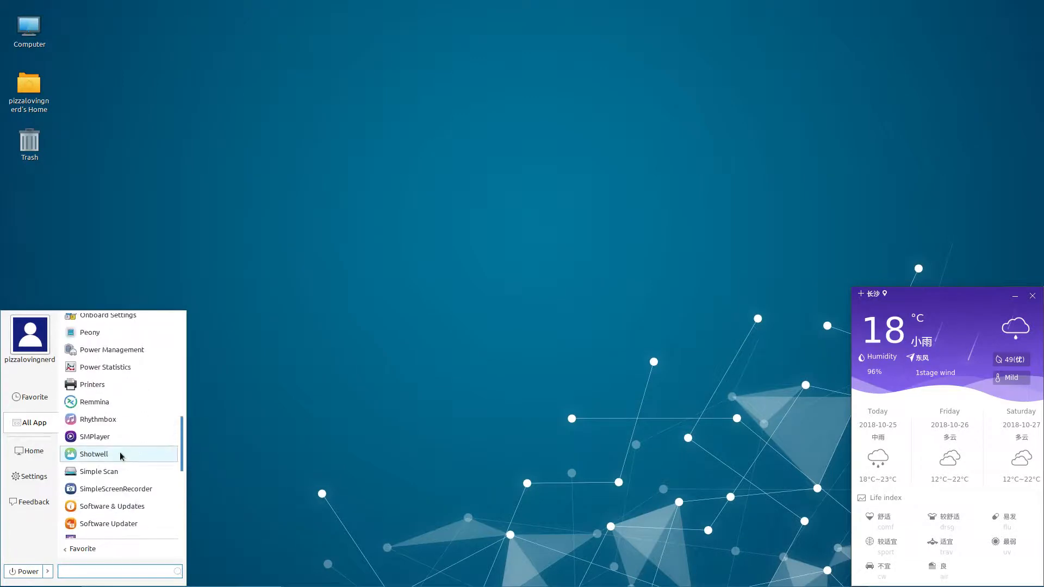
scroll("up", 3)
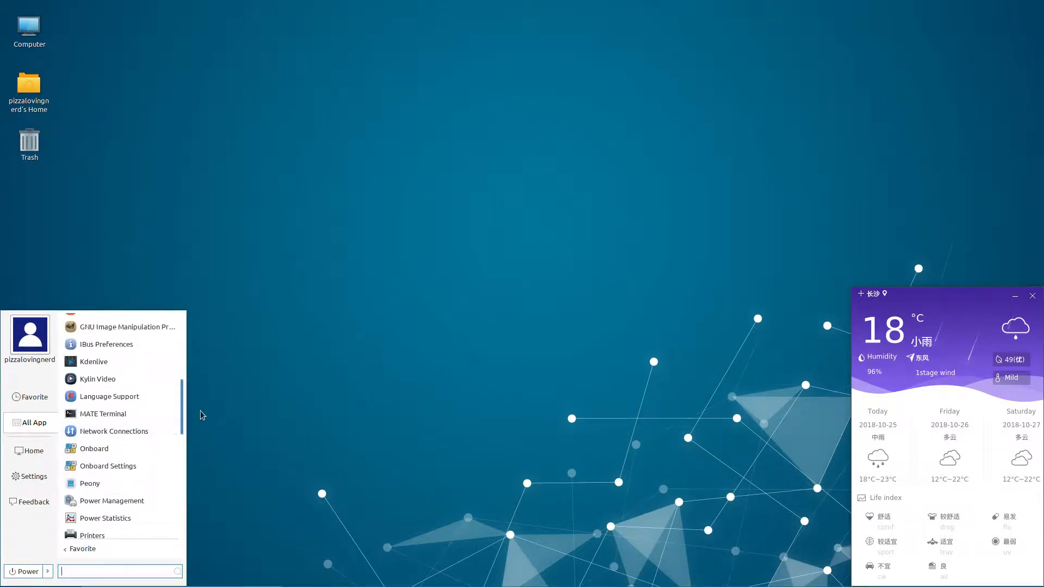
scroll("up", 3)
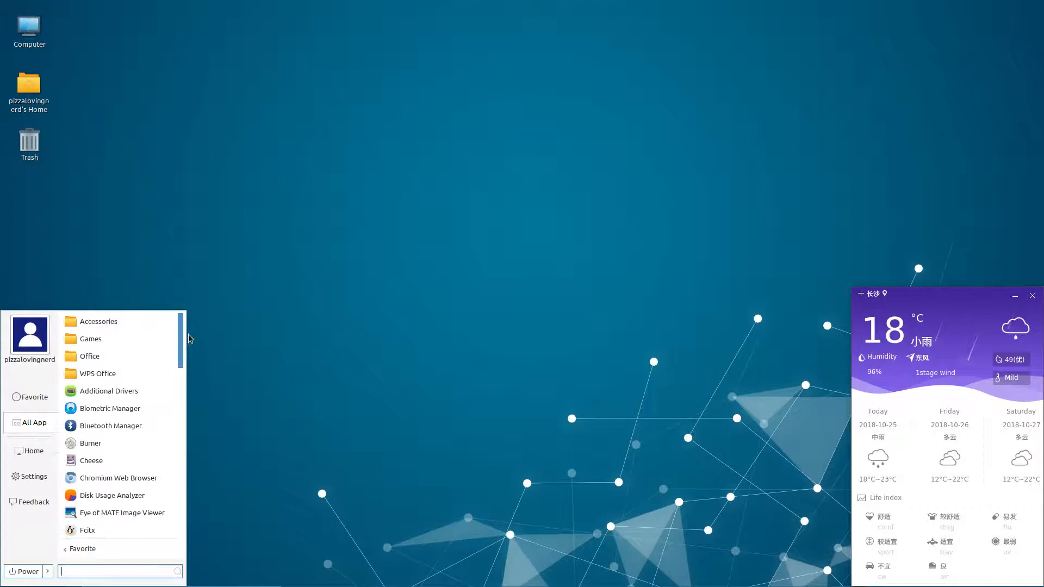
scroll("down", 3)
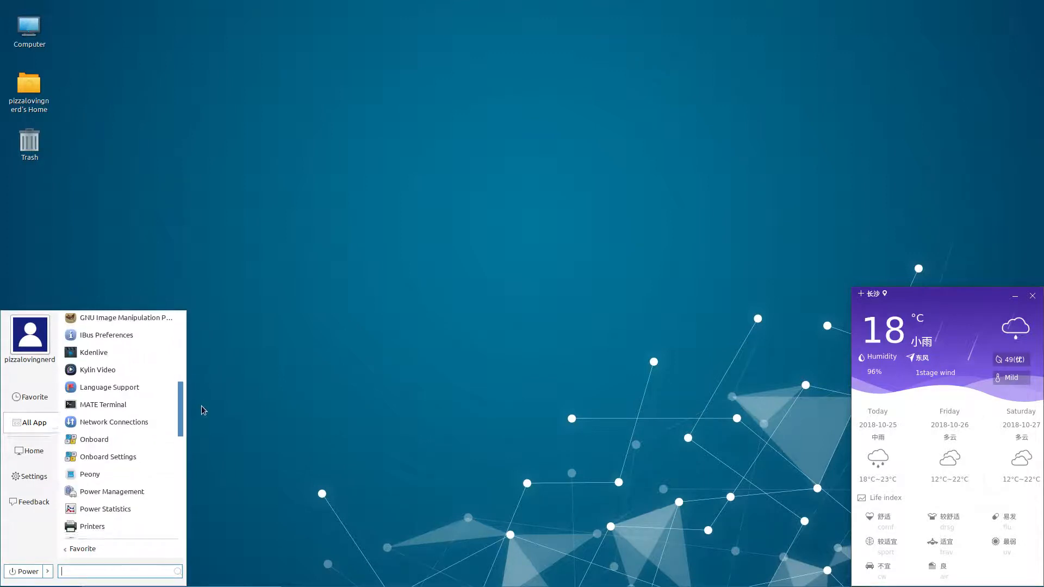
left_click(110, 387)
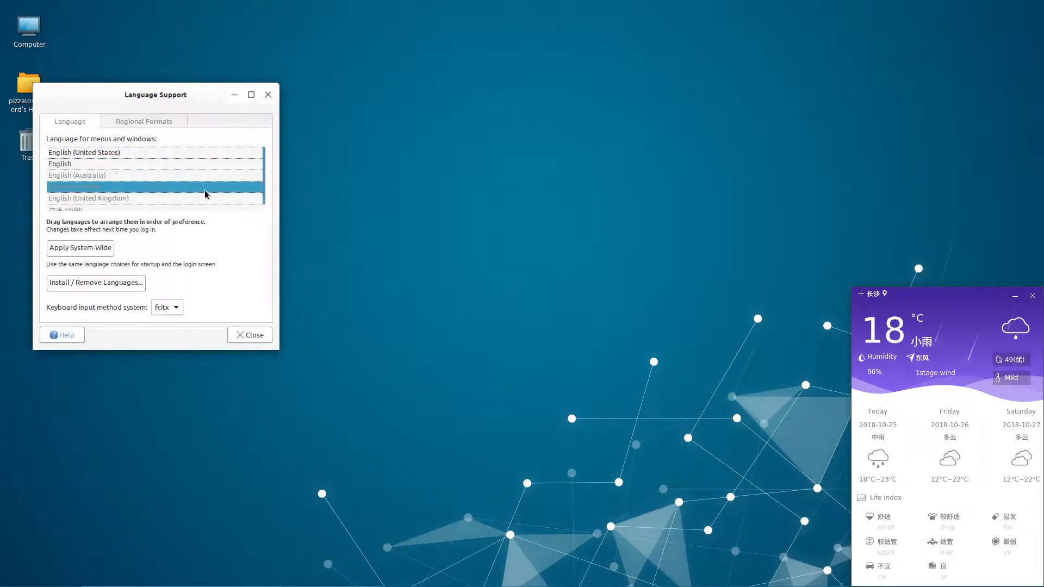
Close Language Support, then close the Kylin Weather window.
left_click(80, 248)
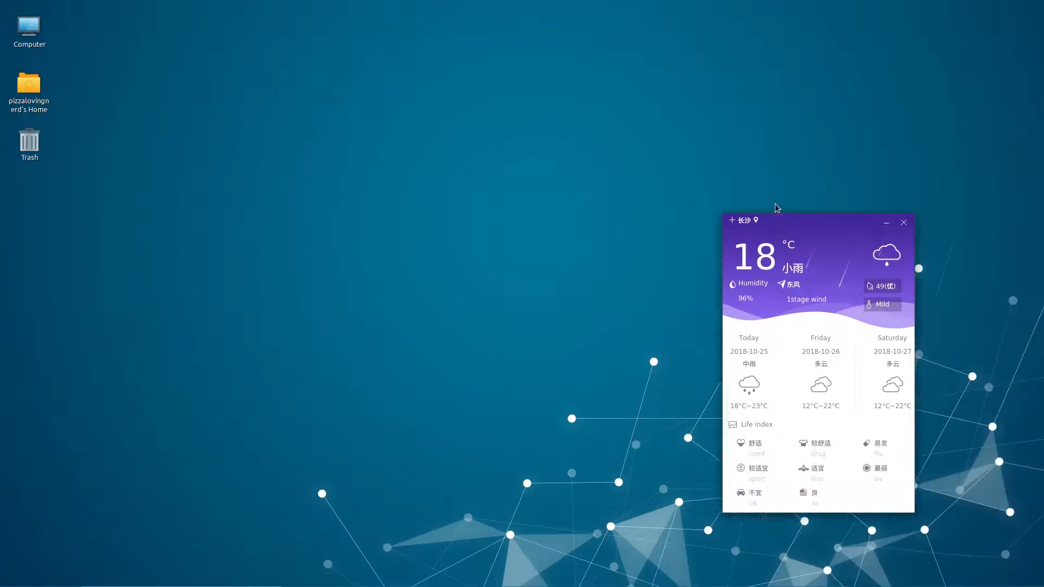
left_click(902, 222)
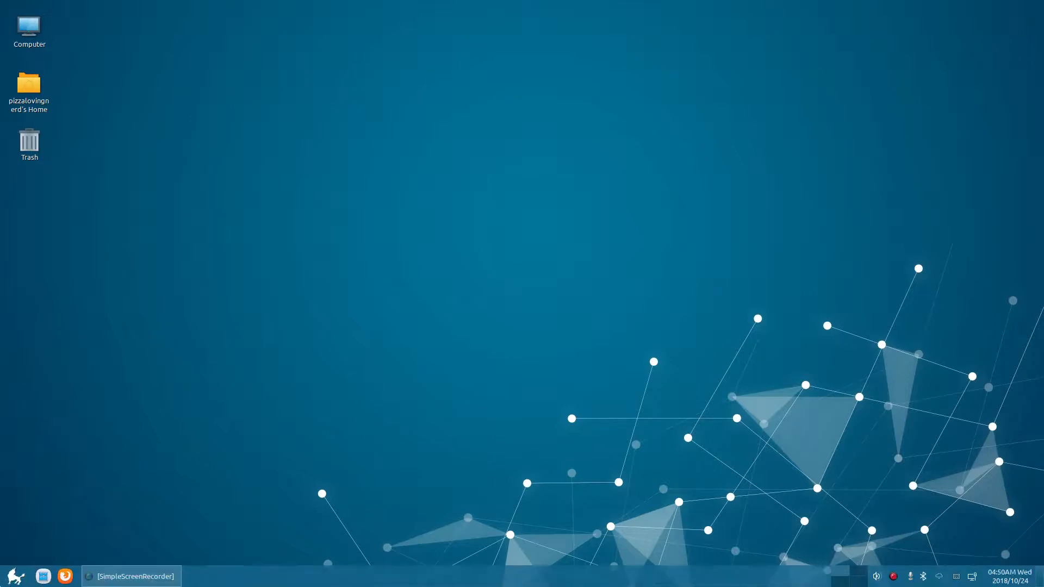
Browse the start menu, switching from Favorite to All App and scrolling through the installed applications.
left_click(16, 576)
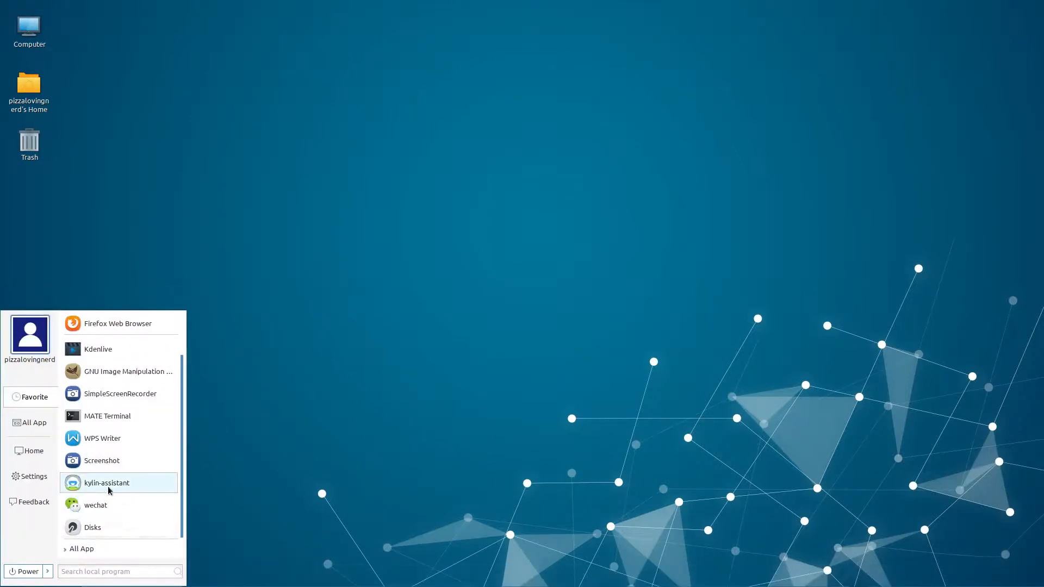
scroll("up", 3)
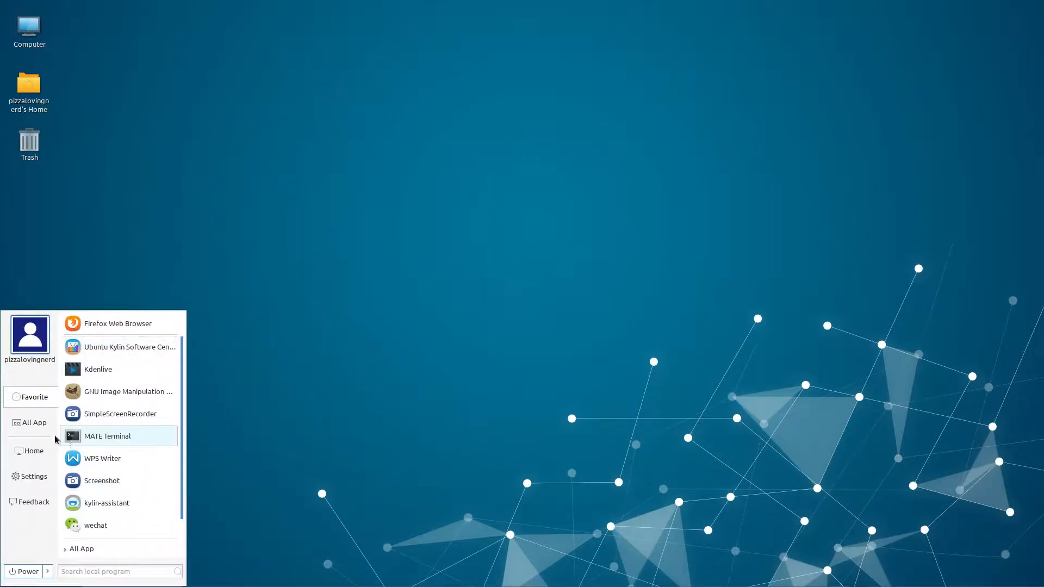
left_click(33, 422)
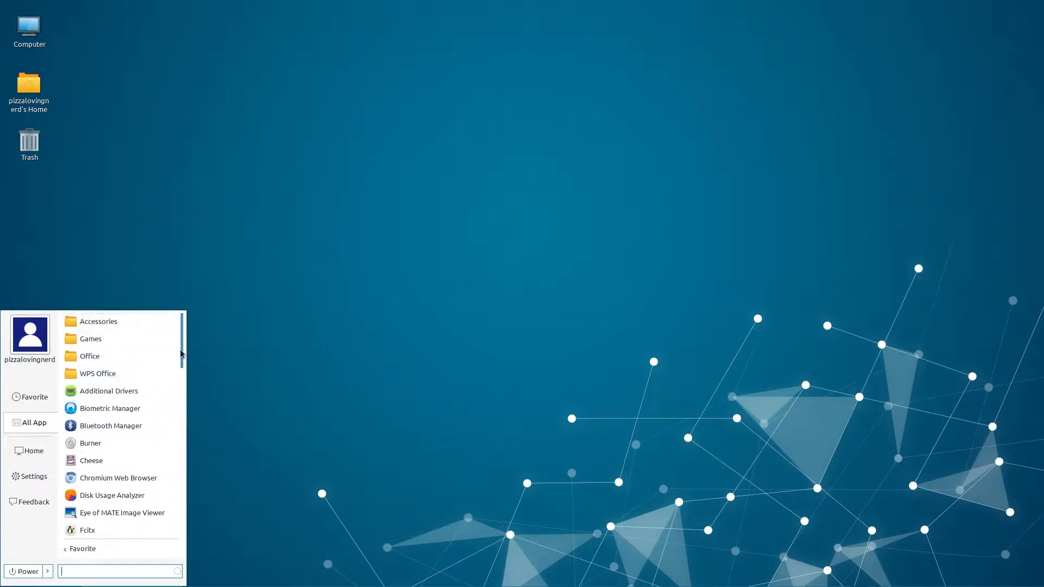
scroll("down", 3)
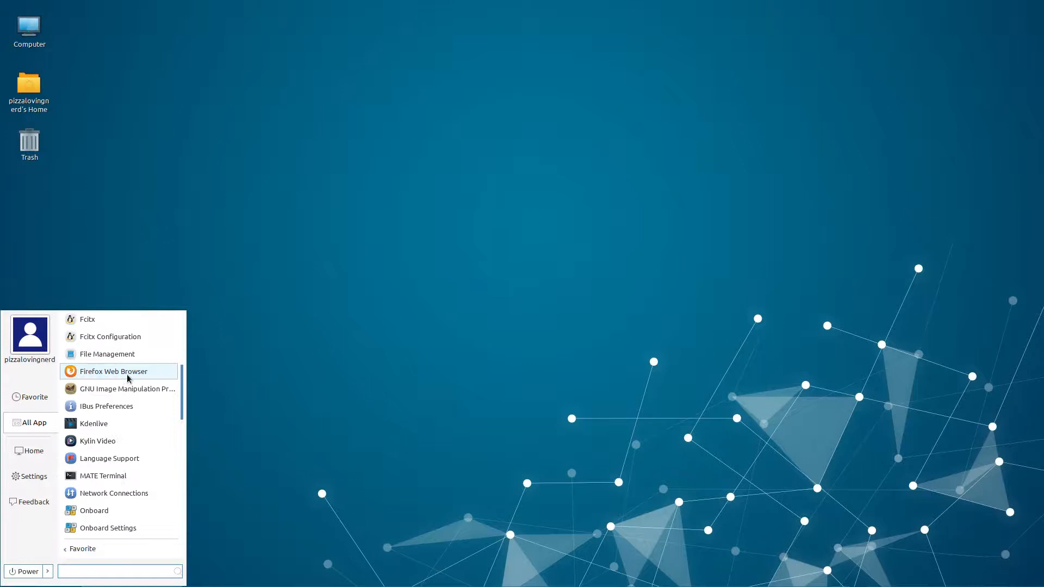
scroll("down", 3)
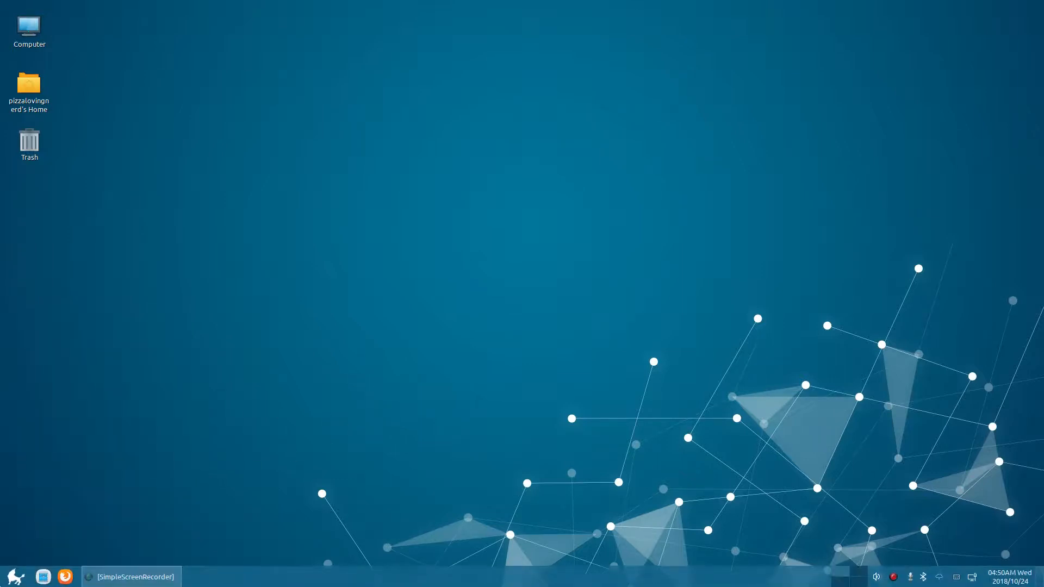
Dismiss the start menu and bring the SimpleScreenRecorder window back to the front.
left_click(14, 577)
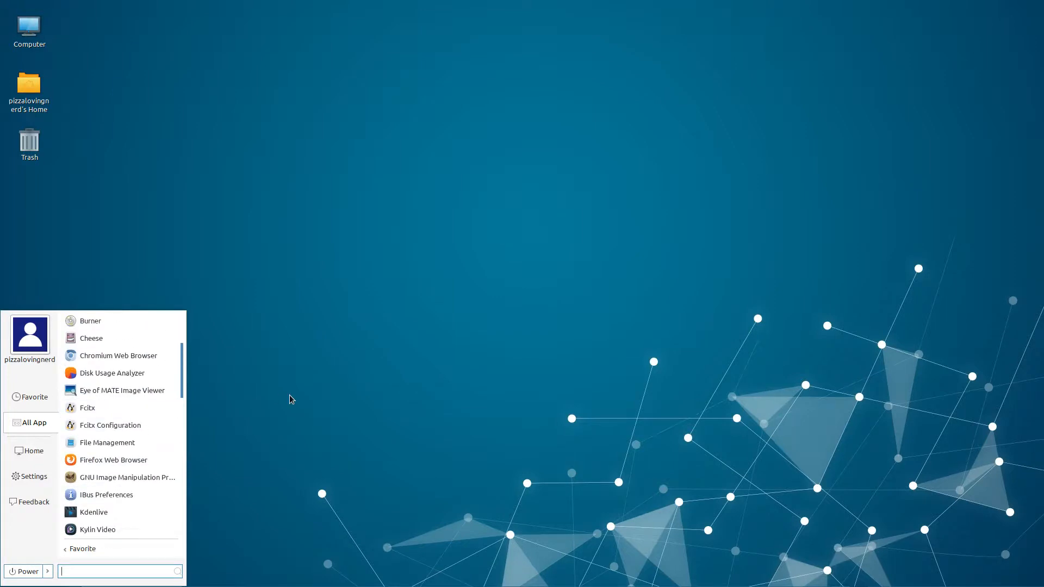
left_click(289, 399)
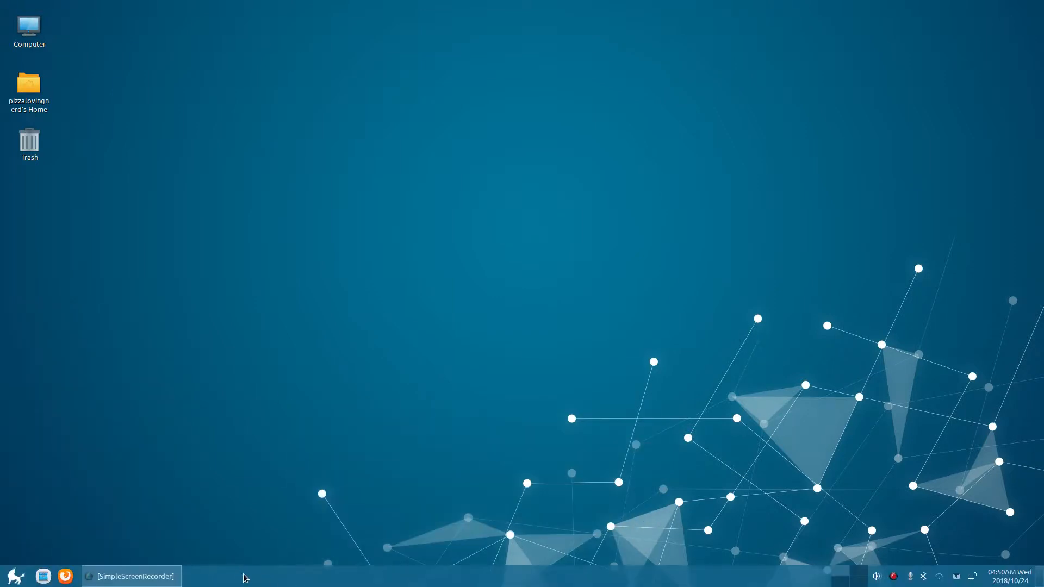
left_click(130, 576)
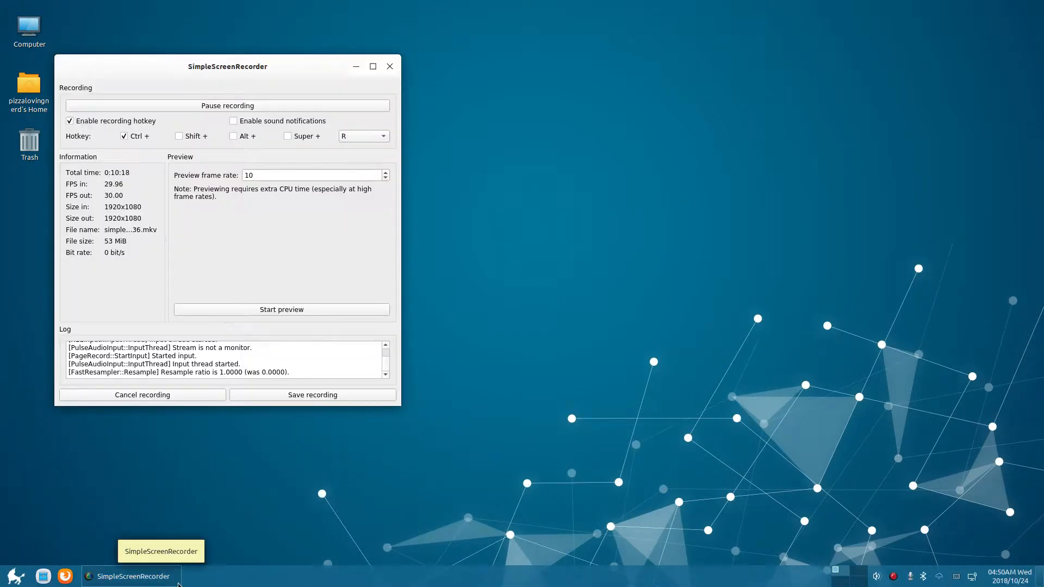
mouse_move(428, 260)
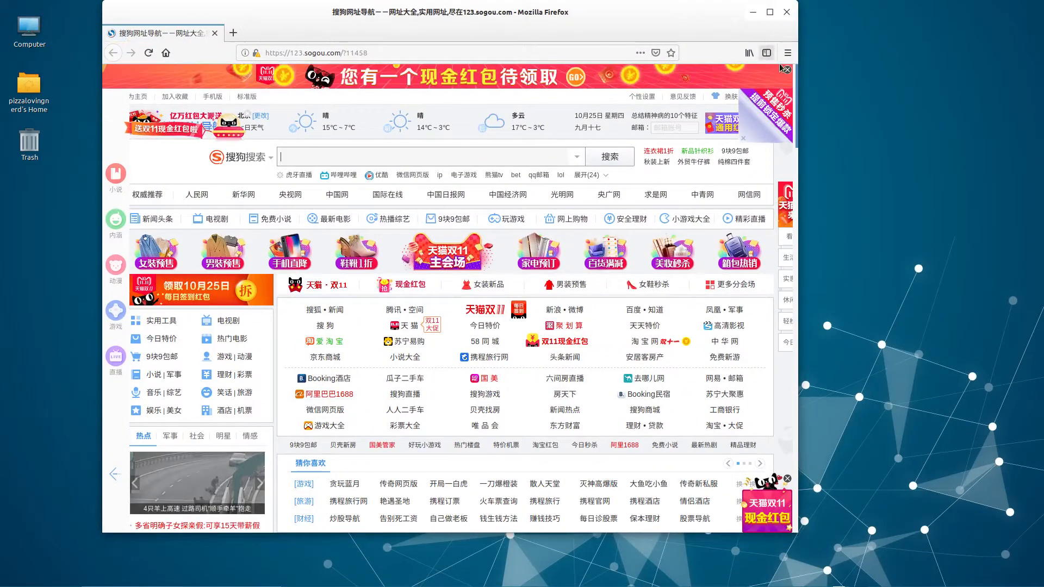
Minimize the recorder, restore it from the tray, centre it on screen, then launch Firefox.
left_click(786, 68)
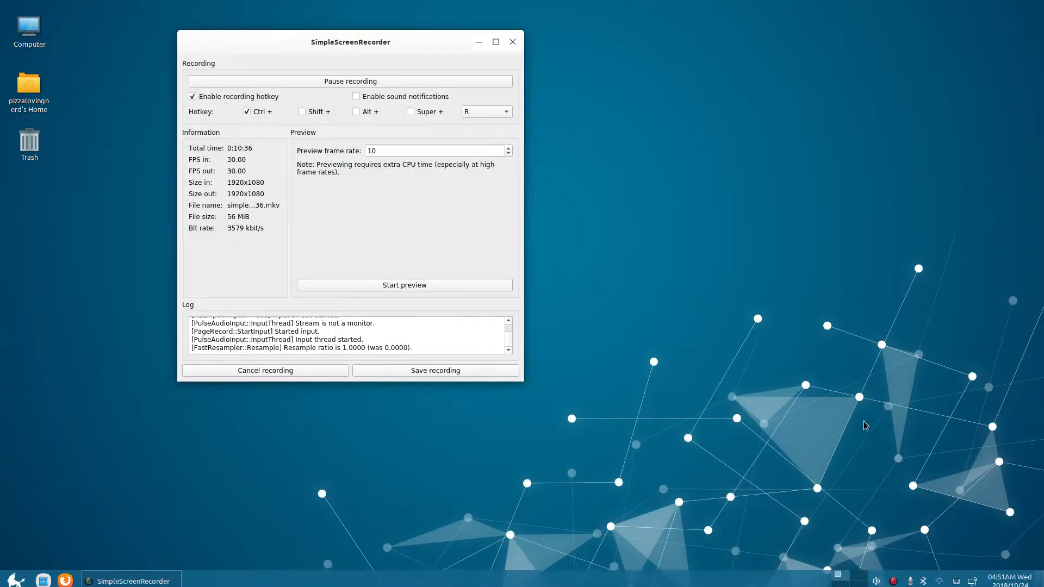
left_click(512, 41)
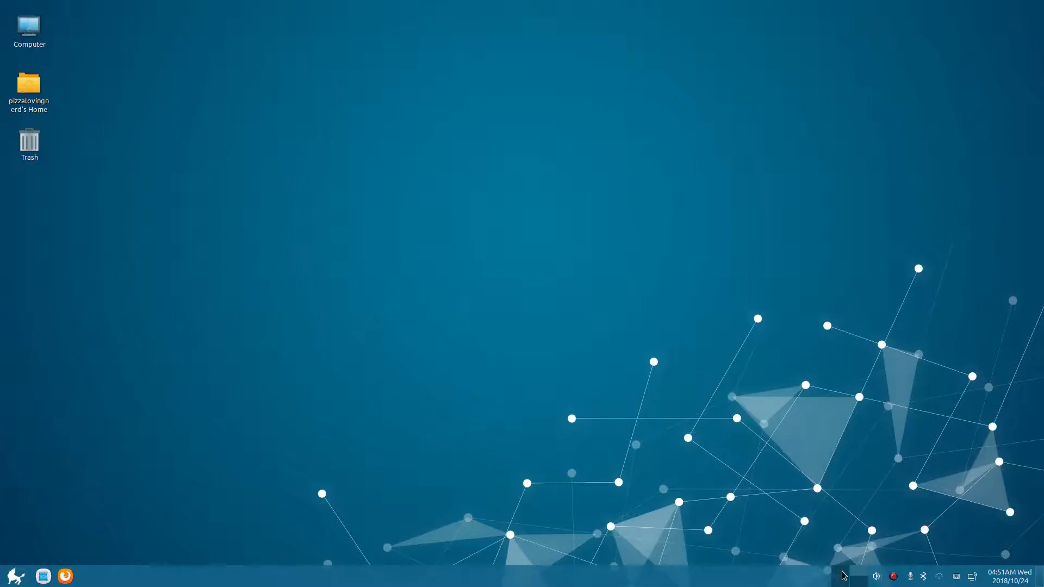
left_click(894, 576)
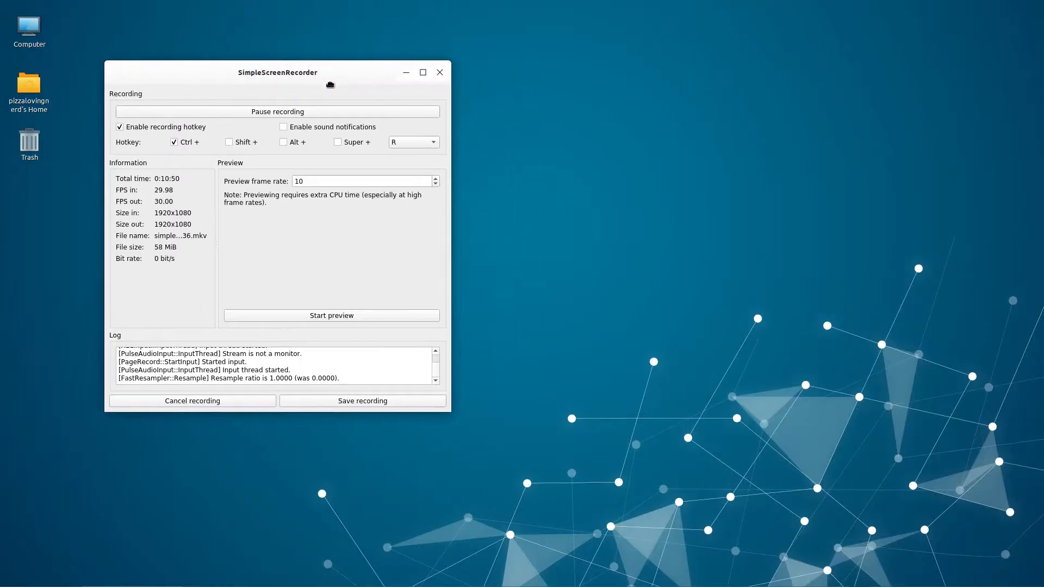
left_click_drag(276, 72, 417, 194)
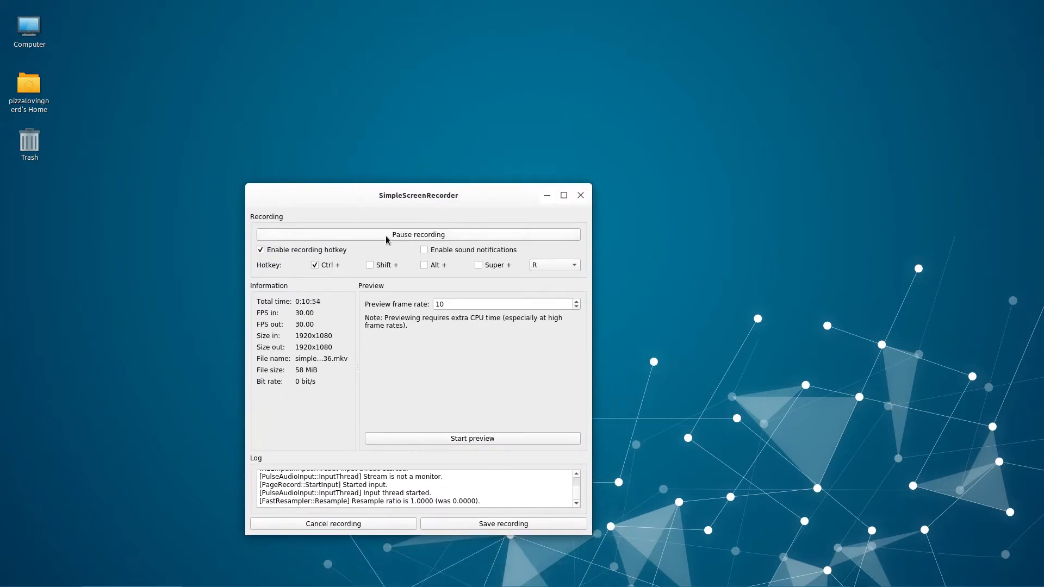
mouse_move(539, 452)
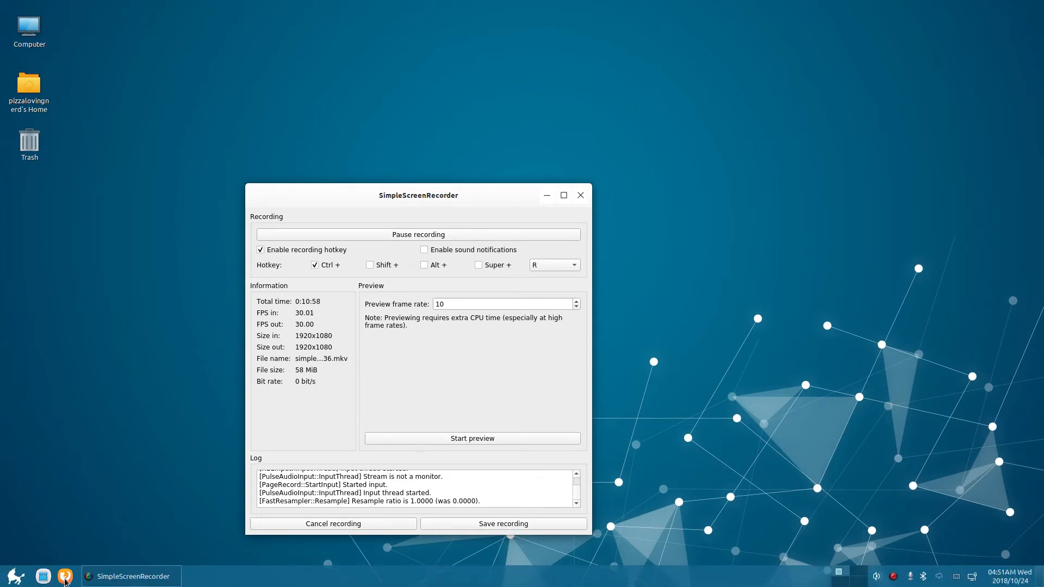
left_click(64, 576)
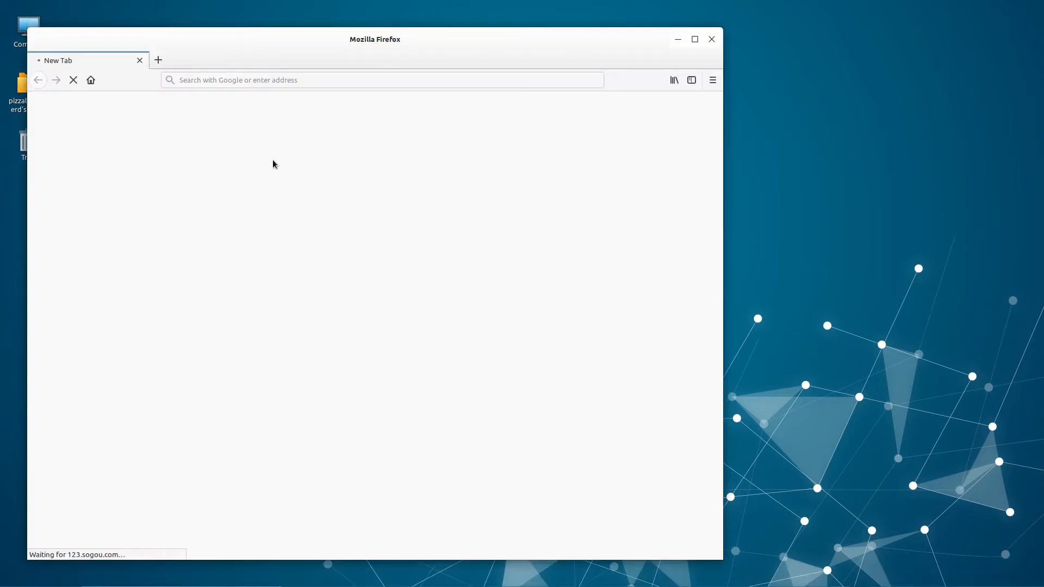